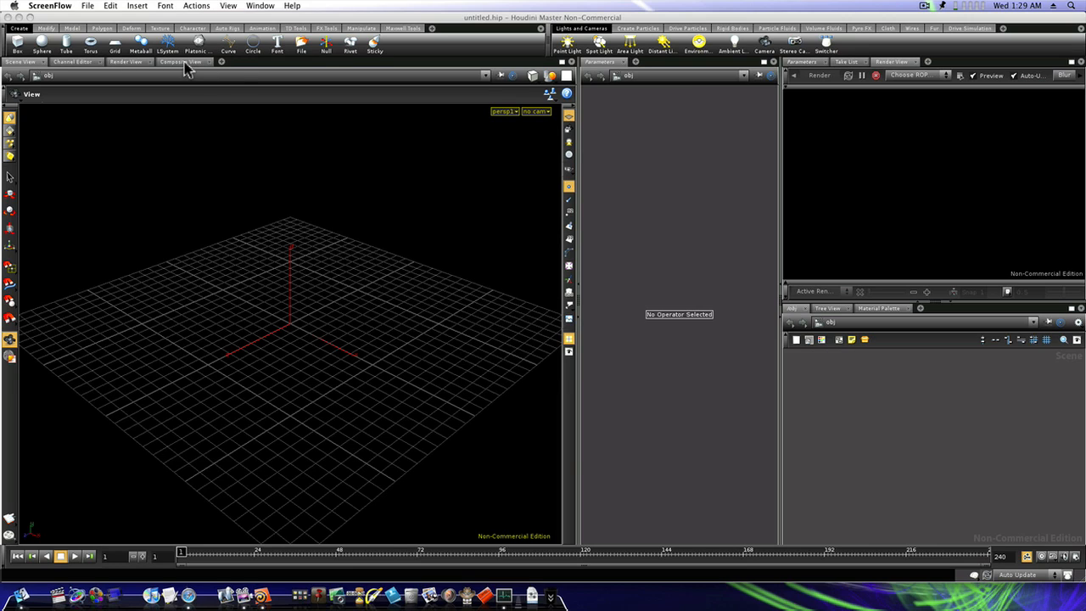
Step: Switch to the Composite View desktop showing the img network with comp1
click(179, 61)
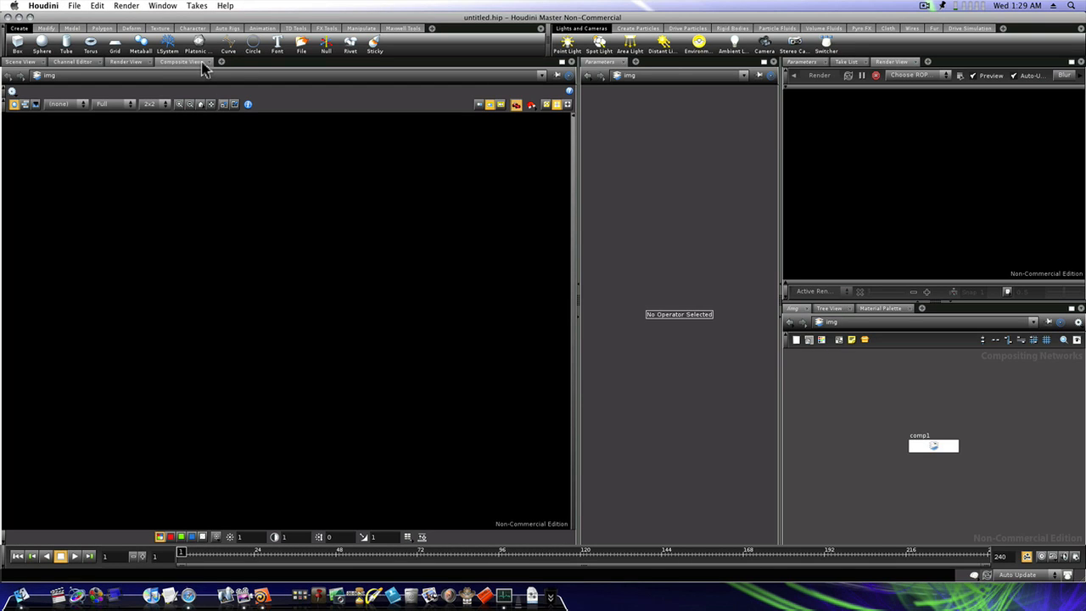
click(221, 61)
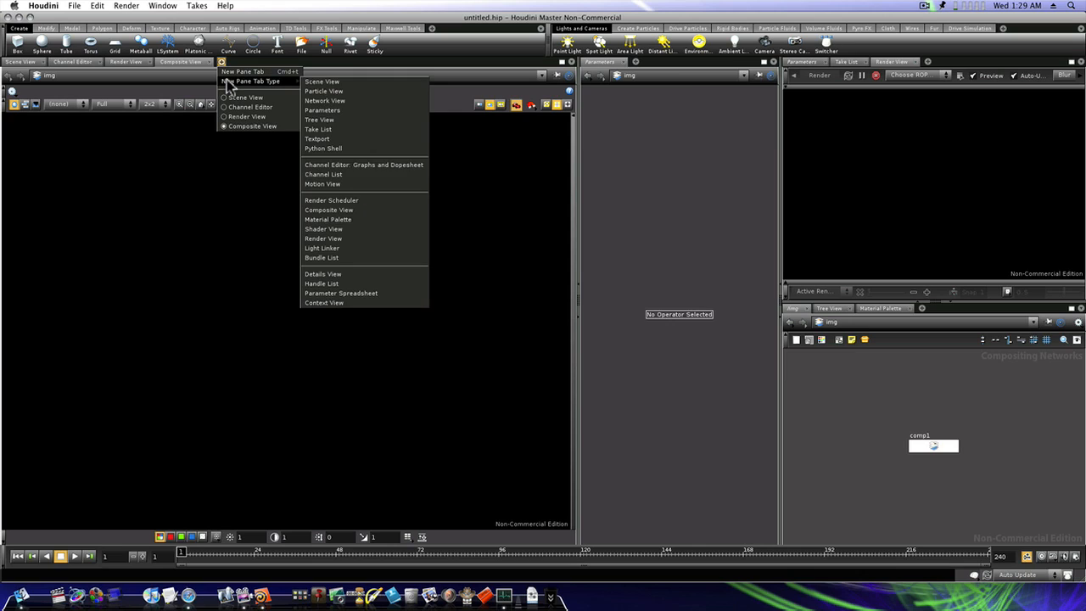
mouse_move(328, 219)
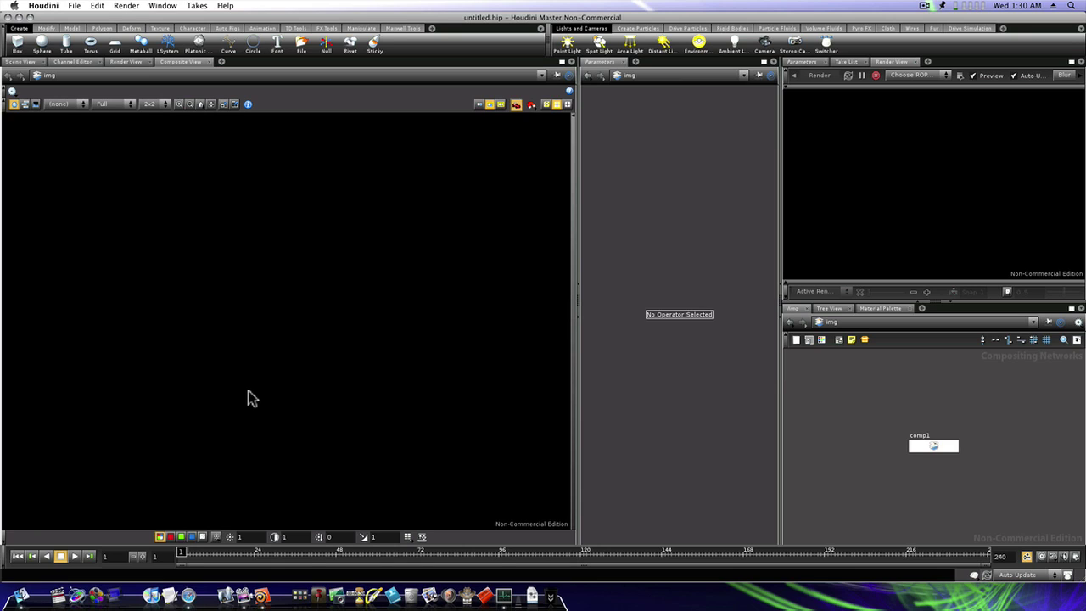
Step: Navigate to the img network, reposition comp1 and dive inside its empty network
click(790, 323)
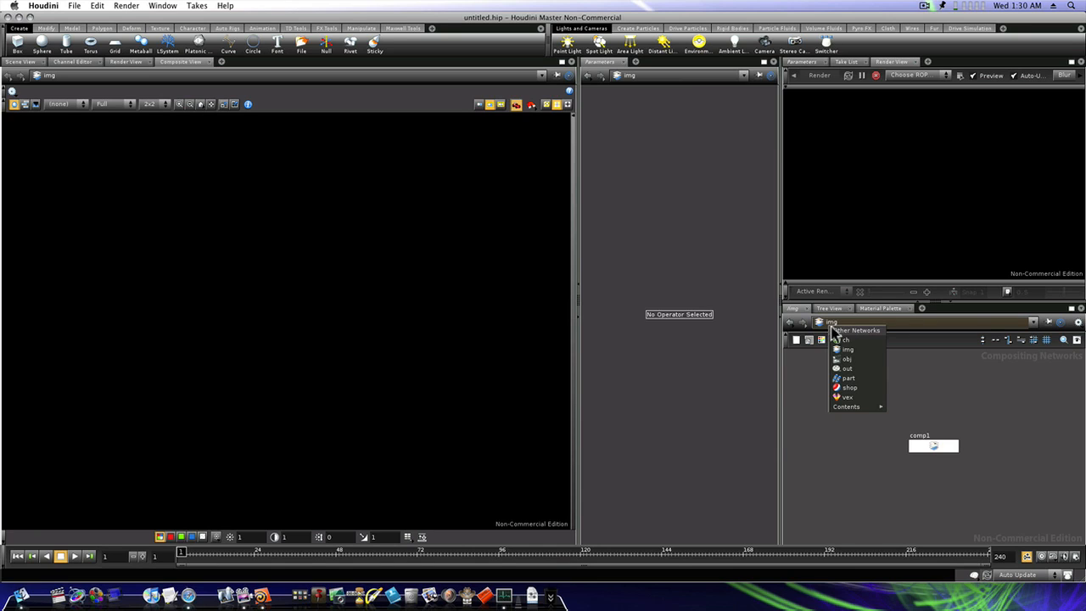
click(847, 360)
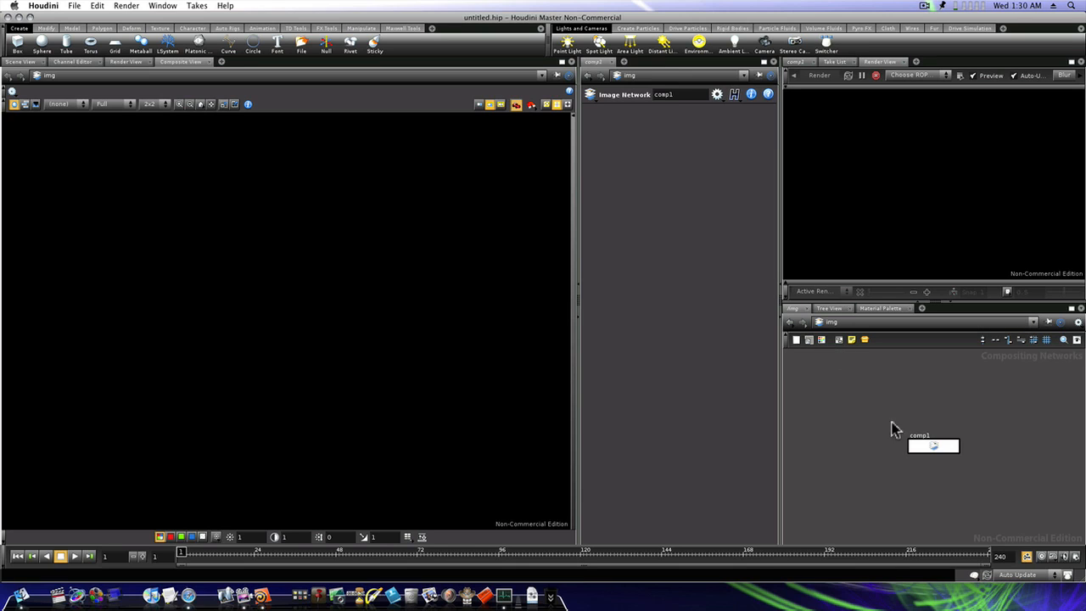
mouse_move(927, 455)
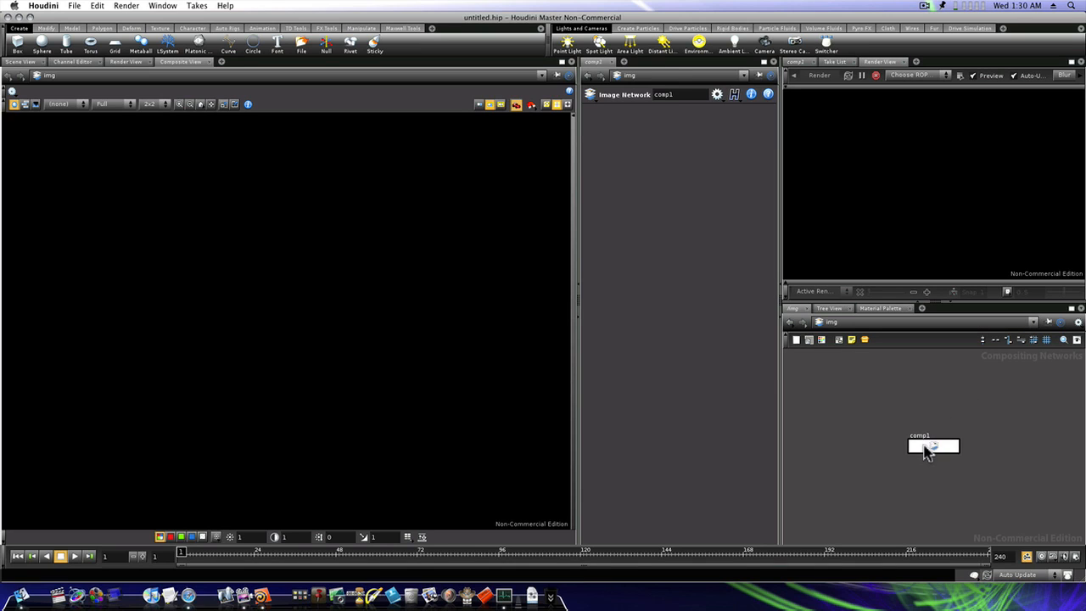
drag(933, 445, 872, 403)
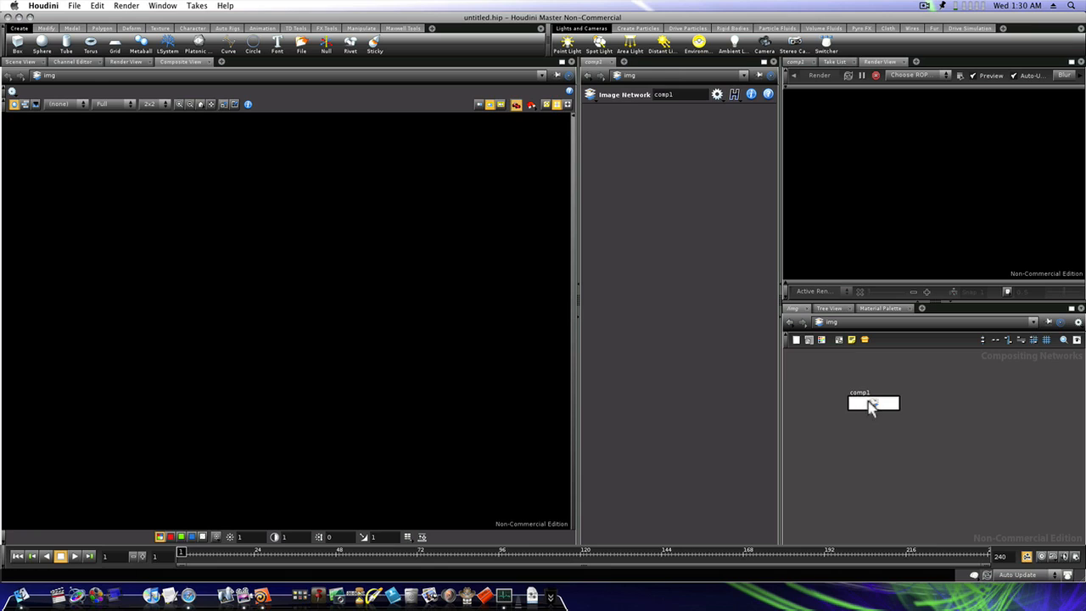
double_click(872, 404)
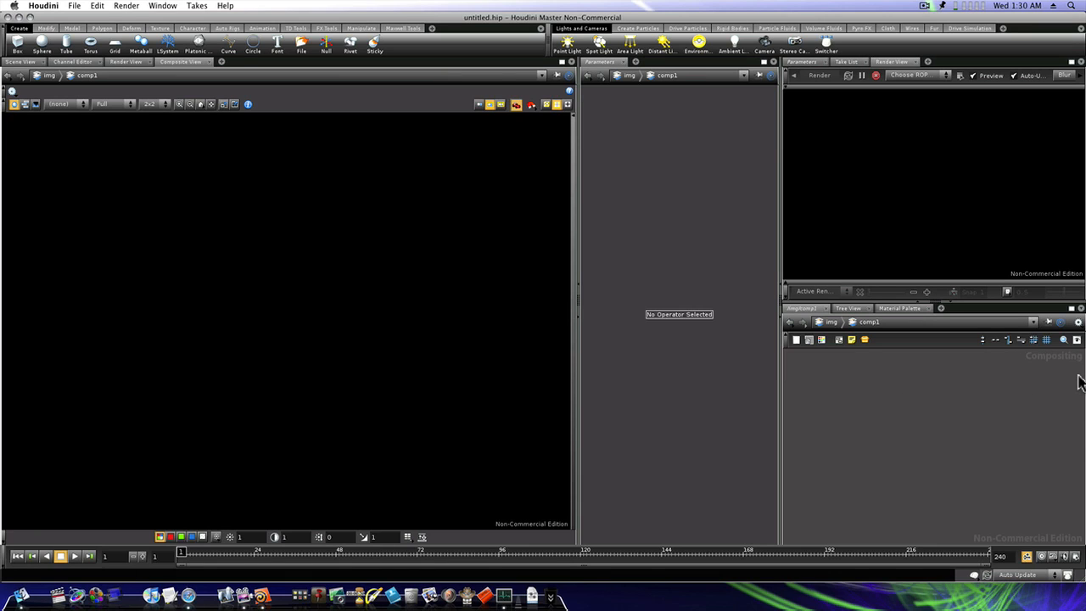
mouse_move(648, 302)
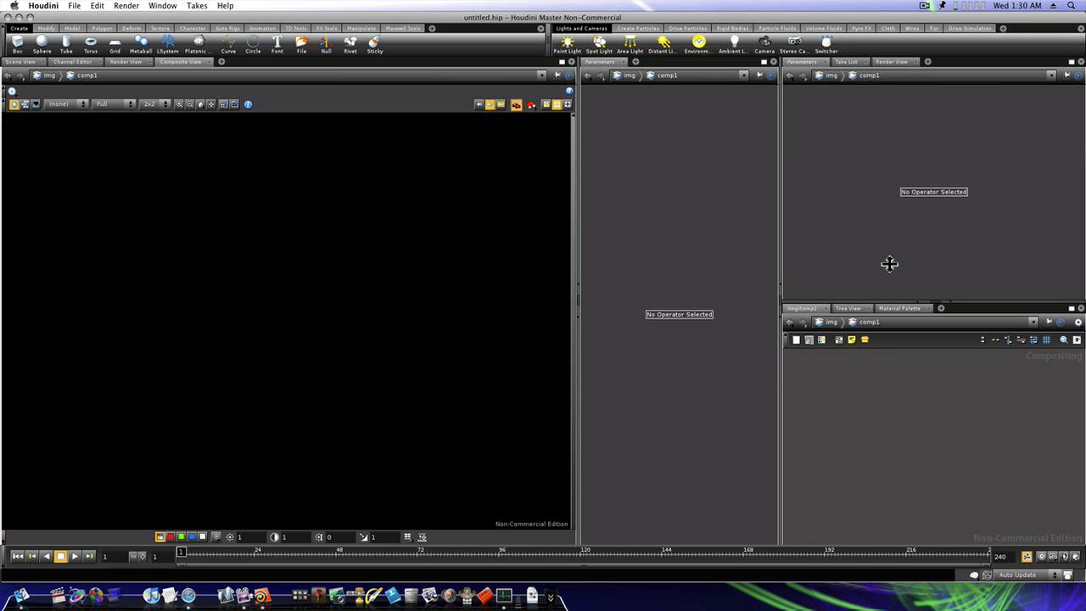
mouse_move(676, 346)
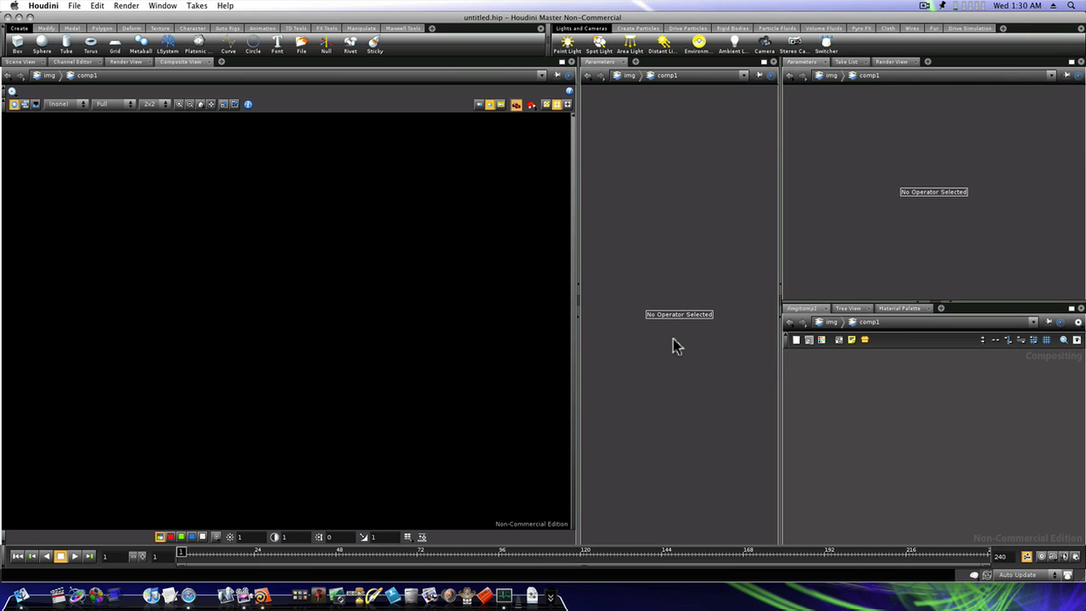
mouse_move(703, 270)
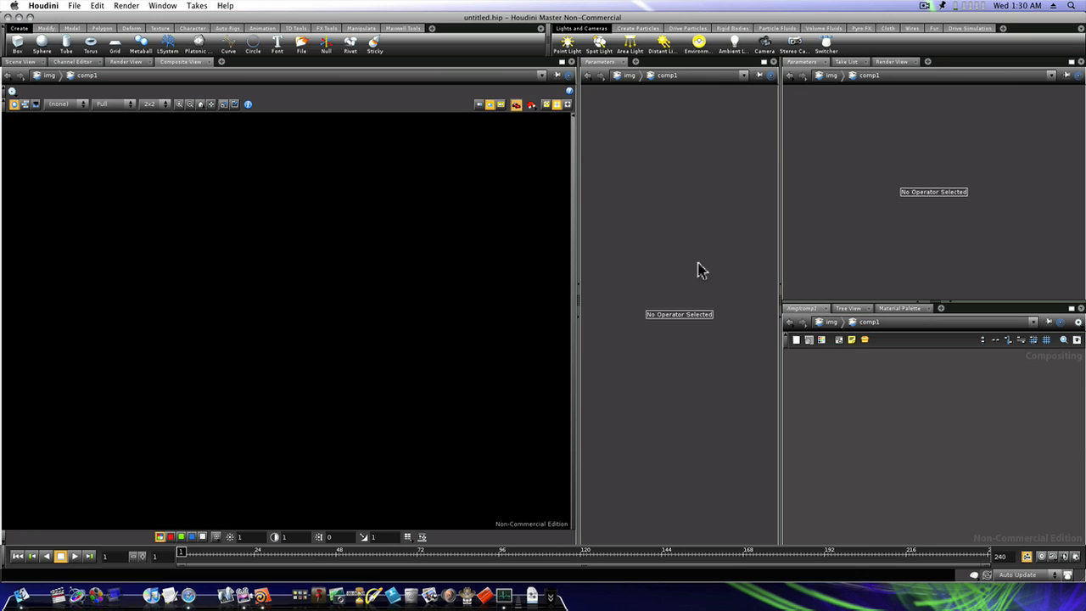
mouse_move(660, 309)
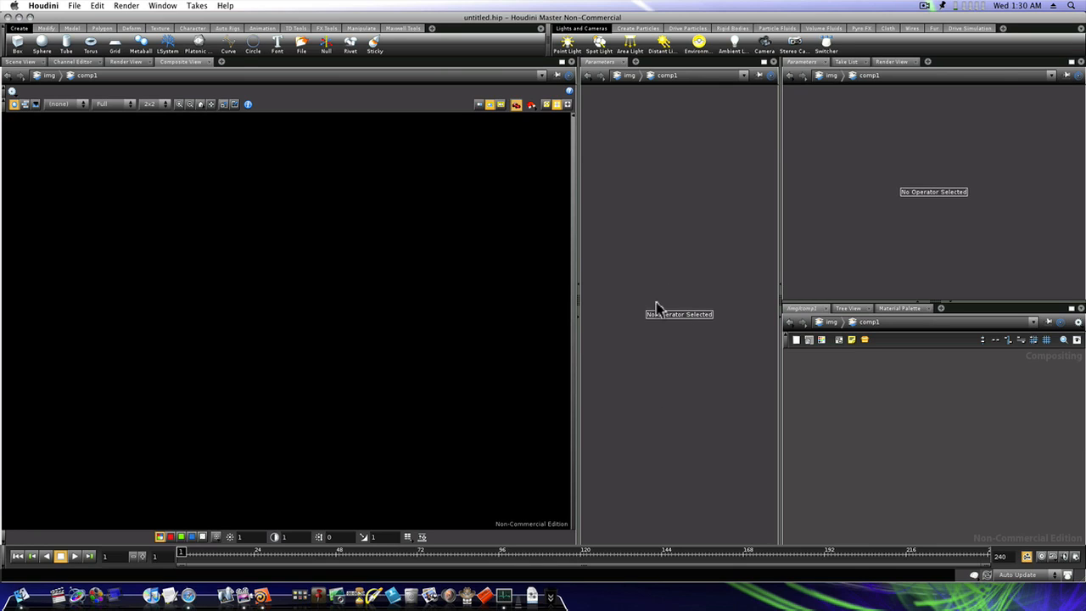
mouse_move(907, 440)
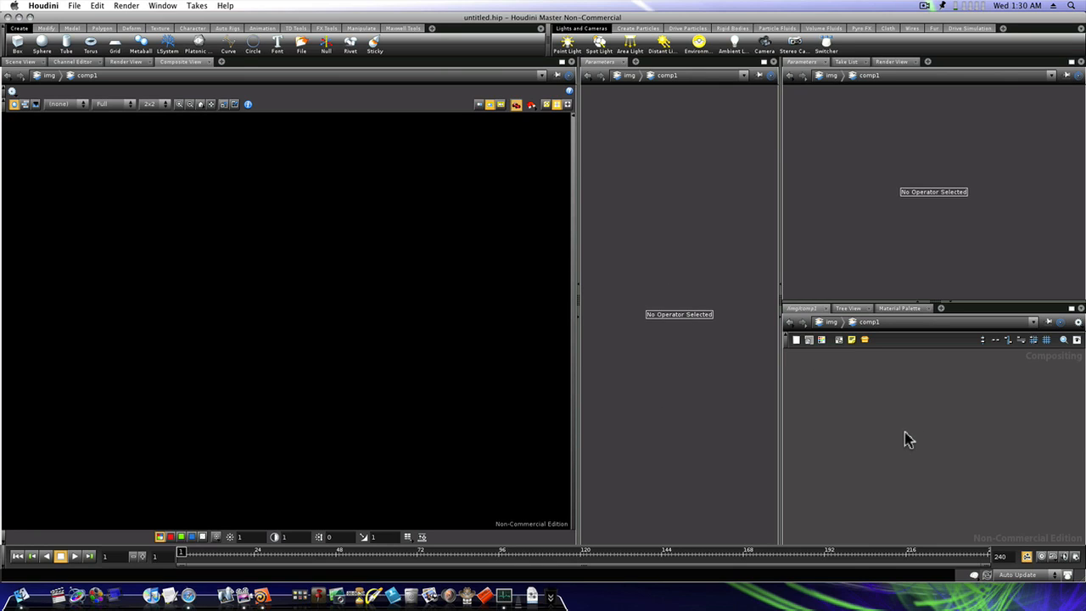
mouse_move(858, 443)
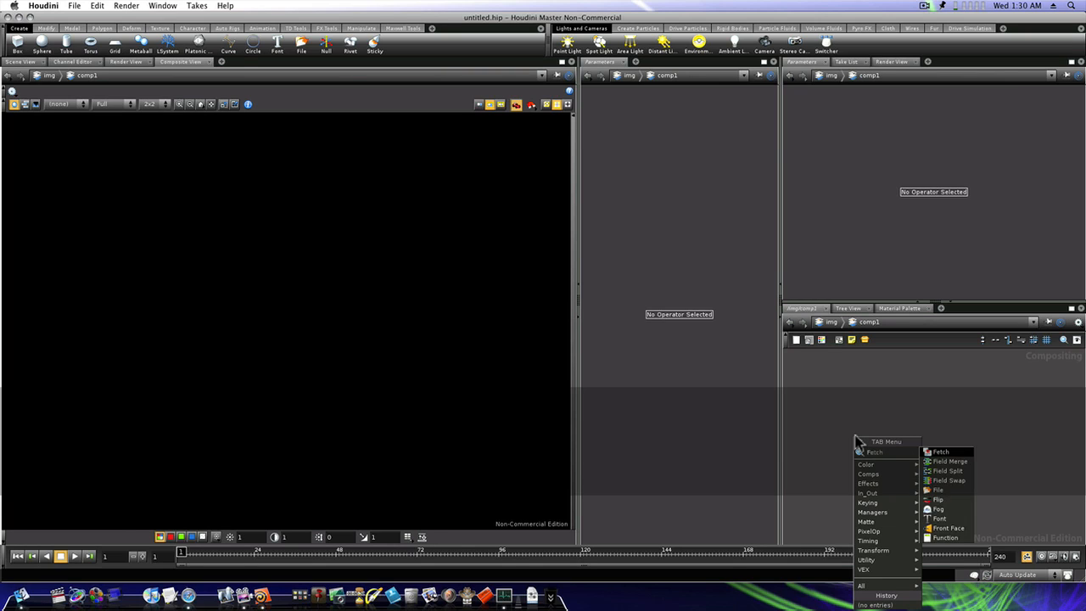
mouse_move(884, 451)
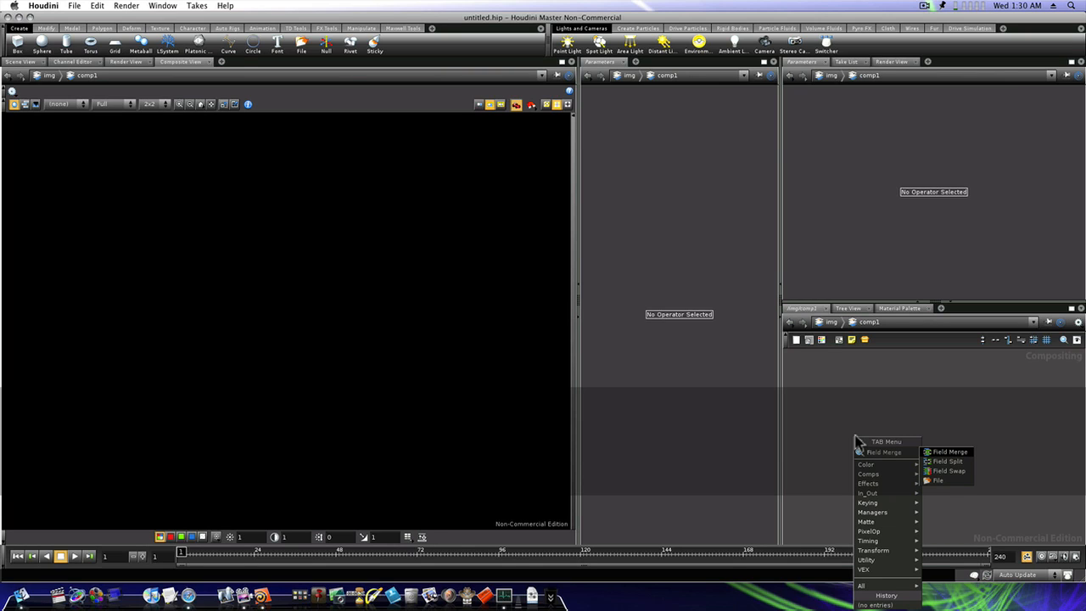
Step: Add a File COP inside comp1 loading the green-screen Hand.png photo
click(936, 479)
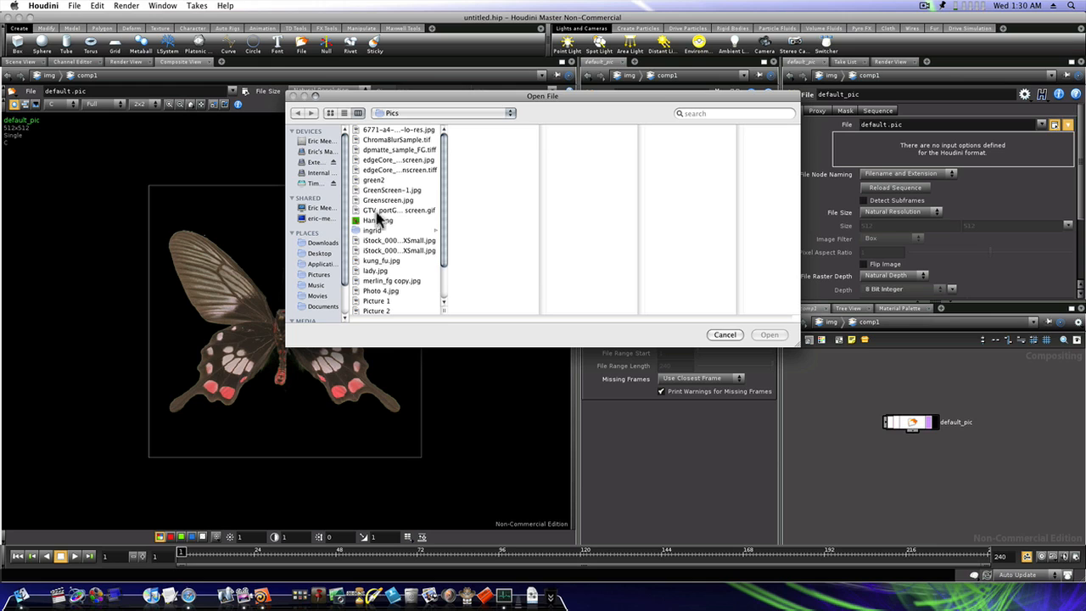
click(378, 220)
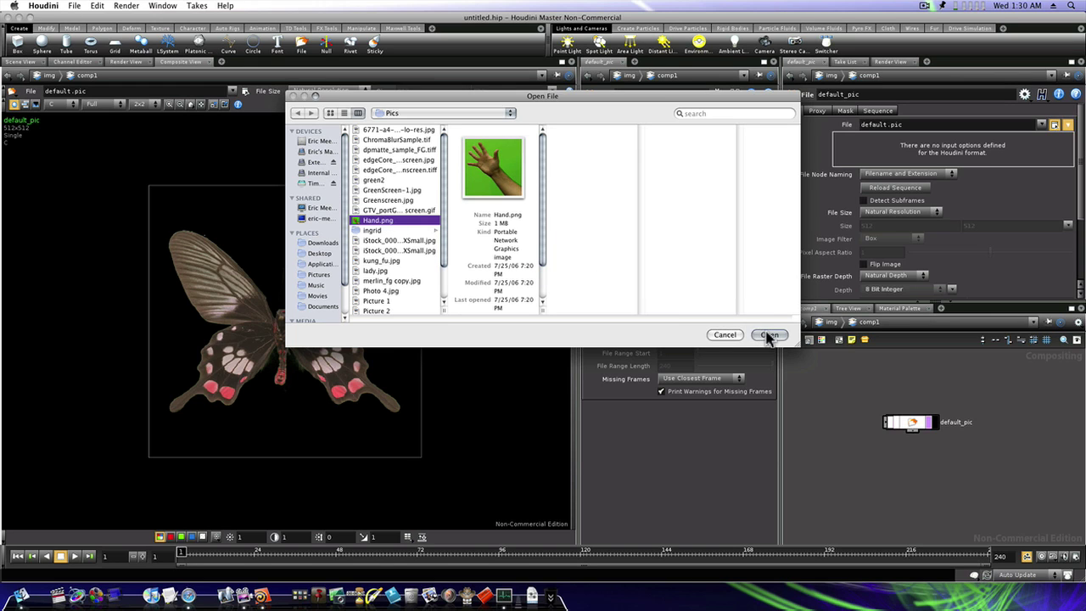
click(767, 334)
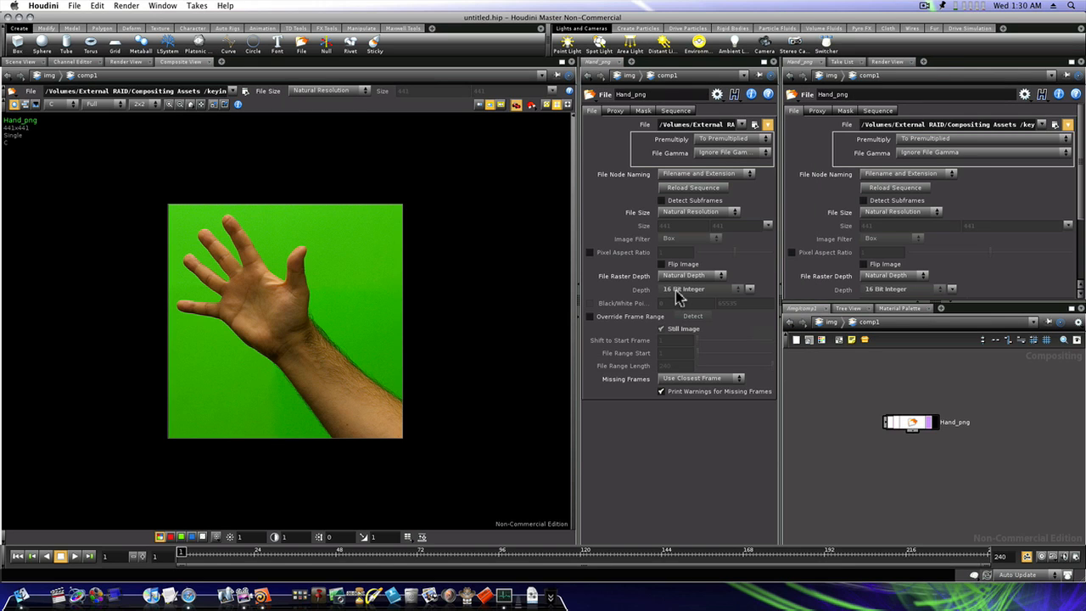
mouse_move(648, 241)
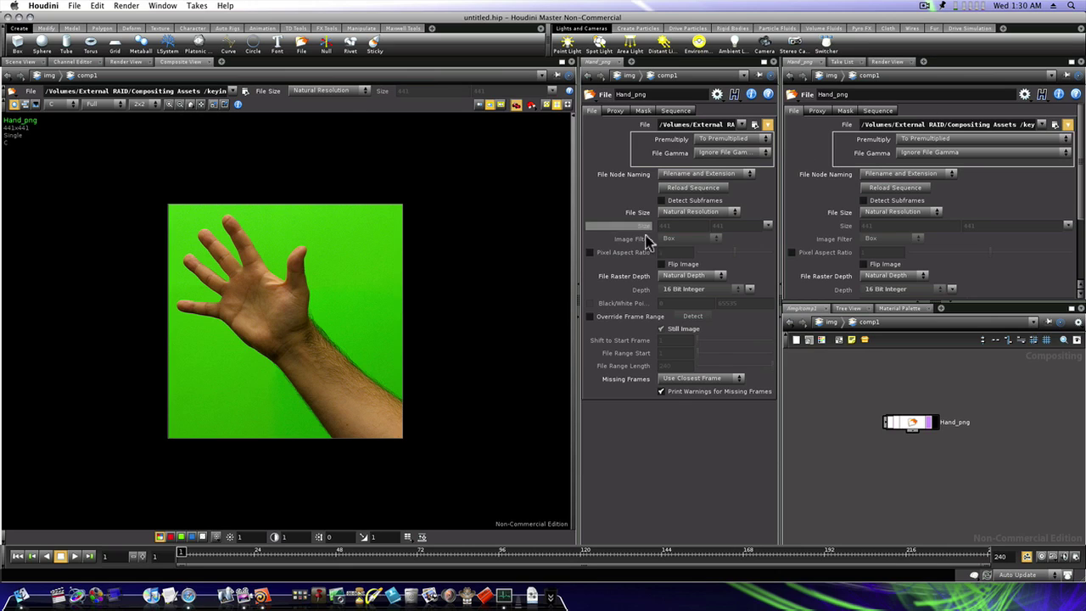
mouse_move(821, 265)
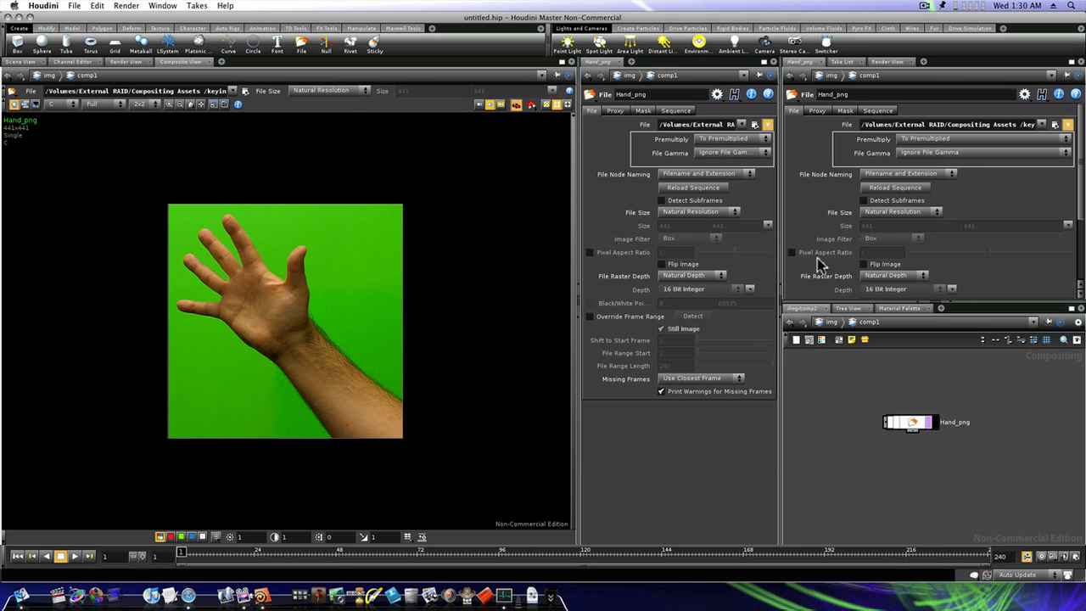
mouse_move(706, 228)
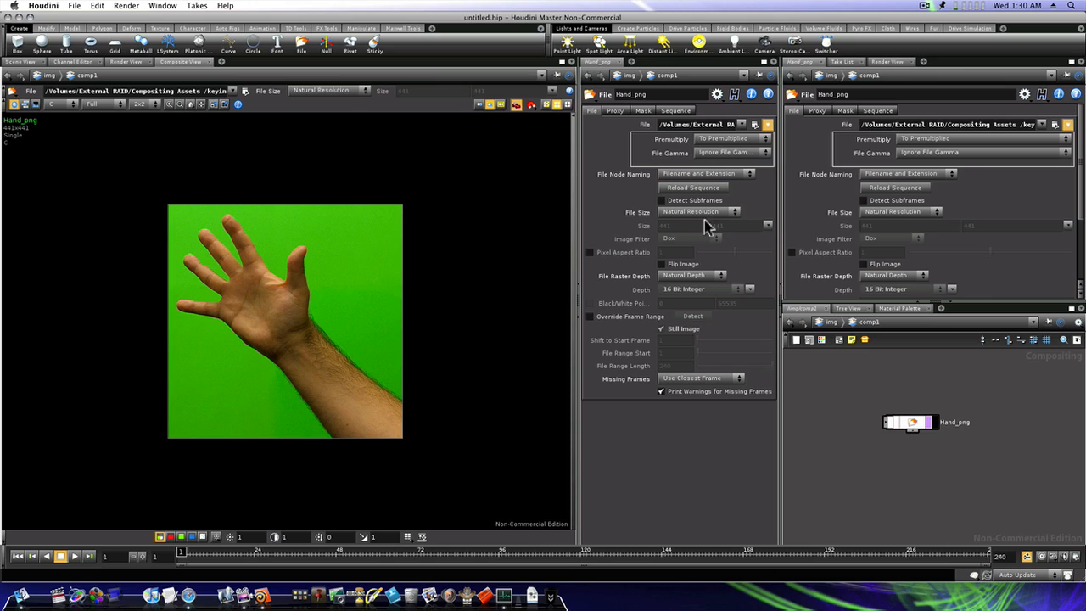
mouse_move(907, 475)
text(Chromakey)
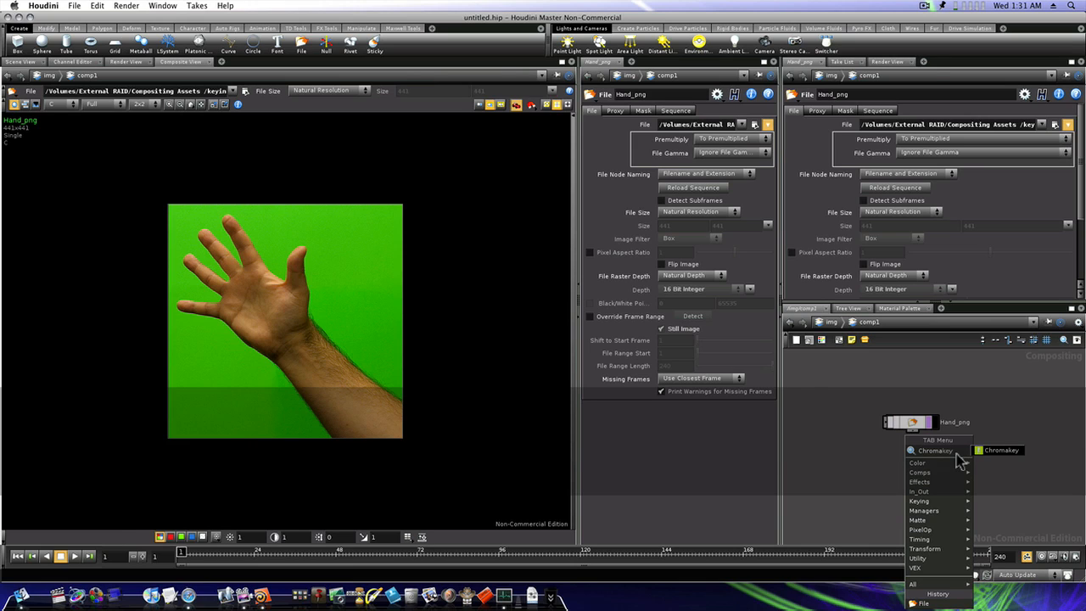
Step: Place chromakey1 below hand_png, wire the hand image into it and display its result
click(1000, 451)
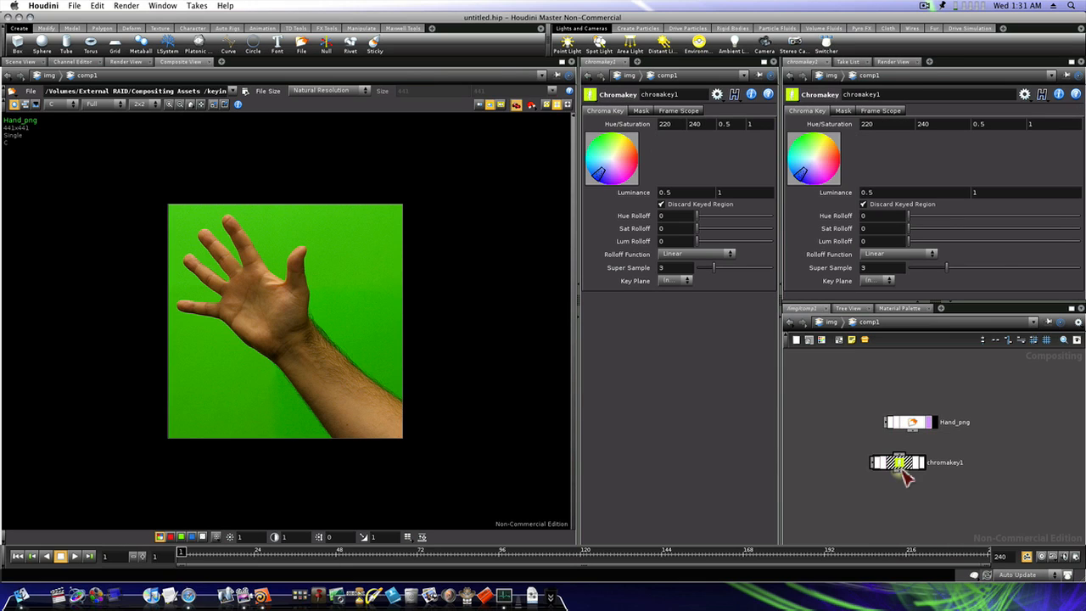
mouse_move(918, 440)
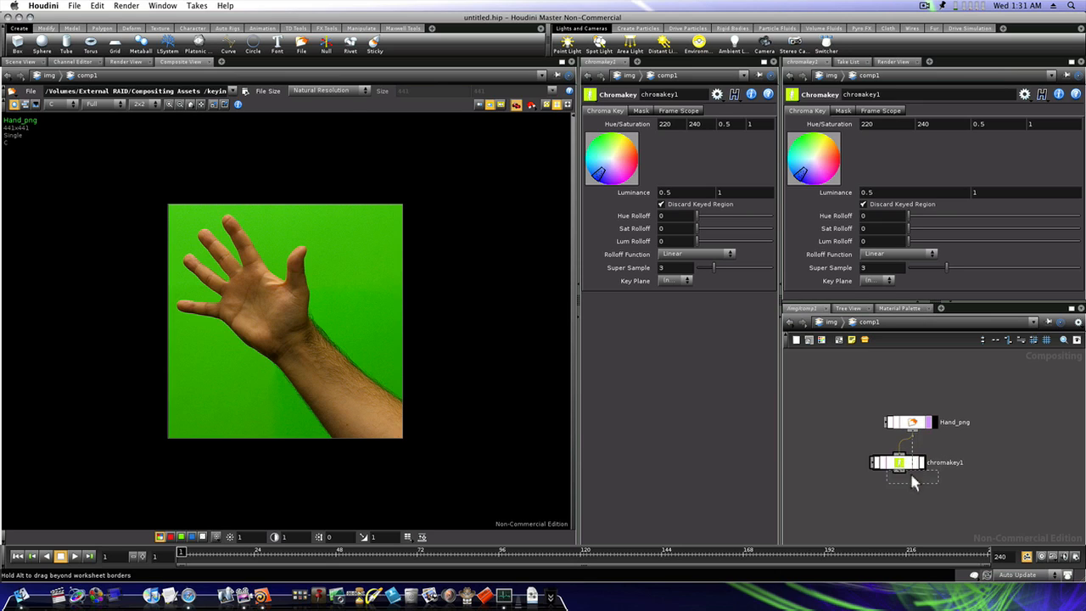
drag(899, 462, 913, 483)
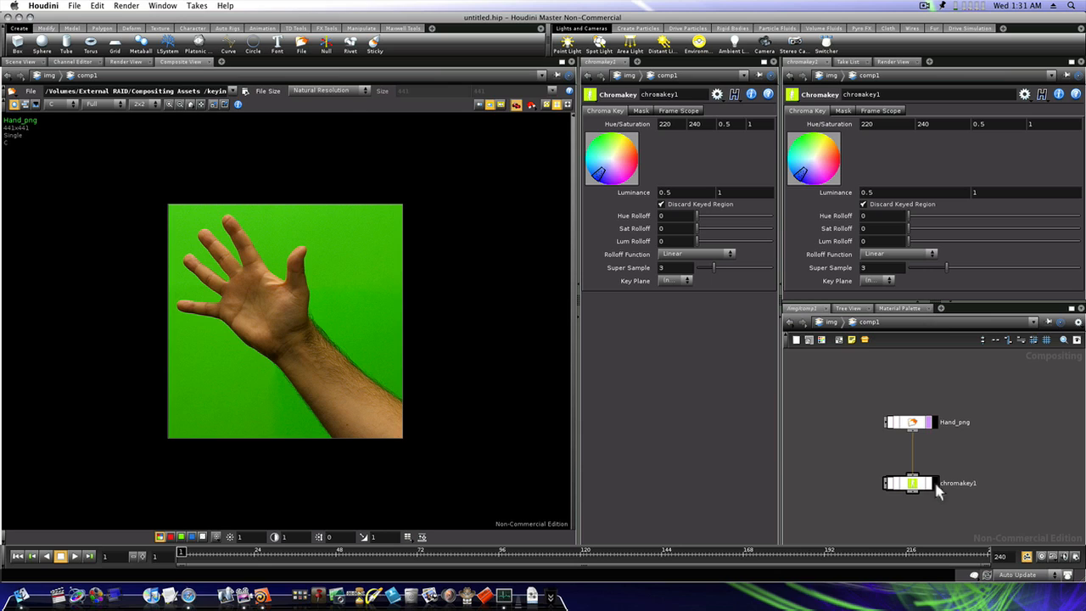
click(912, 482)
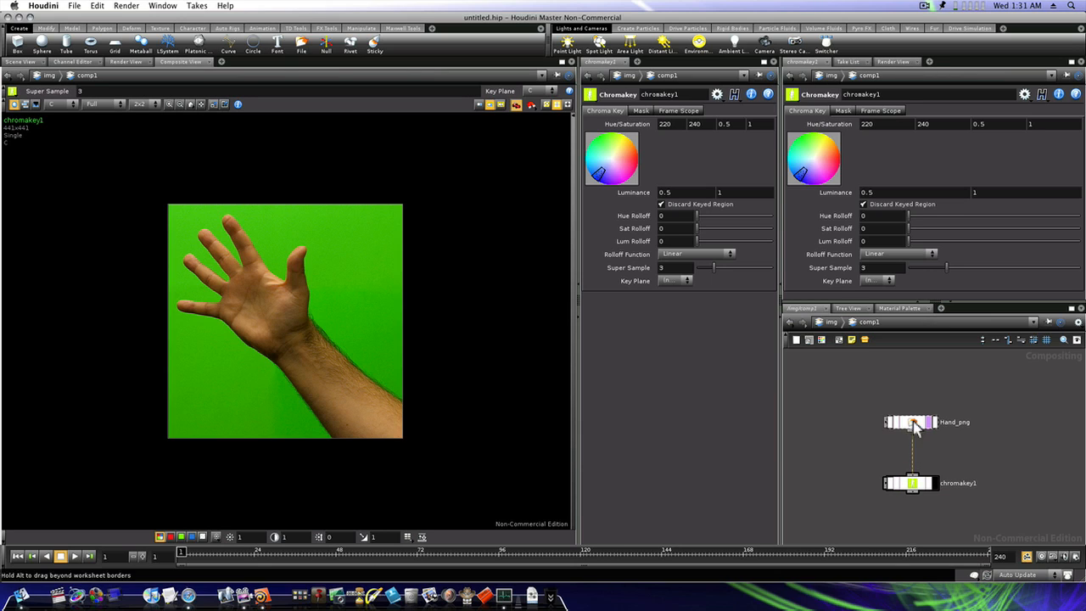
Step: Toggle between hand_png and chromakey1 settings to view chromakey1's still-unkeyed output
click(912, 420)
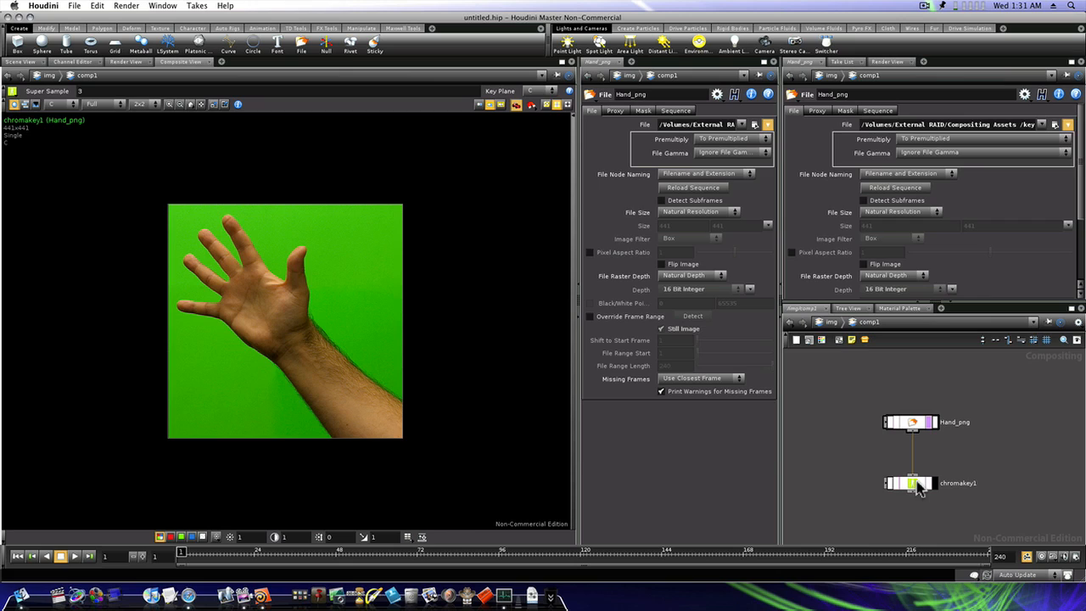
click(913, 481)
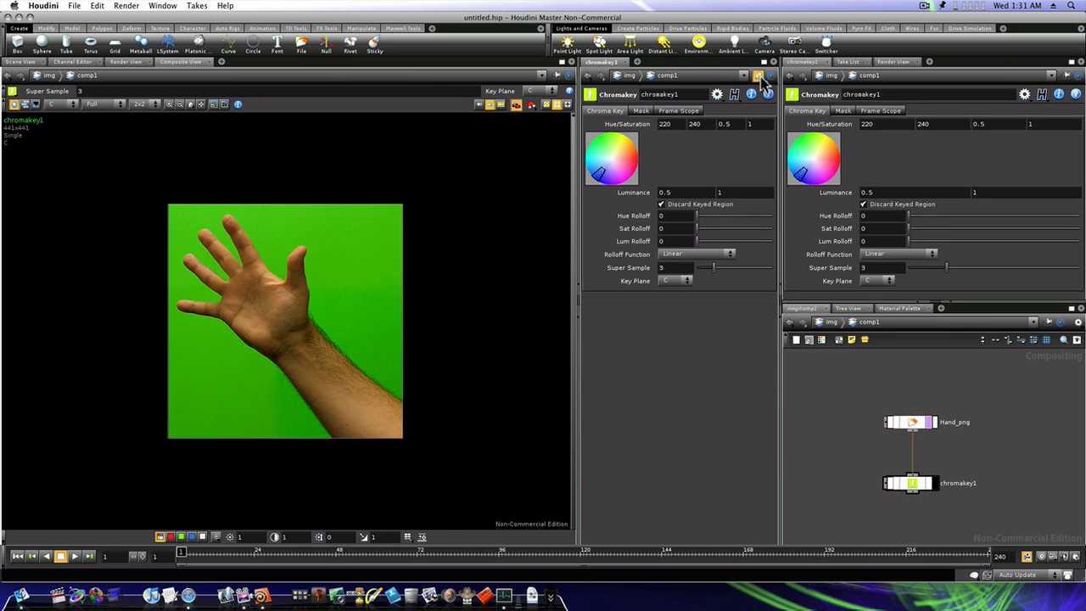
mouse_move(687, 228)
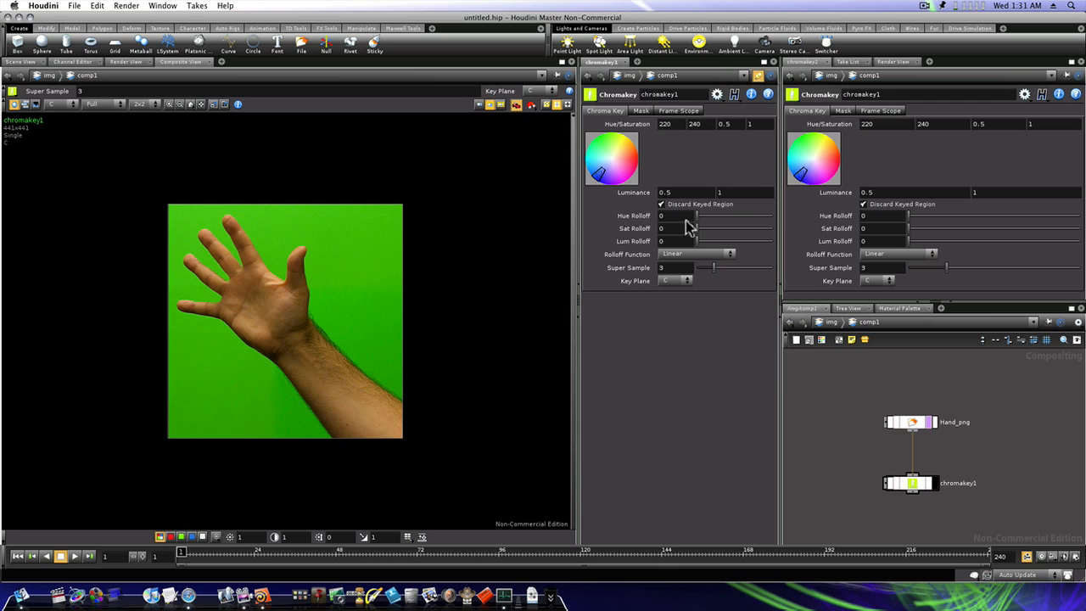
click(913, 421)
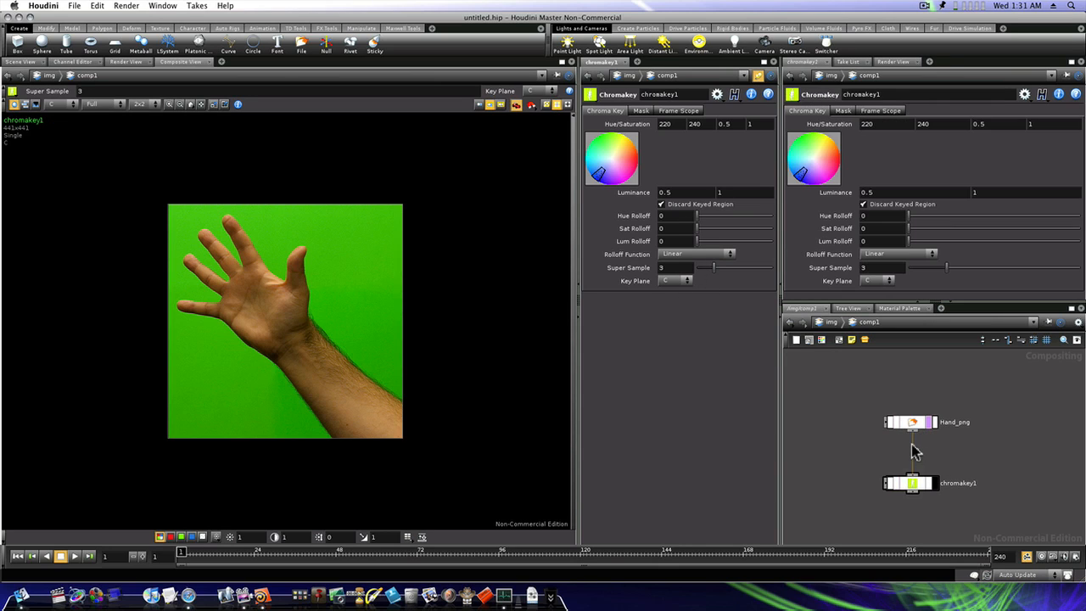
mouse_move(899, 434)
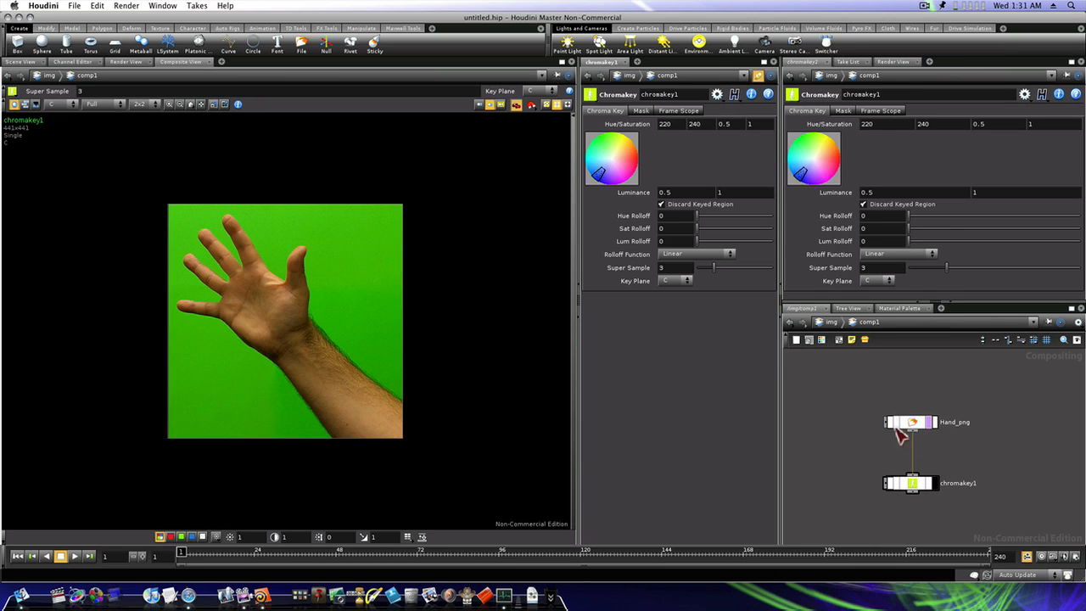
mouse_move(899, 434)
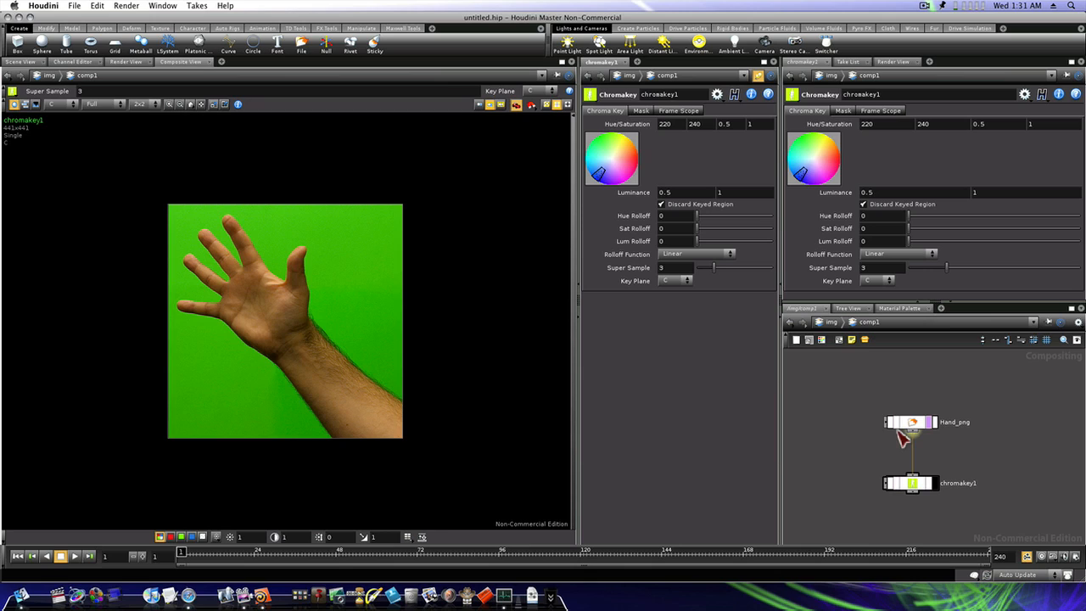
mouse_move(916, 492)
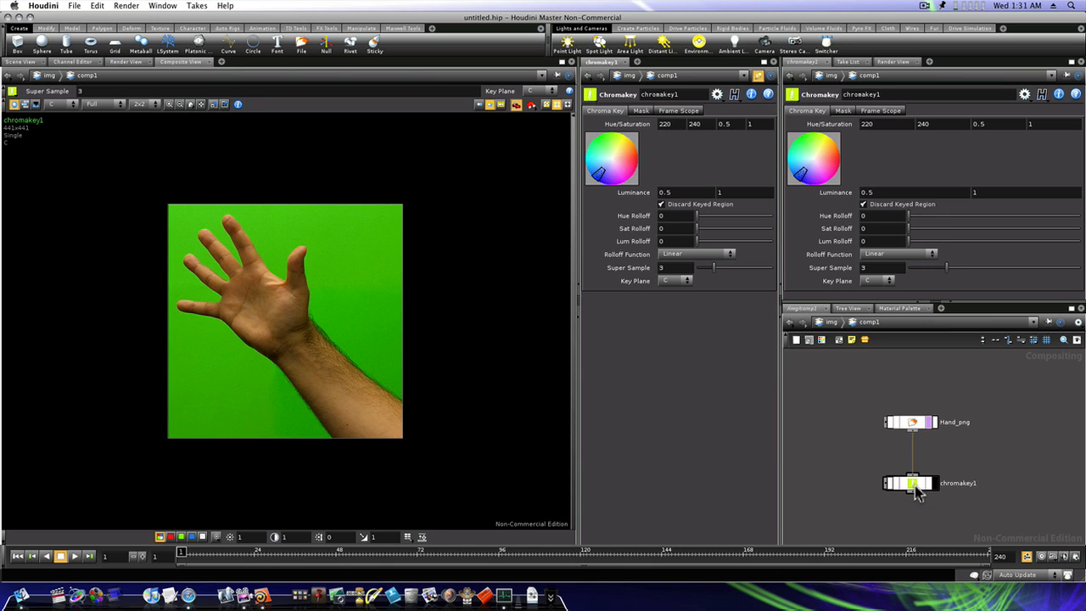
mouse_move(600, 175)
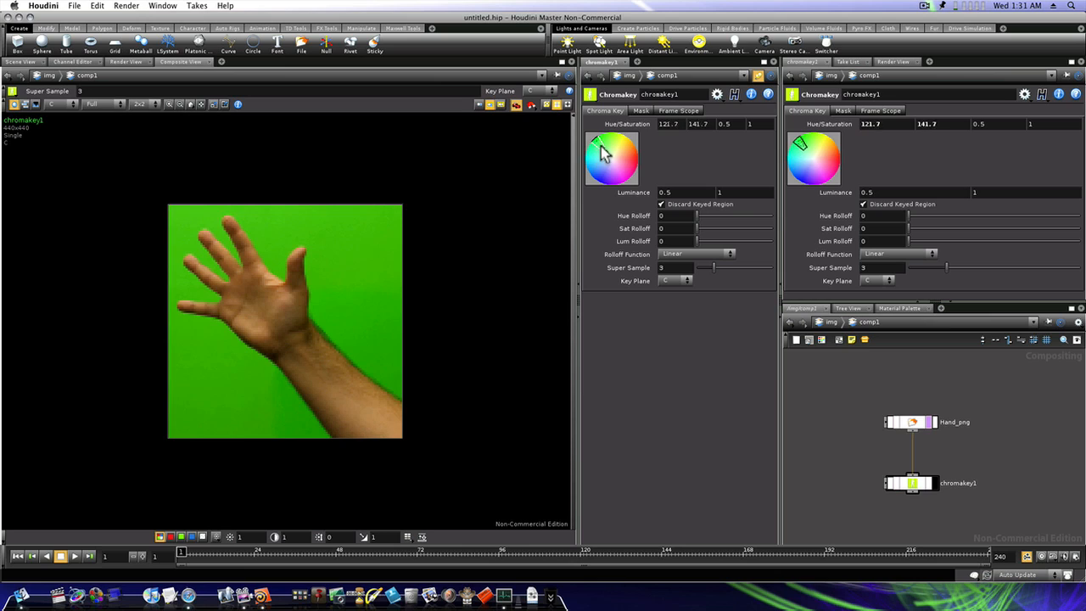
Step: Set chromakey1's hue range on the color wheel to the green band, leaving the hand on black
drag(598, 143, 609, 149)
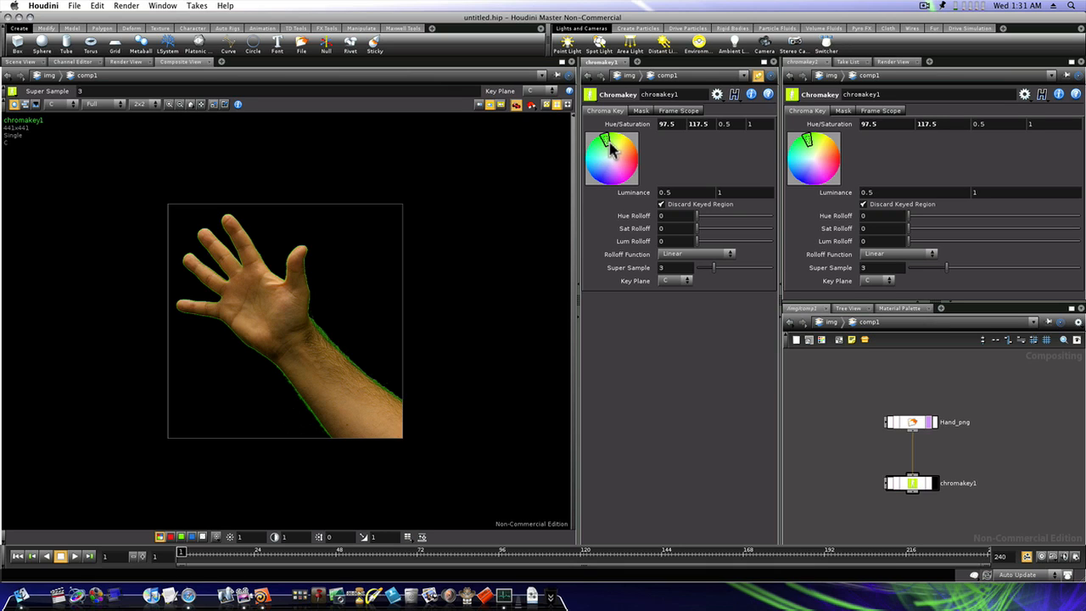
drag(609, 139, 602, 142)
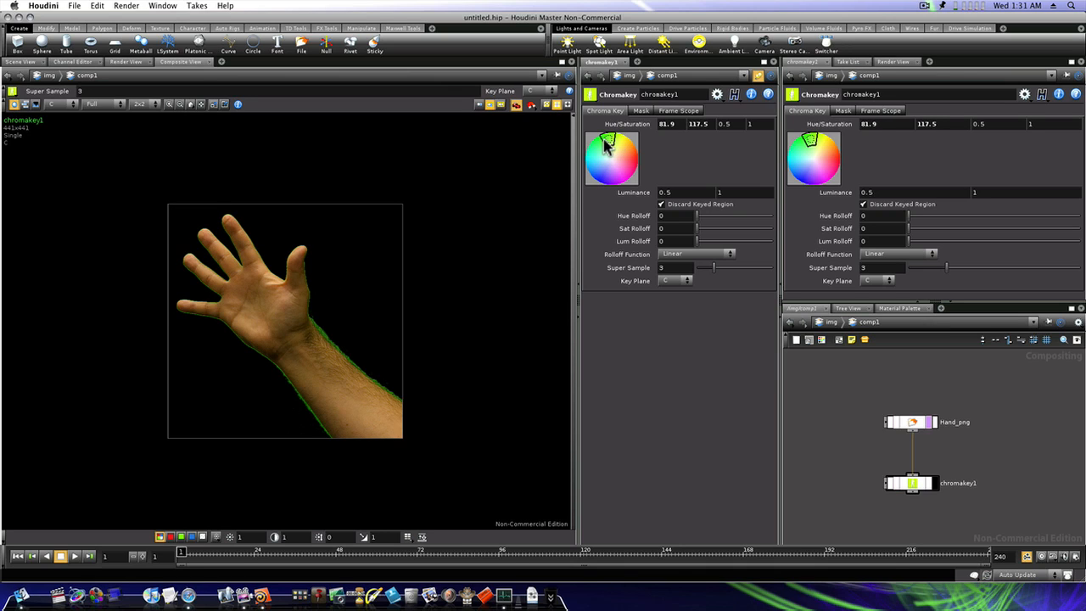
drag(609, 139, 597, 156)
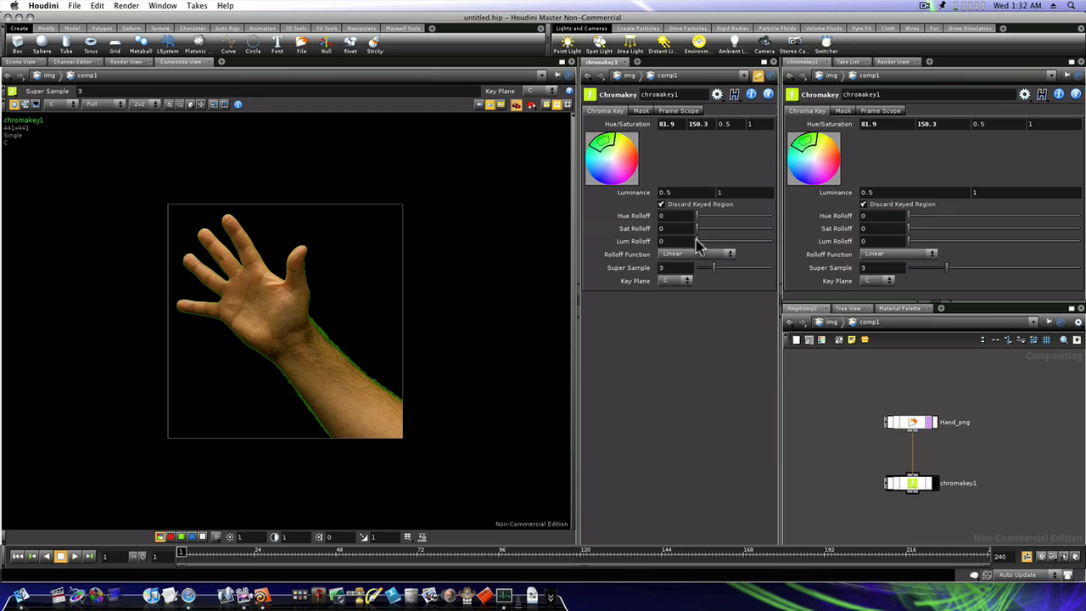
Step: Shift chromakey1's luminance range to soften the key by luminance
drag(699, 241, 704, 241)
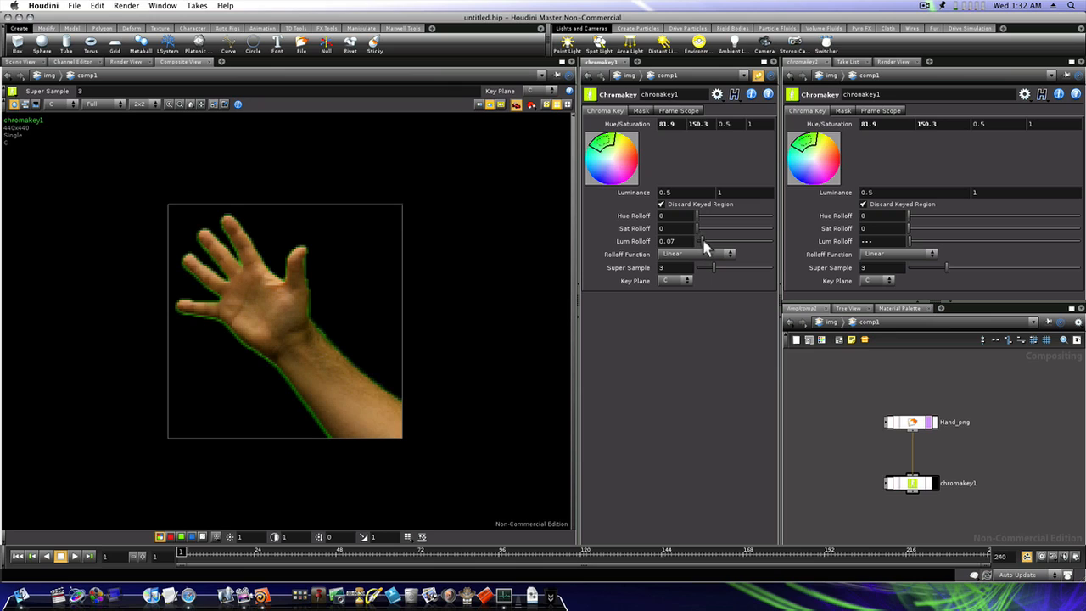
drag(702, 241, 709, 241)
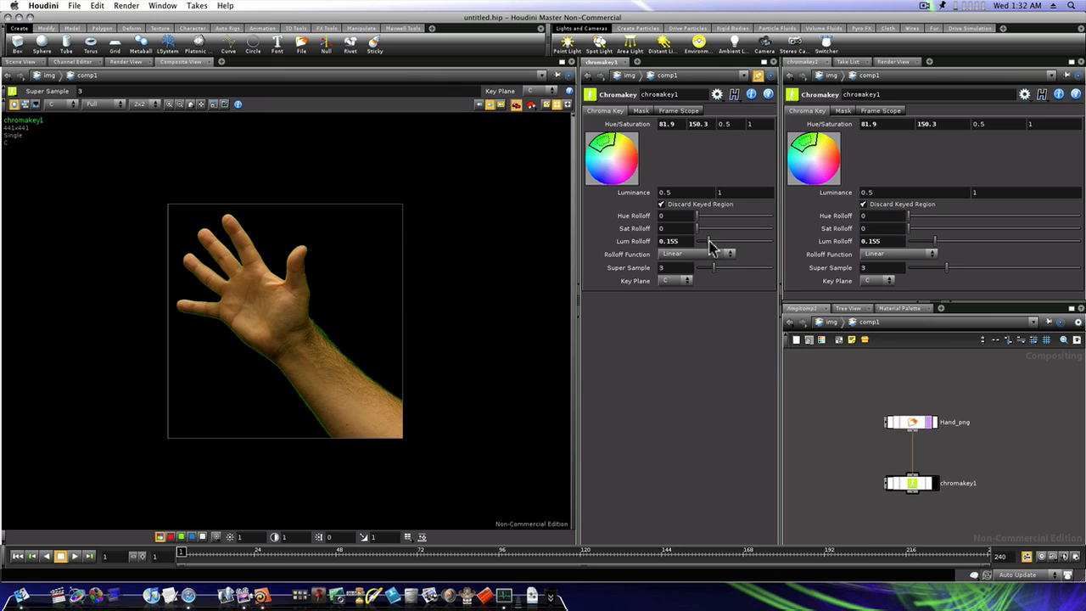
drag(703, 241, 715, 241)
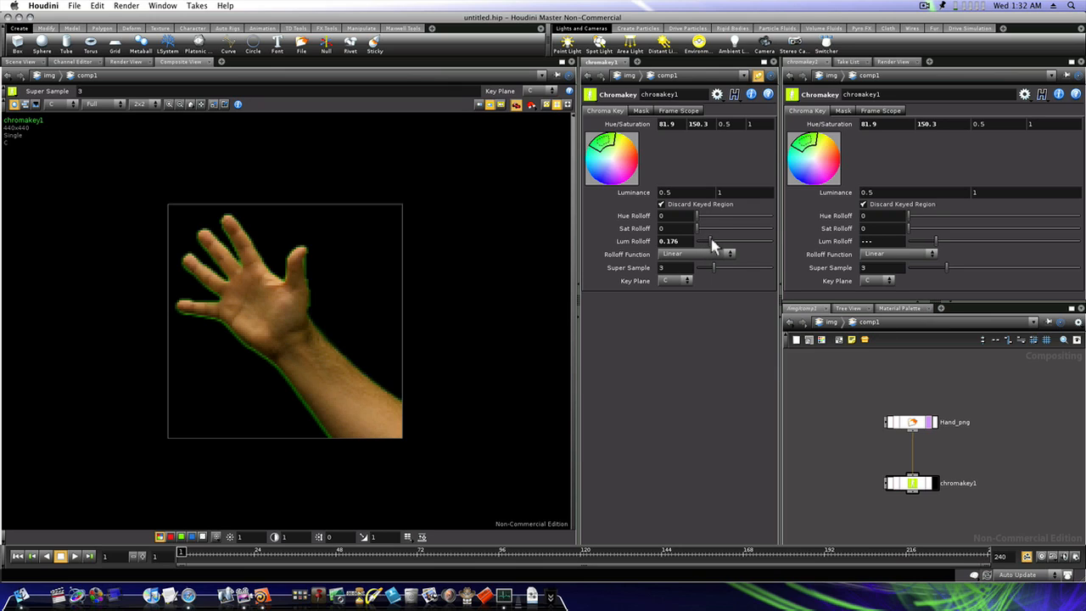
drag(696, 240, 716, 241)
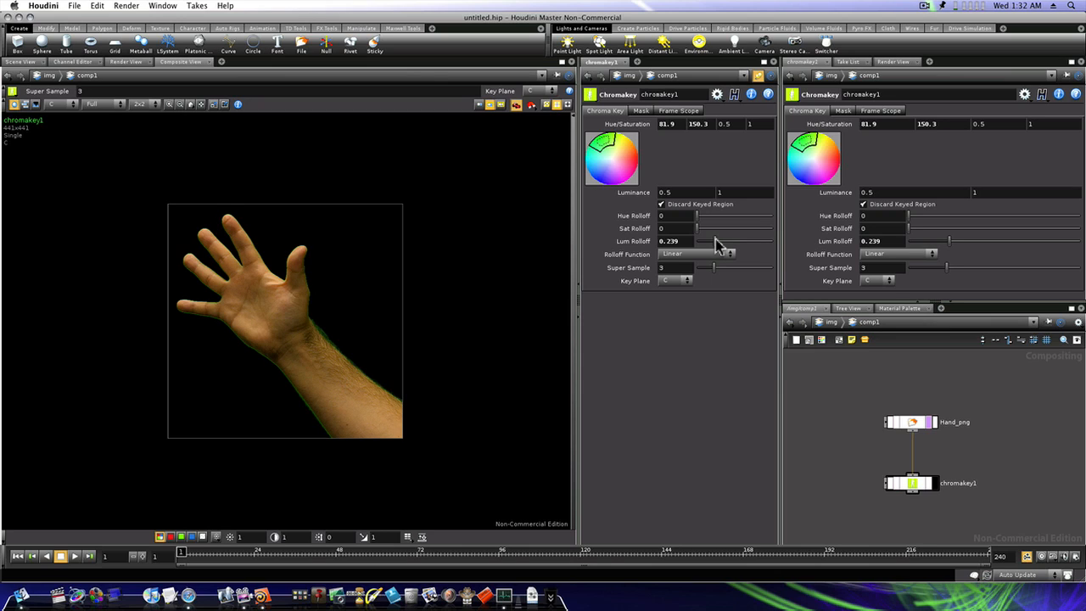
click(648, 192)
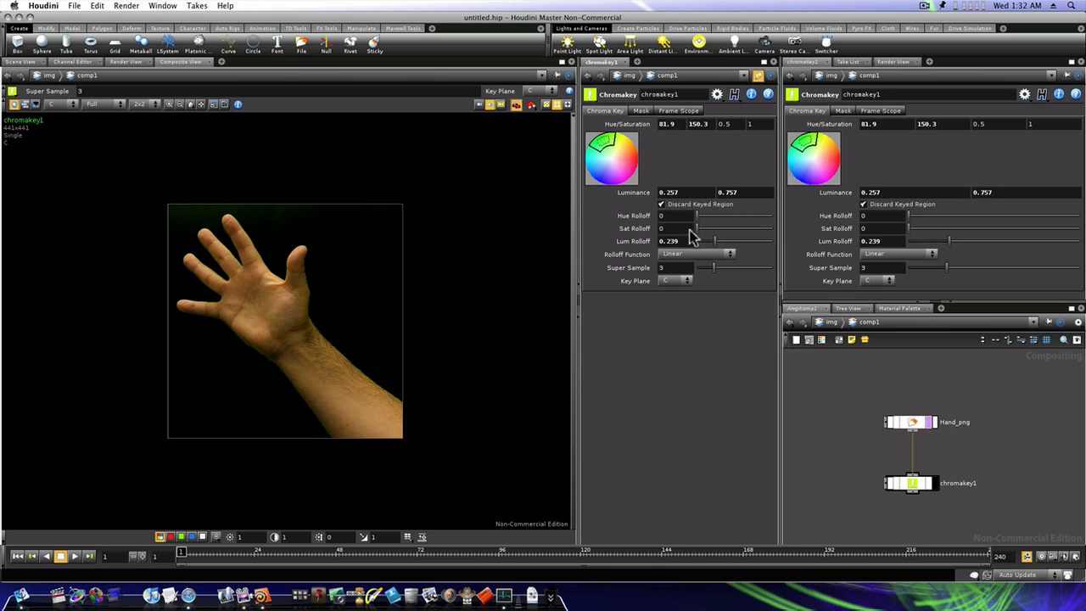
mouse_move(697, 223)
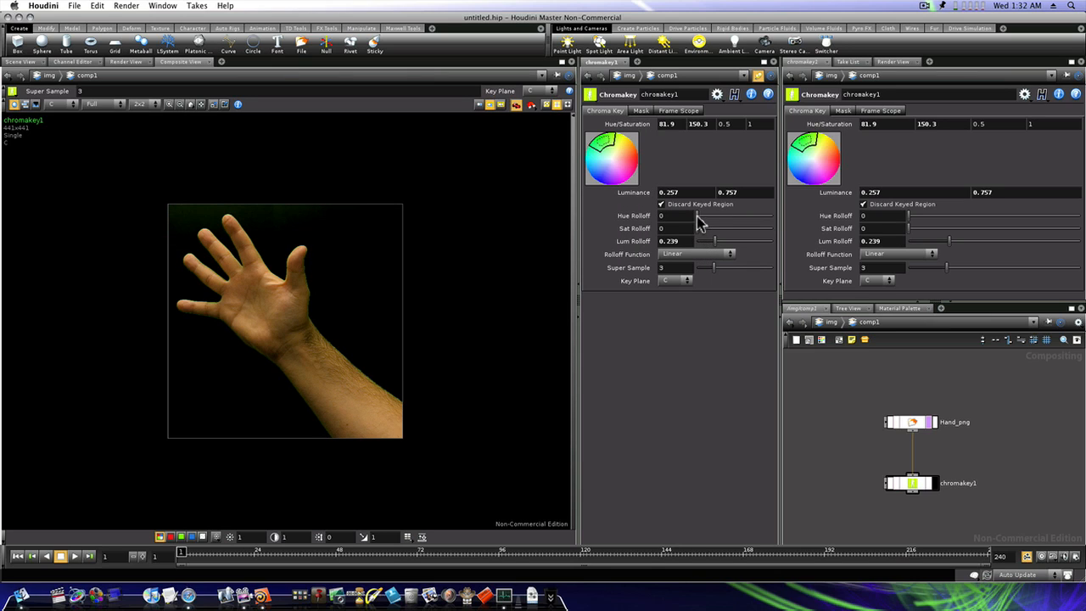
Step: Set Hue Rolloff to about 43 and Lum Rolloff to about 0.338 to remove the green fringe
drag(699, 216, 715, 215)
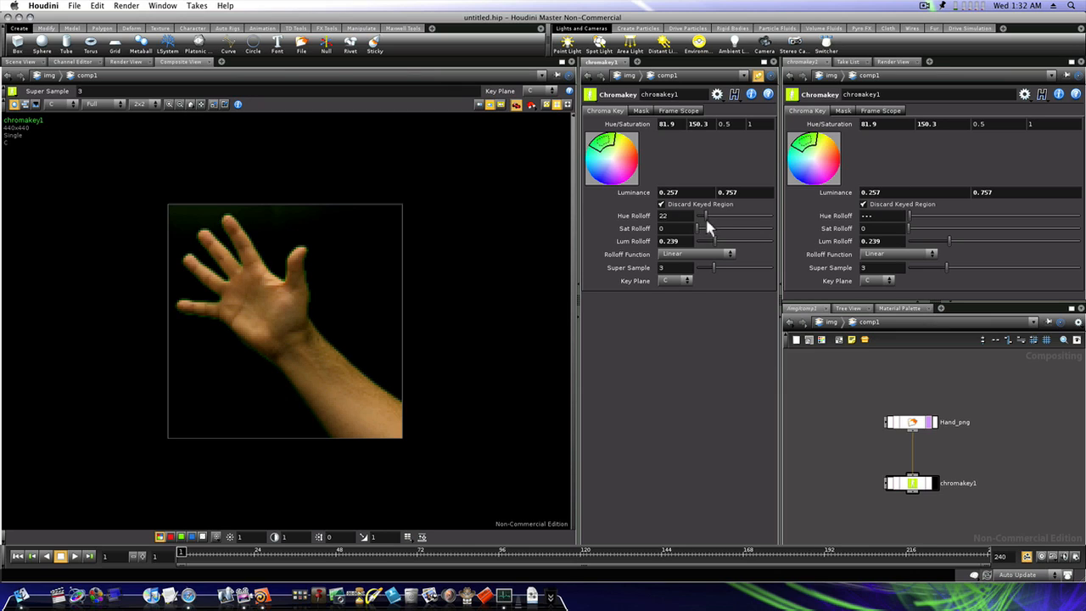
drag(699, 215, 711, 216)
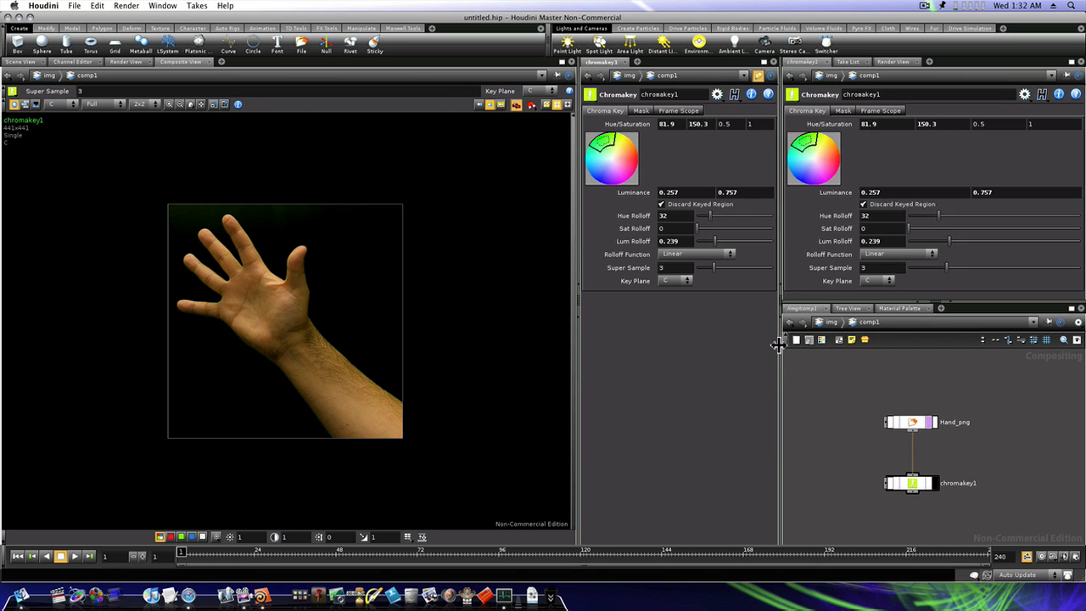
mouse_move(687, 159)
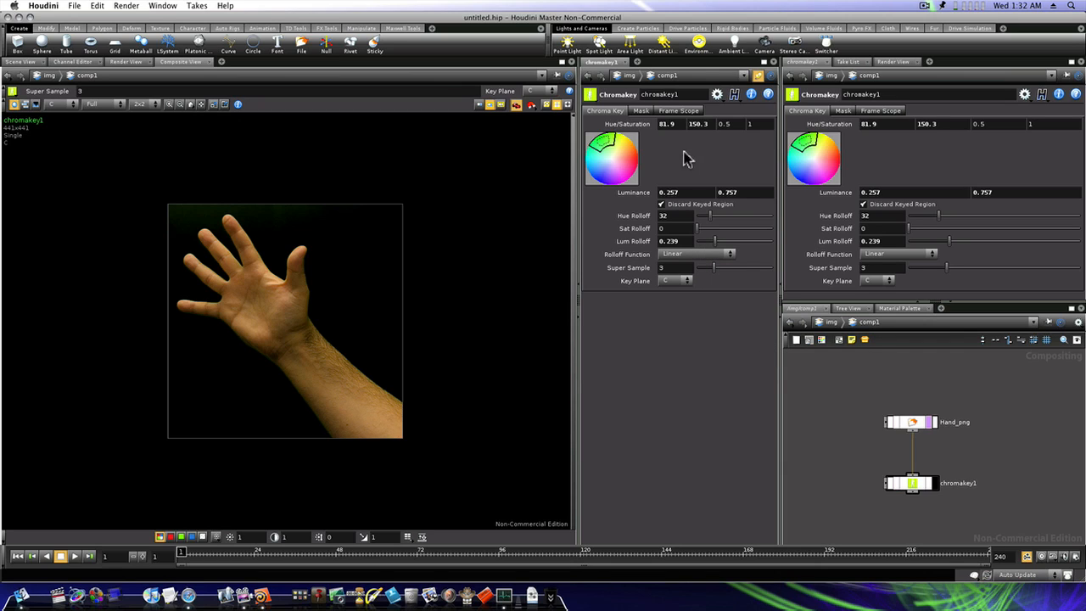
click(670, 191)
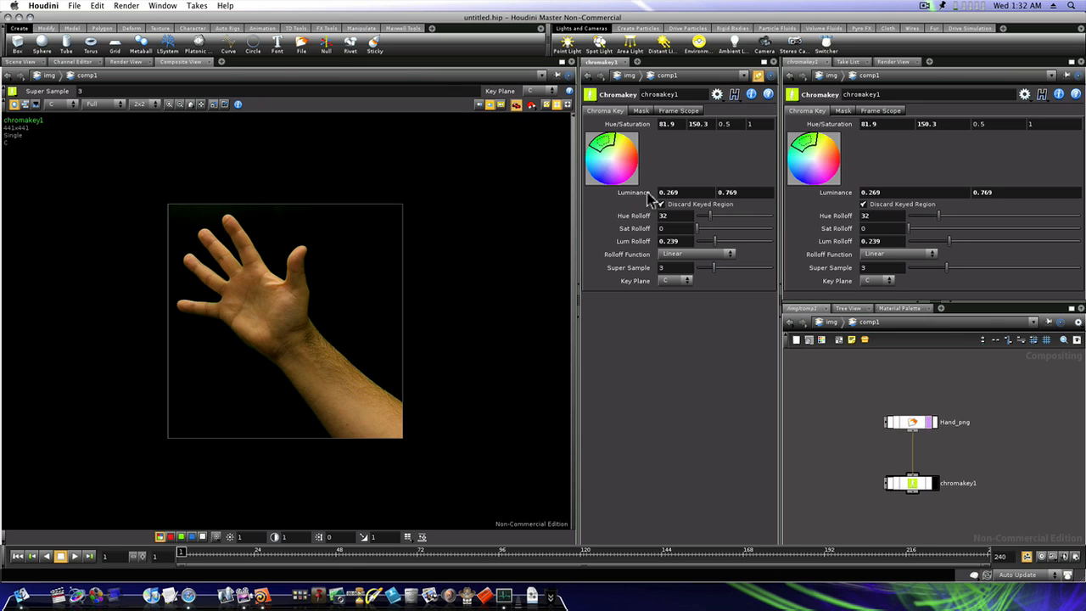
mouse_move(695, 229)
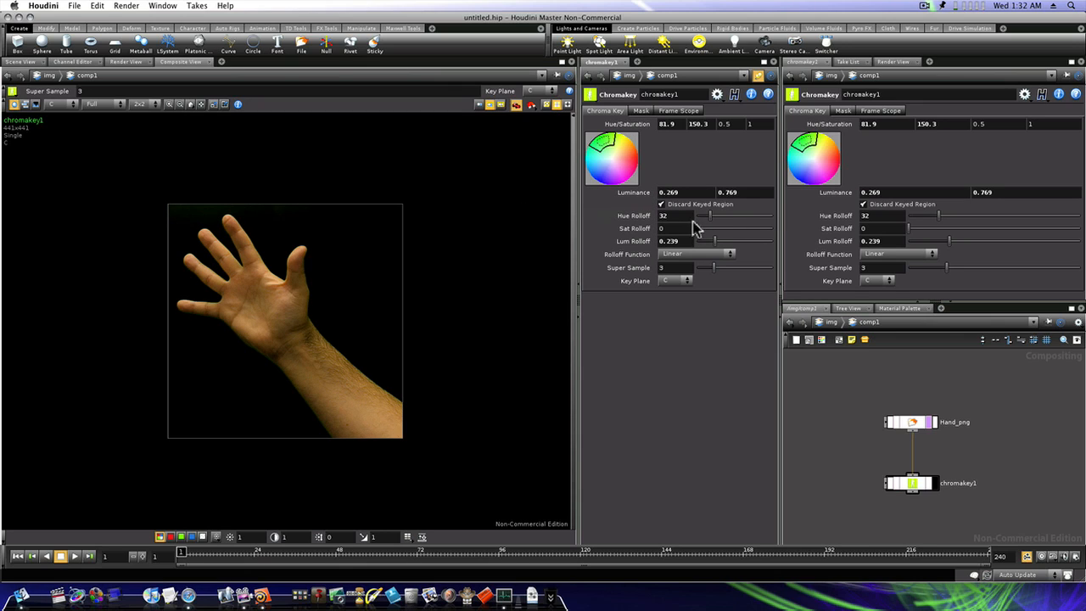
mouse_move(716, 224)
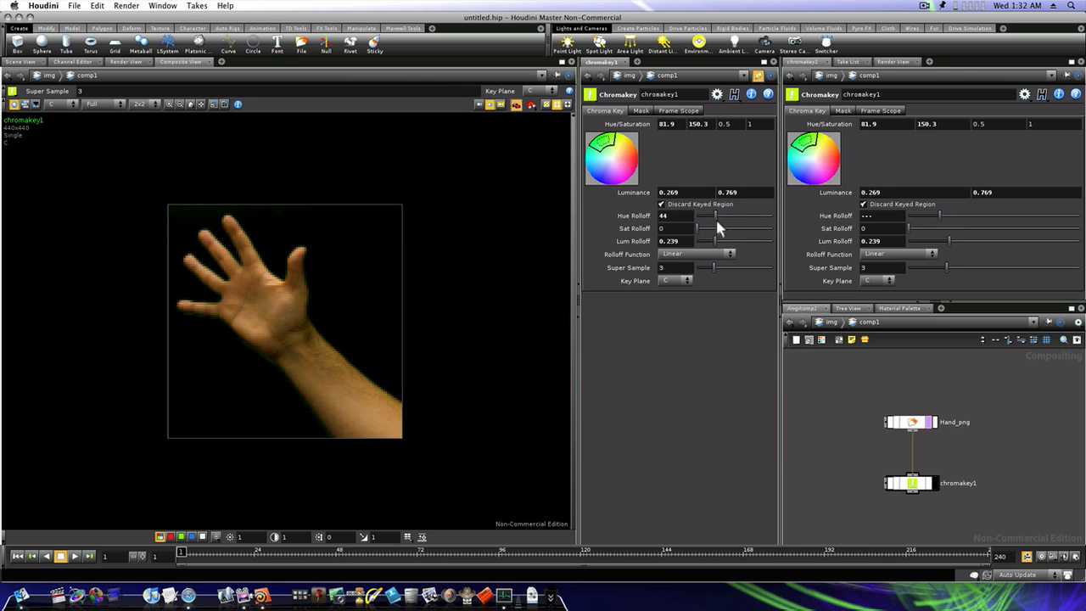
drag(715, 215, 713, 215)
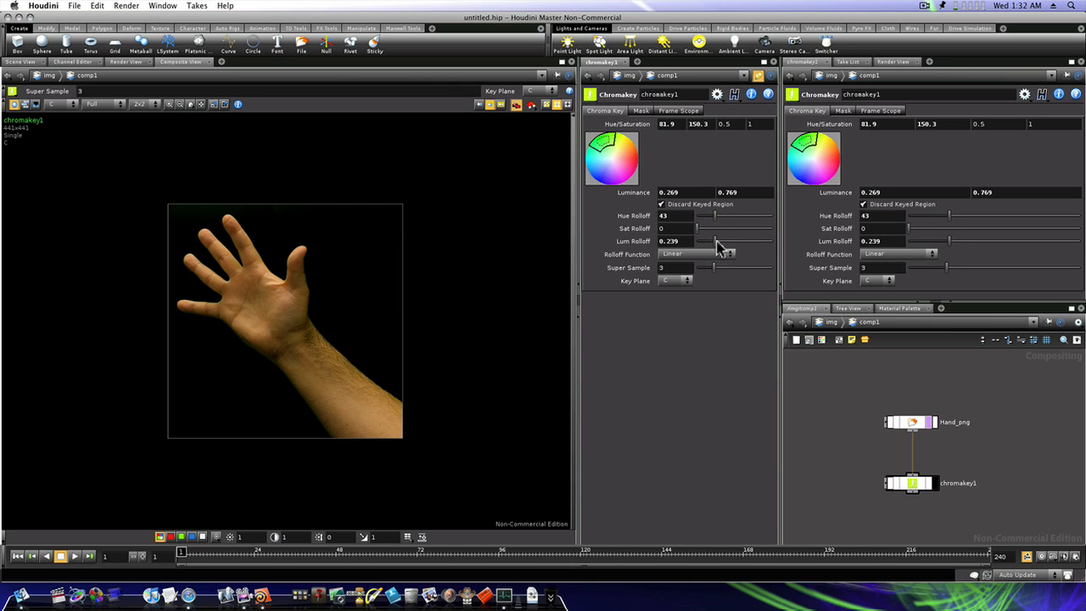
drag(716, 244, 726, 244)
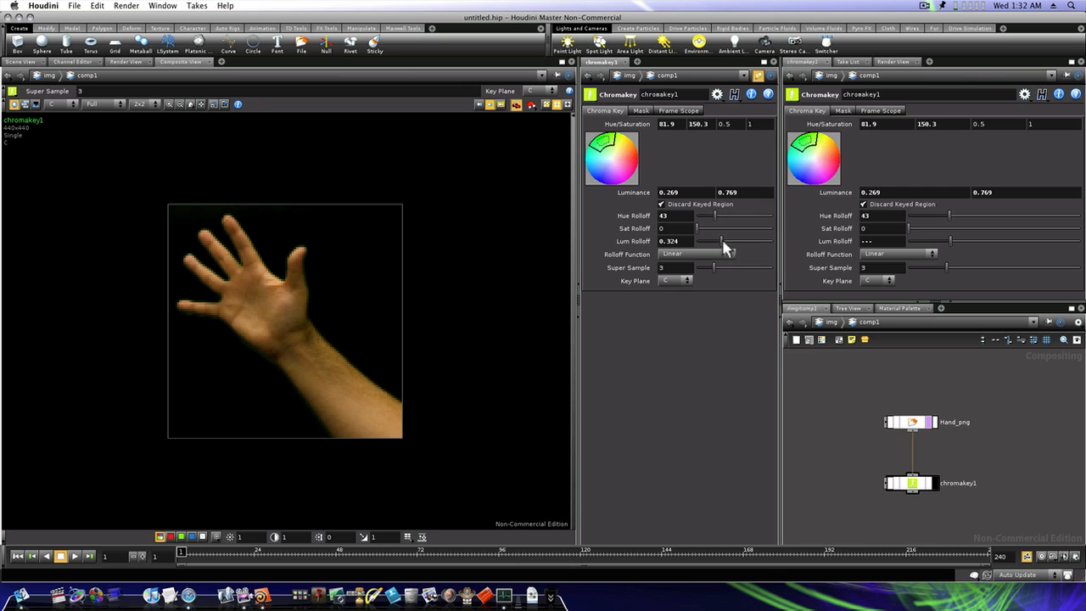
drag(716, 241, 726, 240)
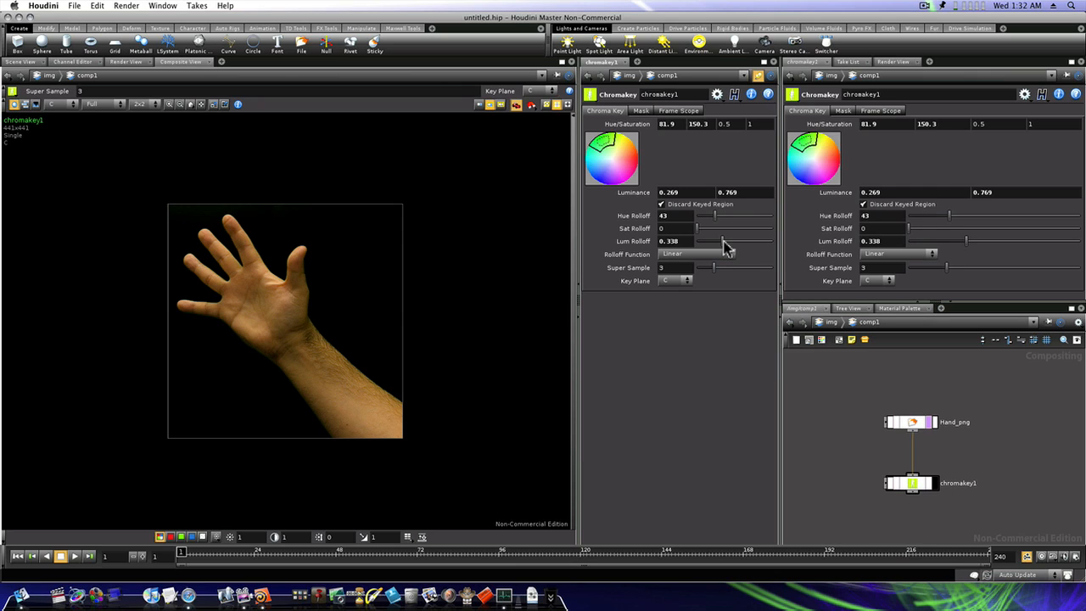
mouse_move(721, 246)
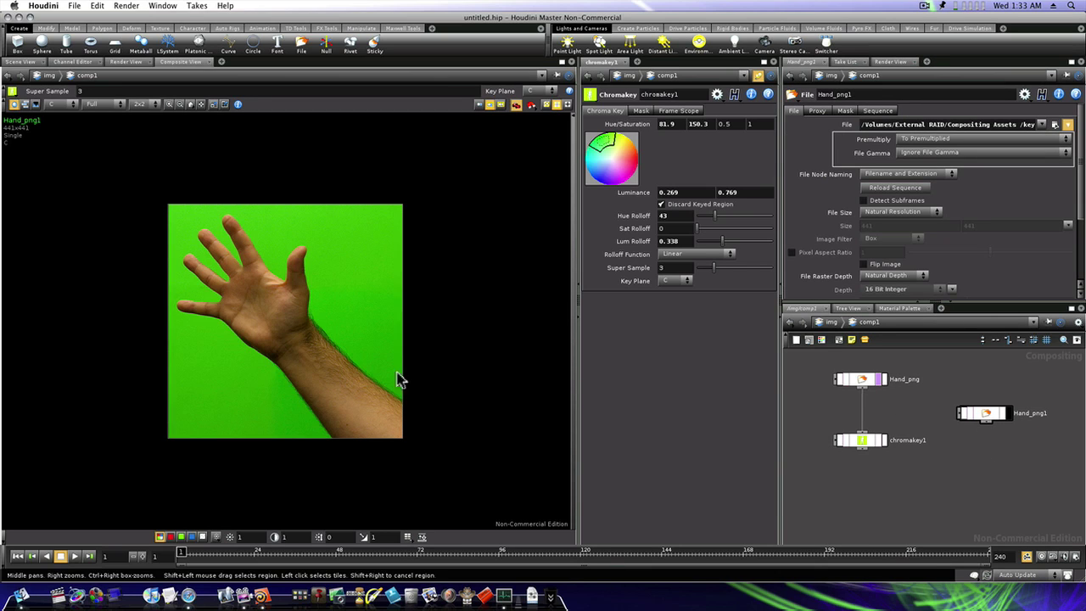
Step: Load the iStock woman-with-laptop JPG into a second File image node
click(1041, 124)
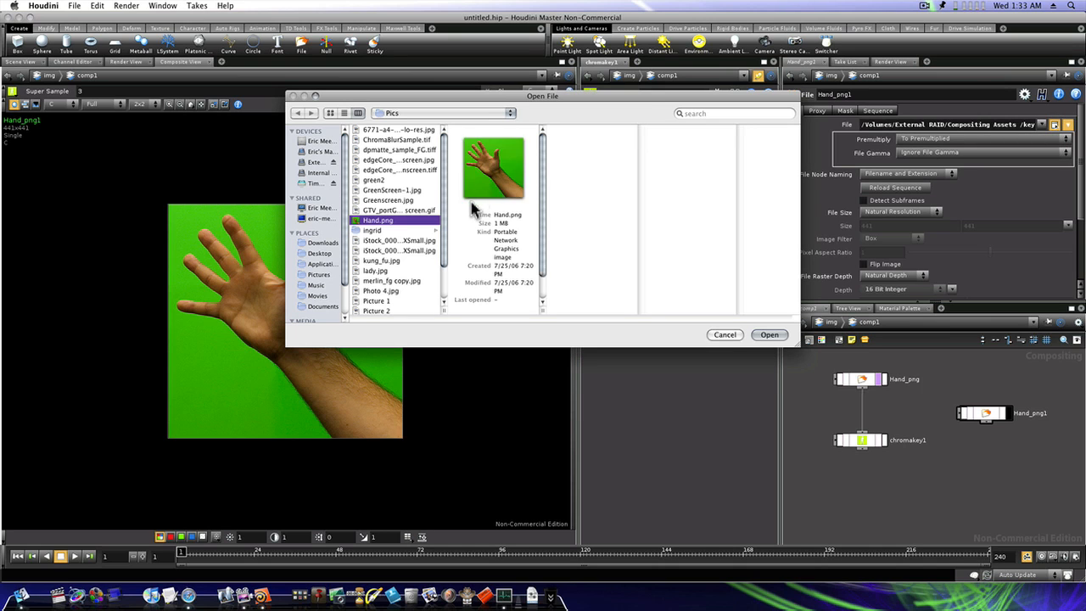
click(399, 251)
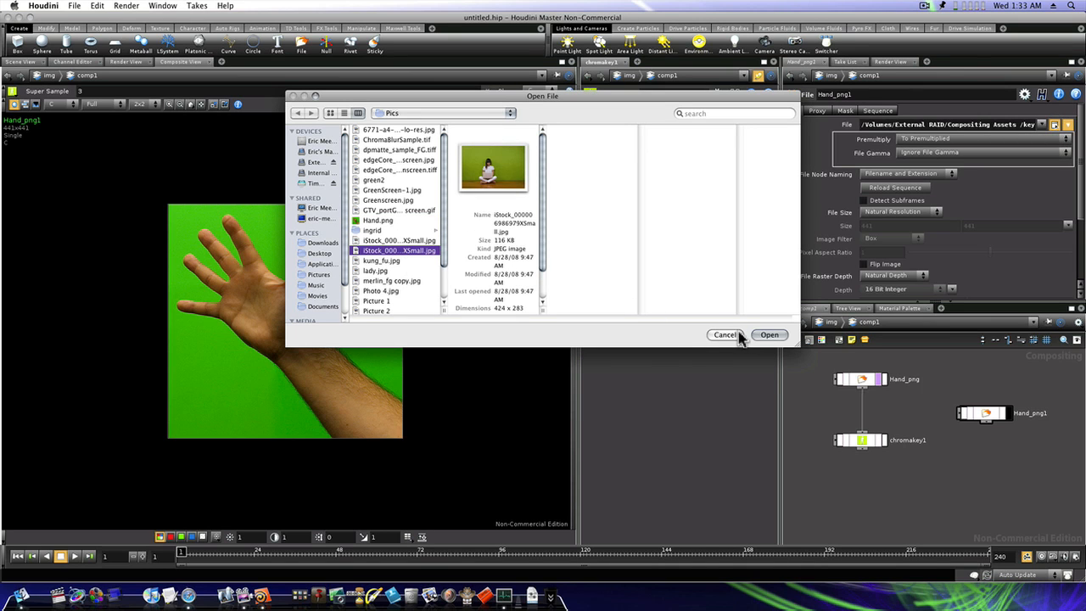
click(769, 334)
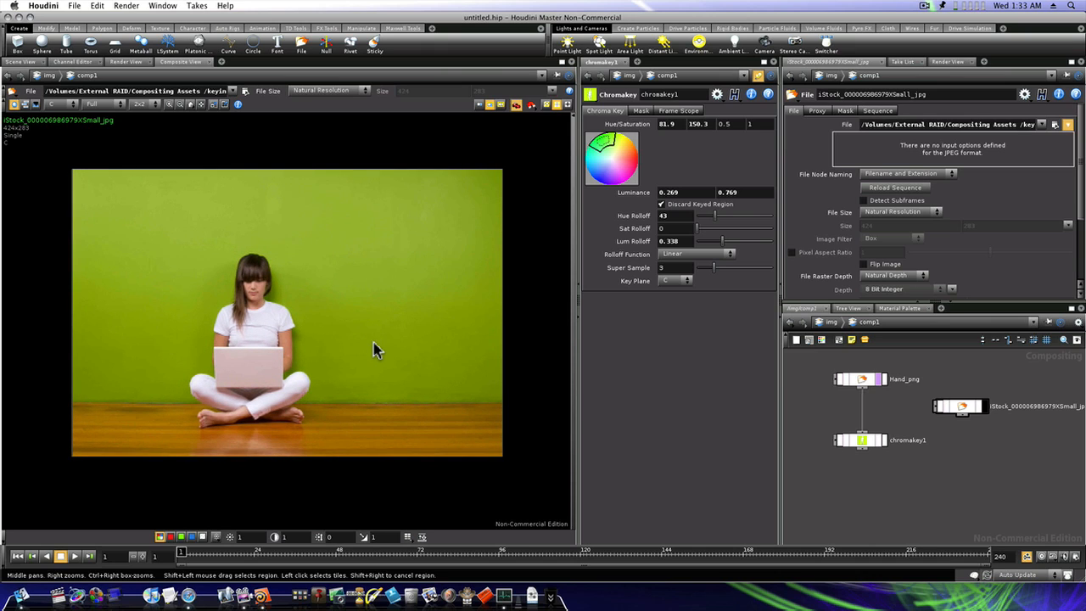
mouse_move(333, 342)
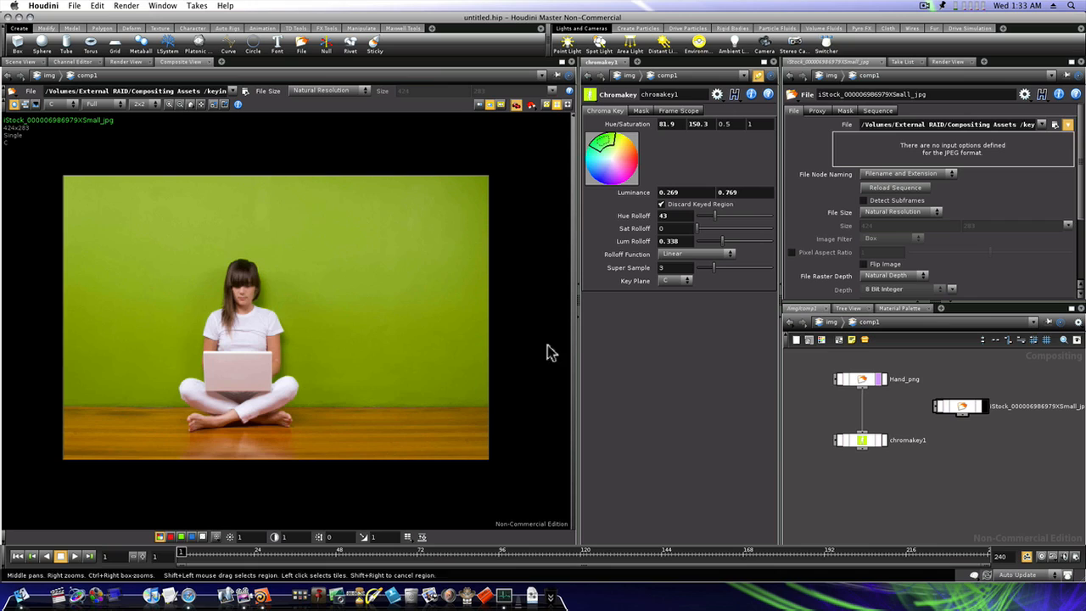
mouse_move(509, 351)
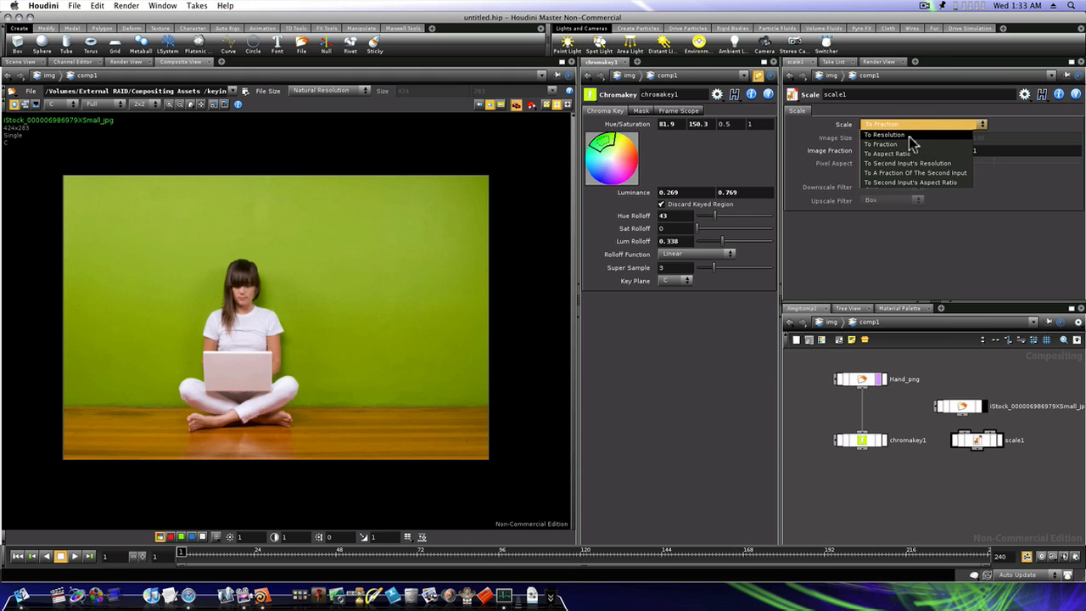
click(885, 134)
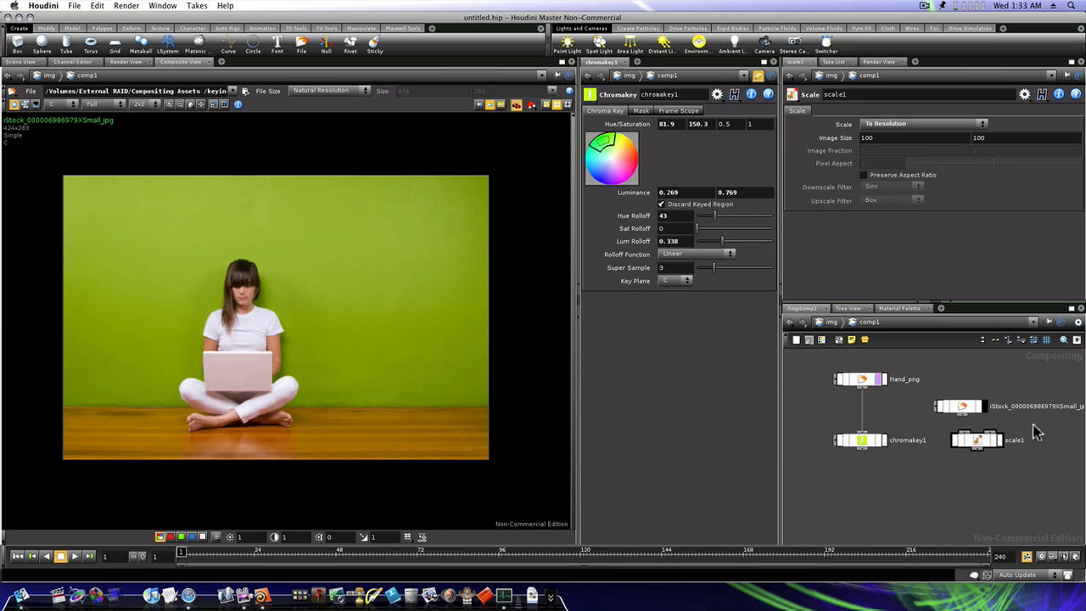
mouse_move(983, 444)
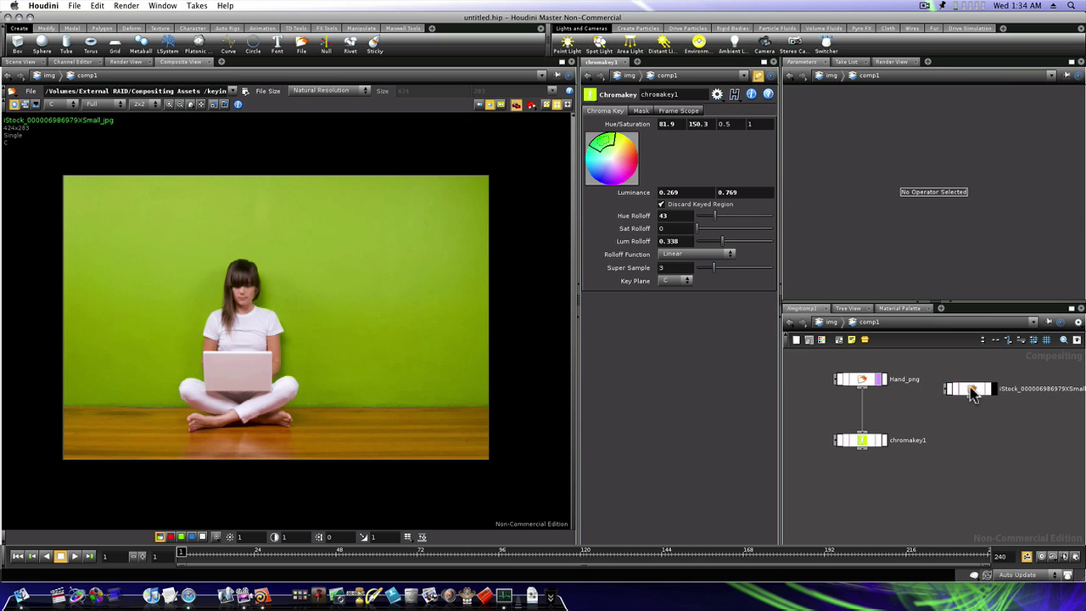
Step: Add a layer1 compositing node, then remove it, leaving the hand, chromakey1 and photo nodes
click(862, 439)
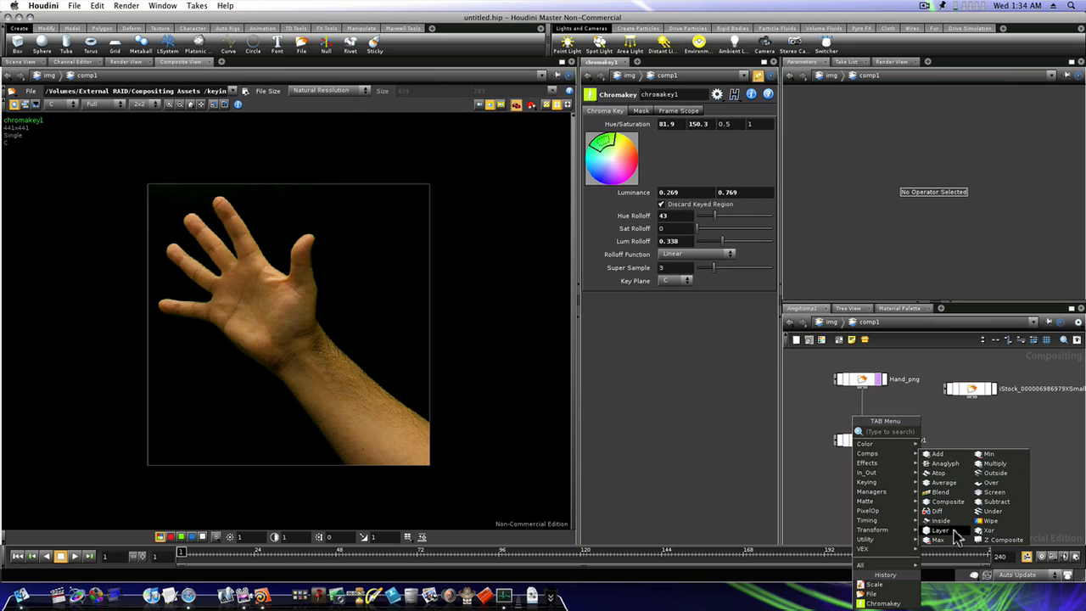
click(939, 529)
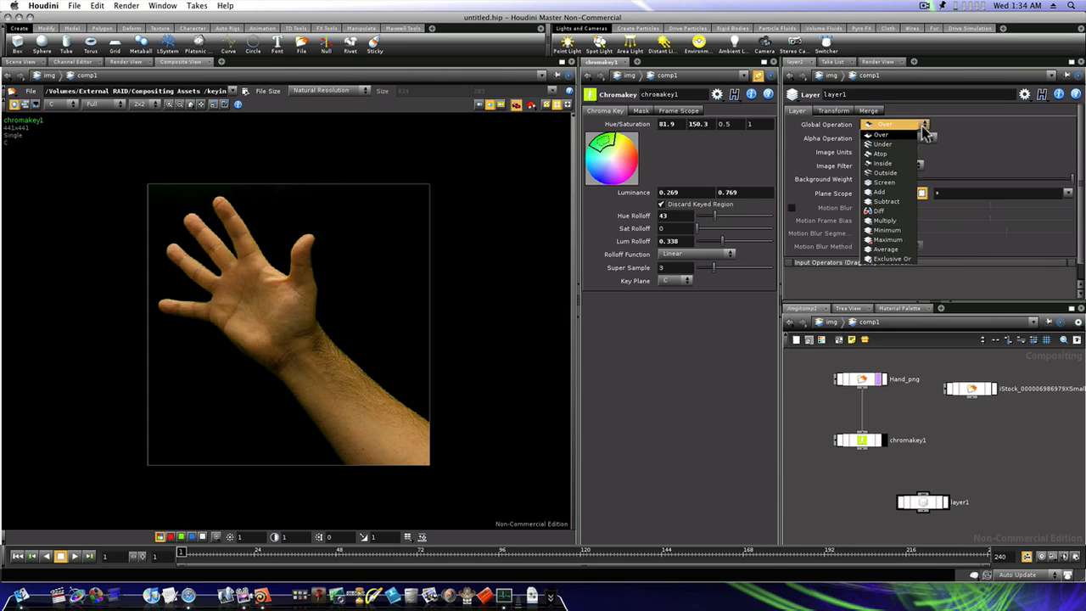
mouse_move(889, 181)
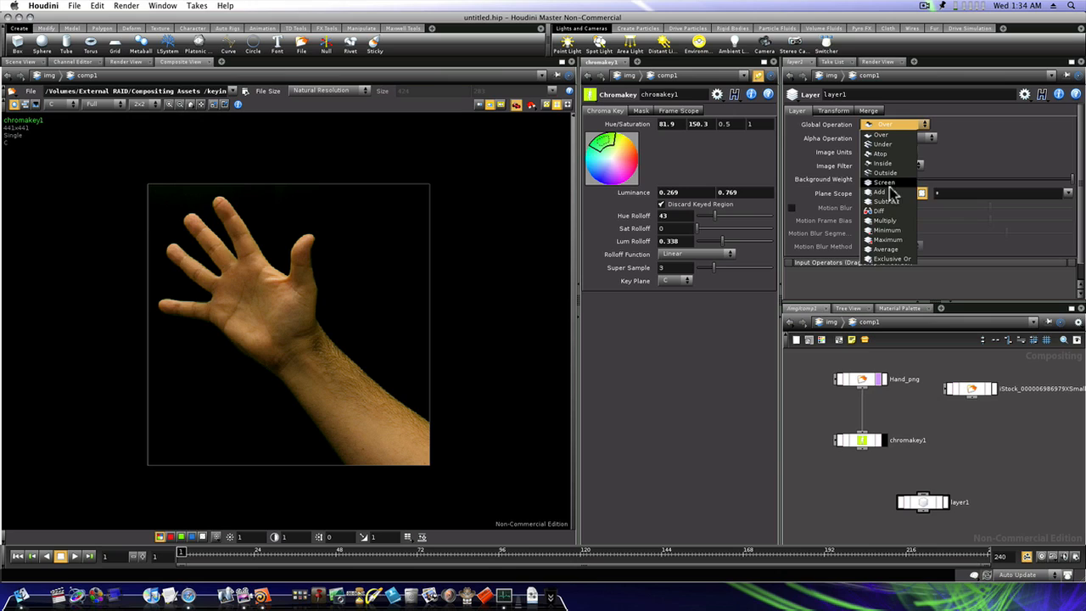
mouse_move(885, 144)
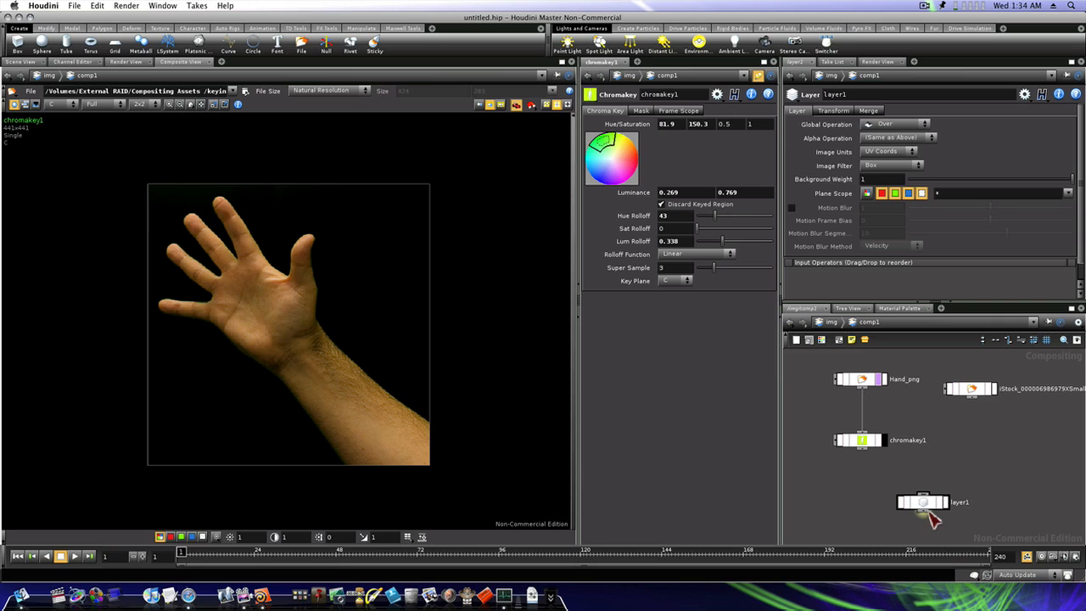
mouse_move(880, 229)
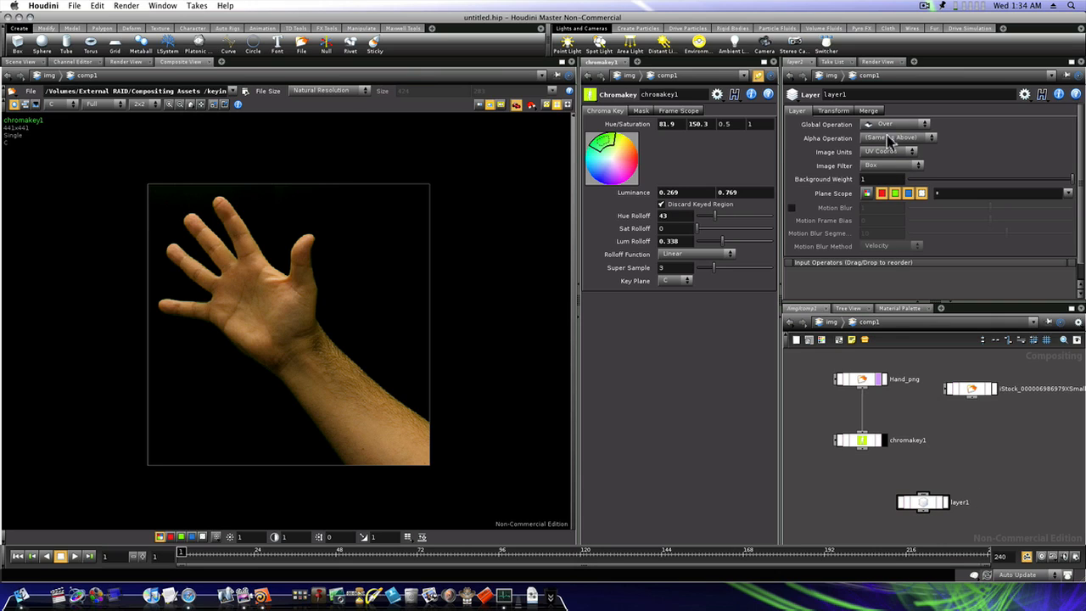
click(923, 502)
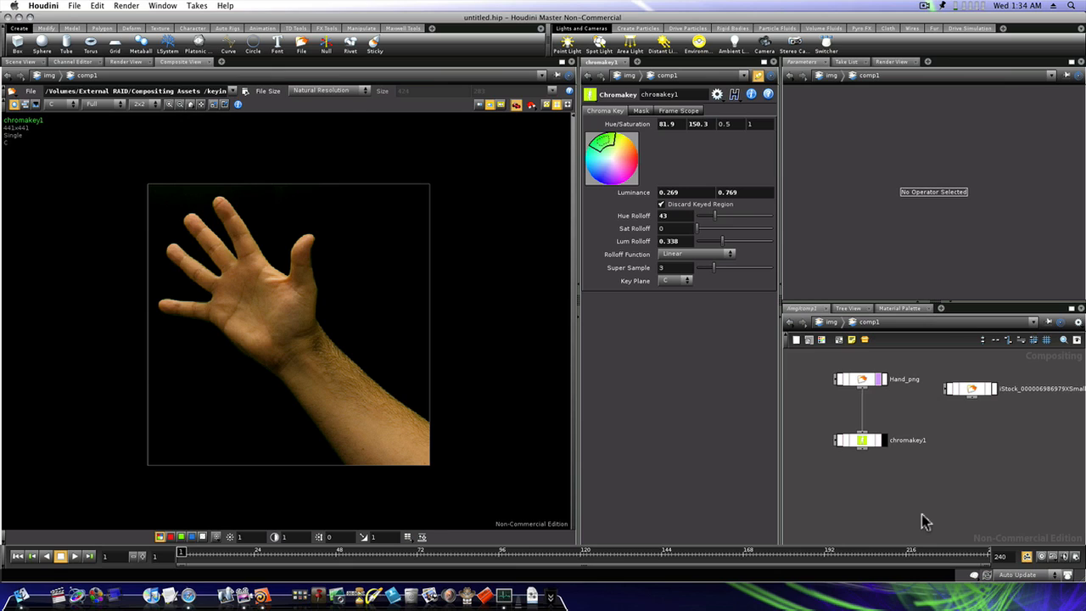
mouse_move(866, 455)
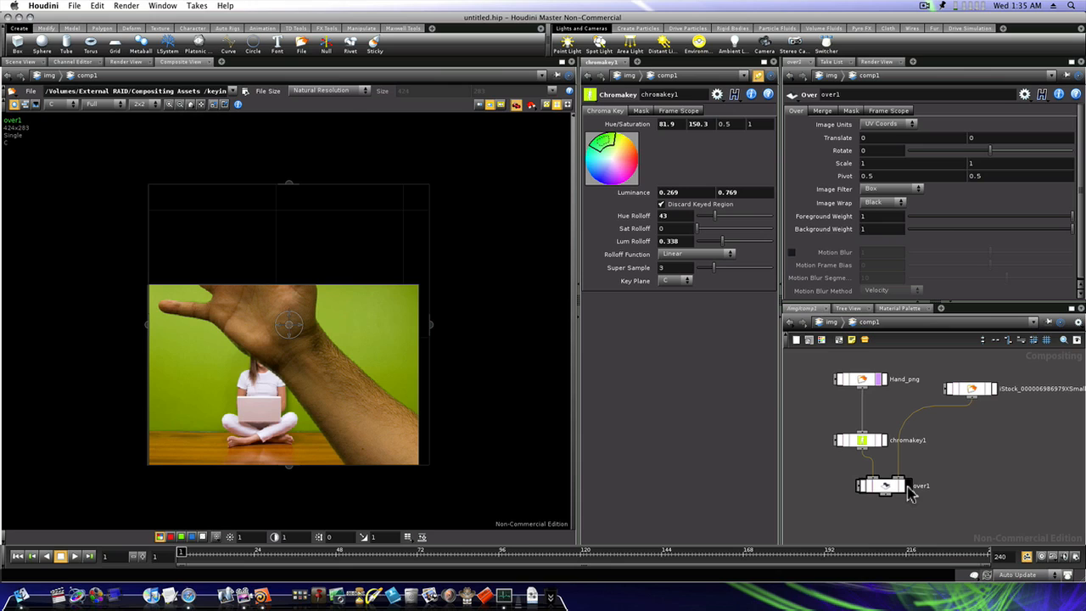
mouse_move(891, 495)
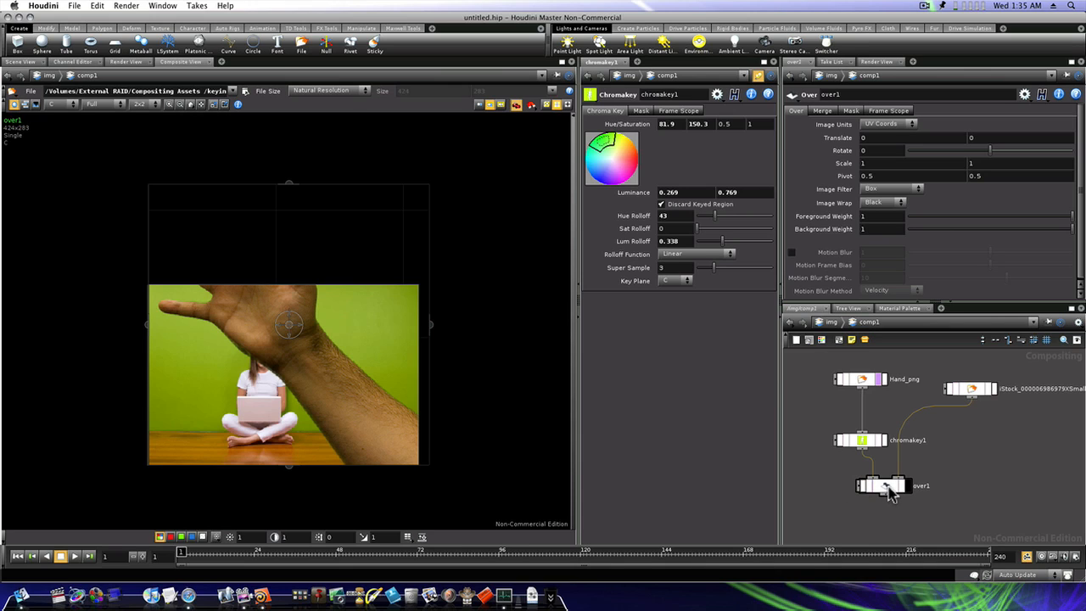
Step: Position over1 so the keyed hand composites over the woman-with-laptop photo
drag(884, 485, 924, 504)
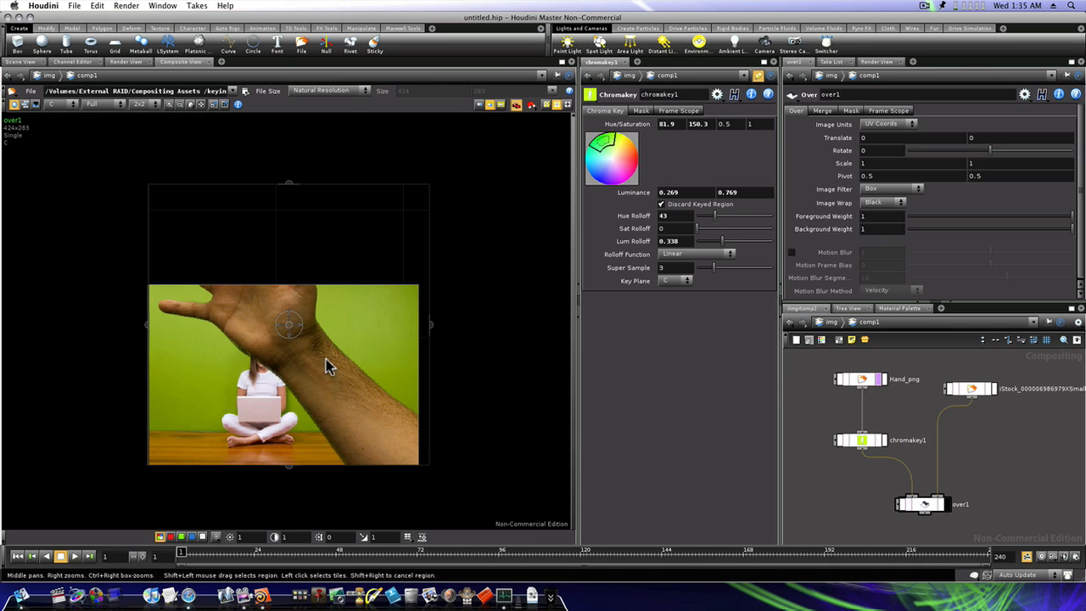
mouse_move(811, 174)
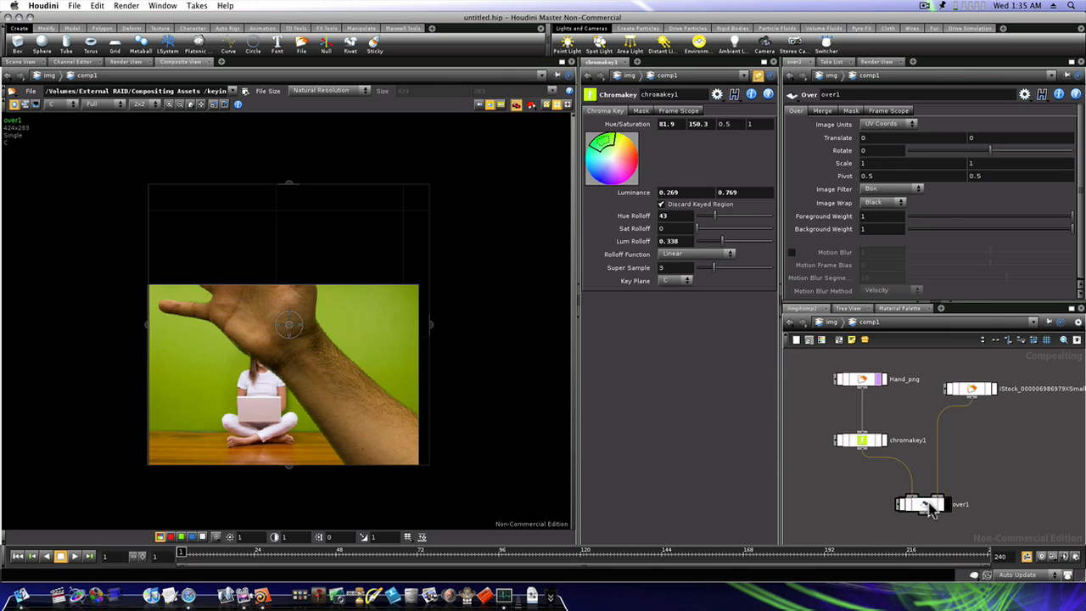
click(861, 439)
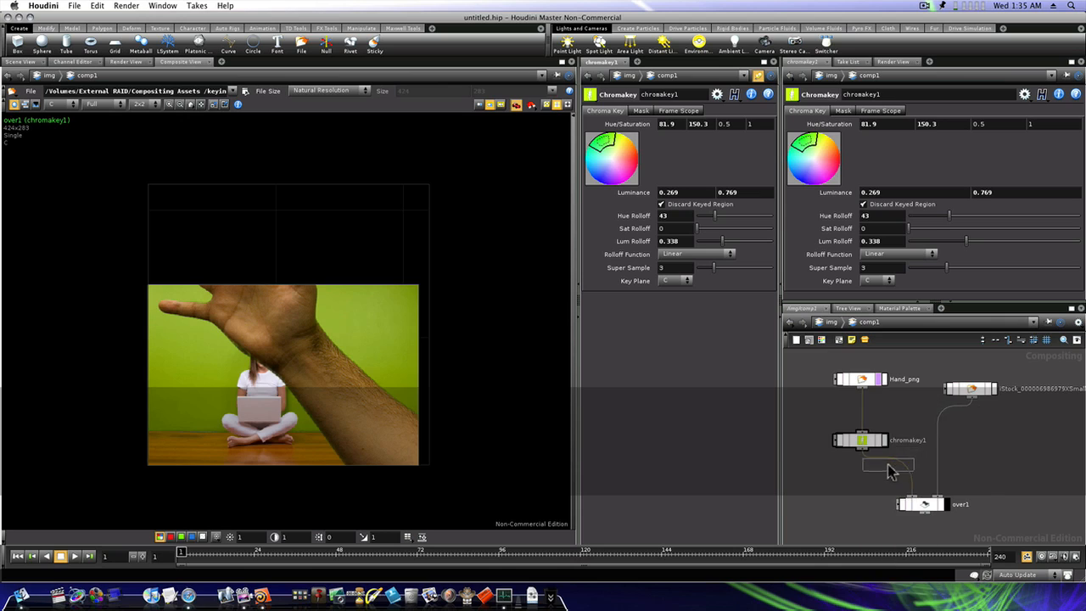
Step: Insert a Transform between chromakey1 and over1, shrinking the hand and moving it to the woman's lower right
click(902, 468)
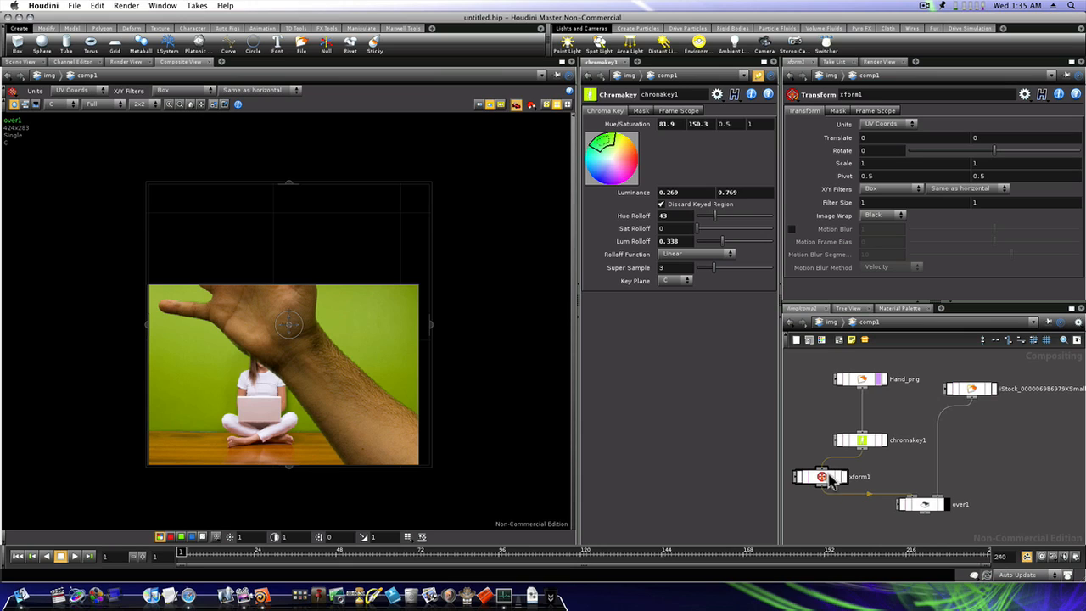
mouse_move(827, 482)
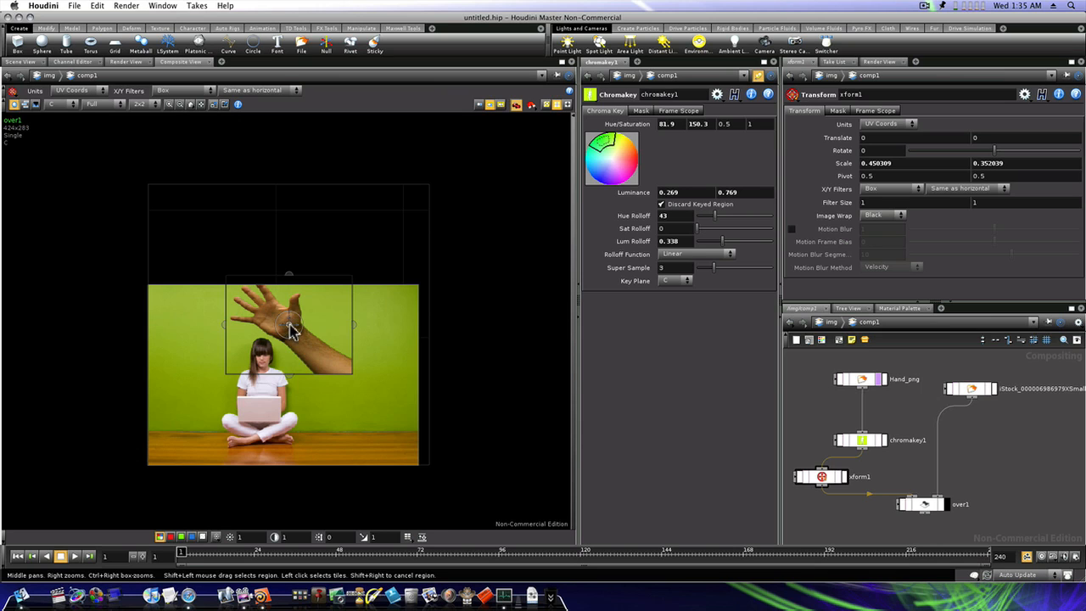
drag(288, 326, 356, 394)
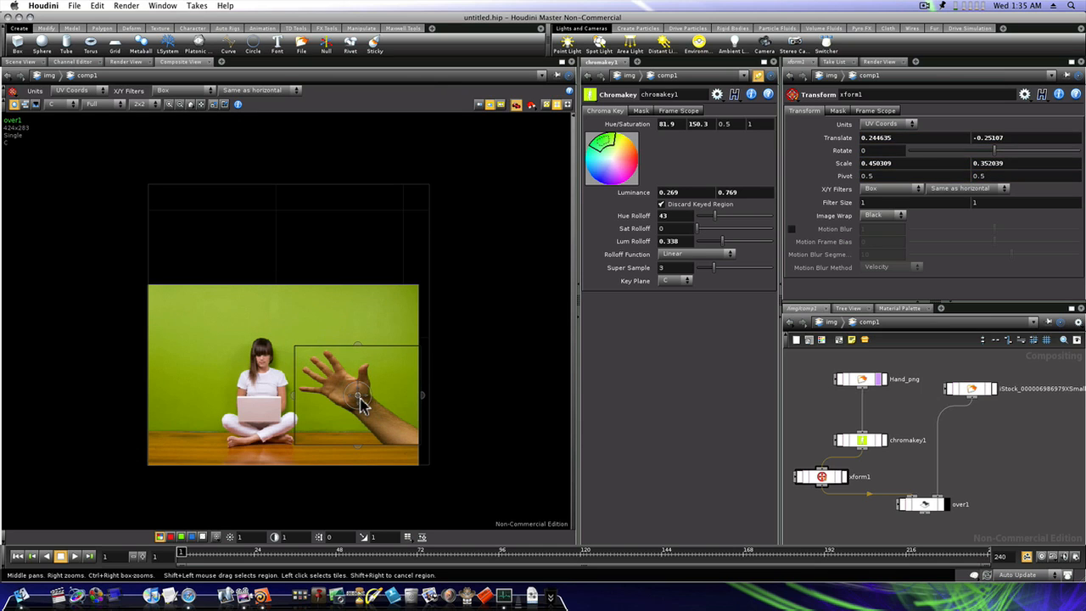
drag(356, 382, 365, 433)
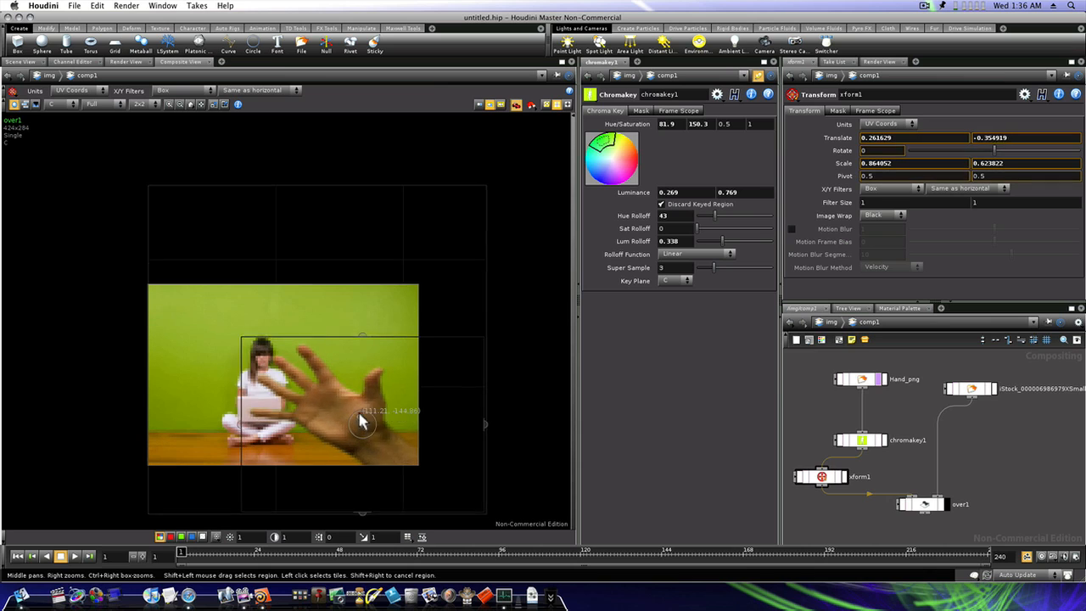
drag(363, 422, 356, 413)
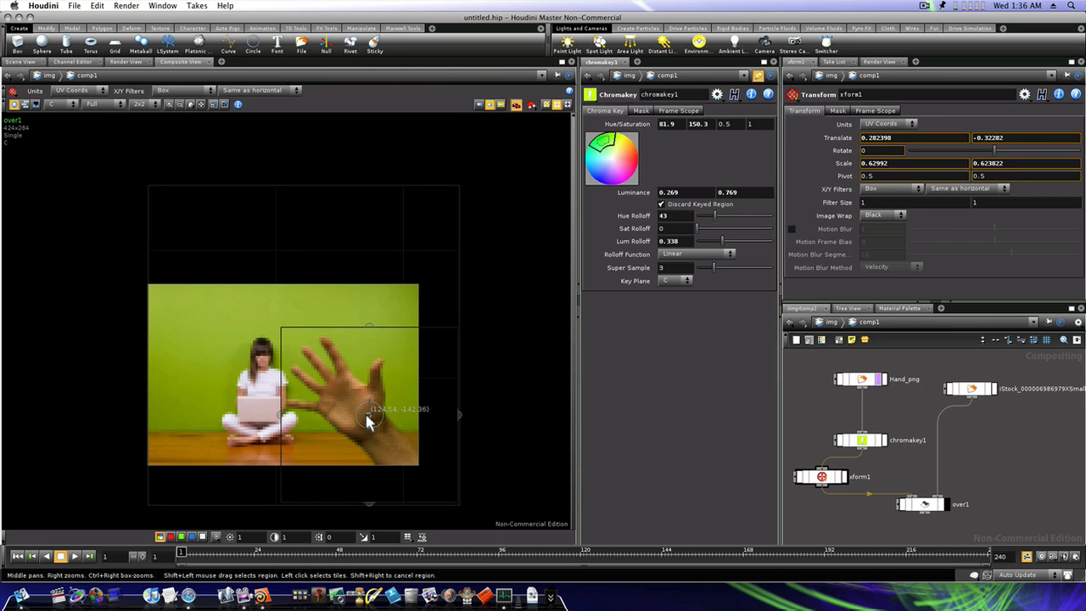
drag(369, 412, 374, 421)
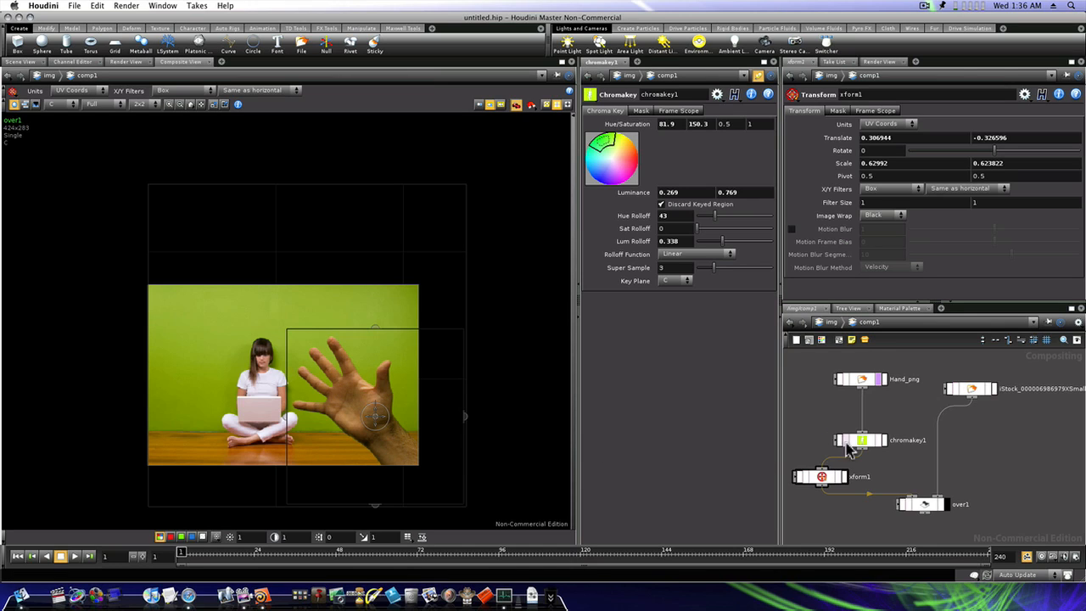
click(970, 388)
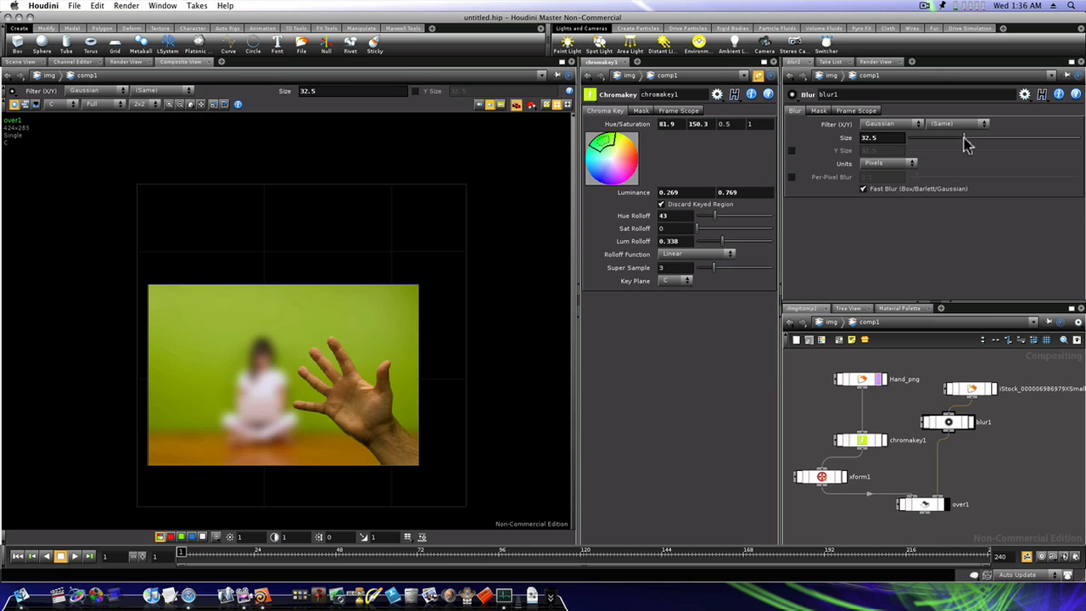
Step: Reduce the background Blur size to about 2.4 and restore over1's foreground weight to 1
drag(963, 137, 946, 138)
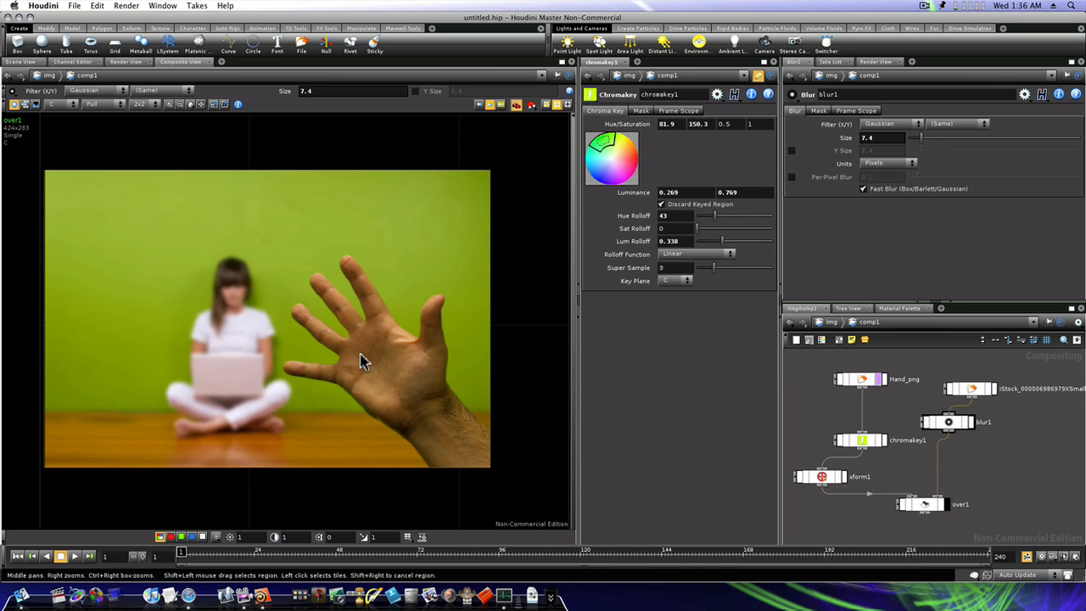
mouse_move(424, 390)
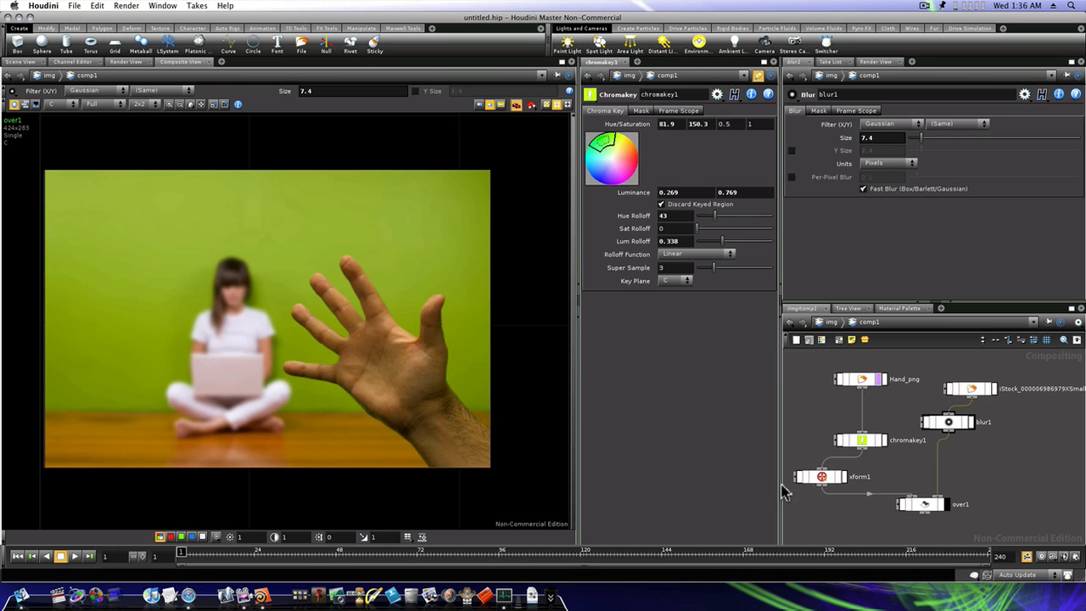
click(922, 504)
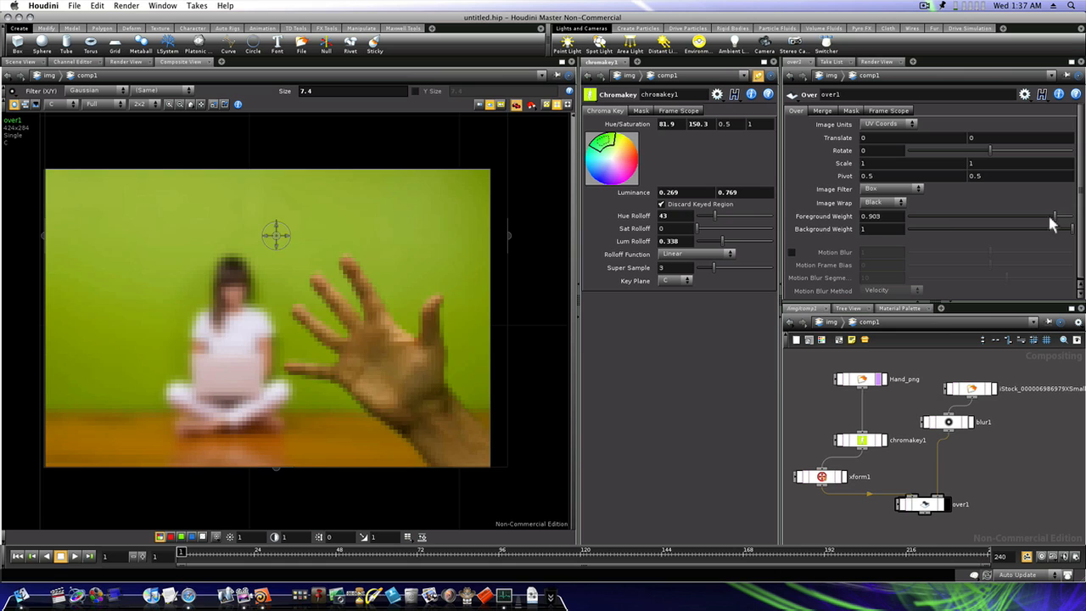
drag(1055, 220, 933, 221)
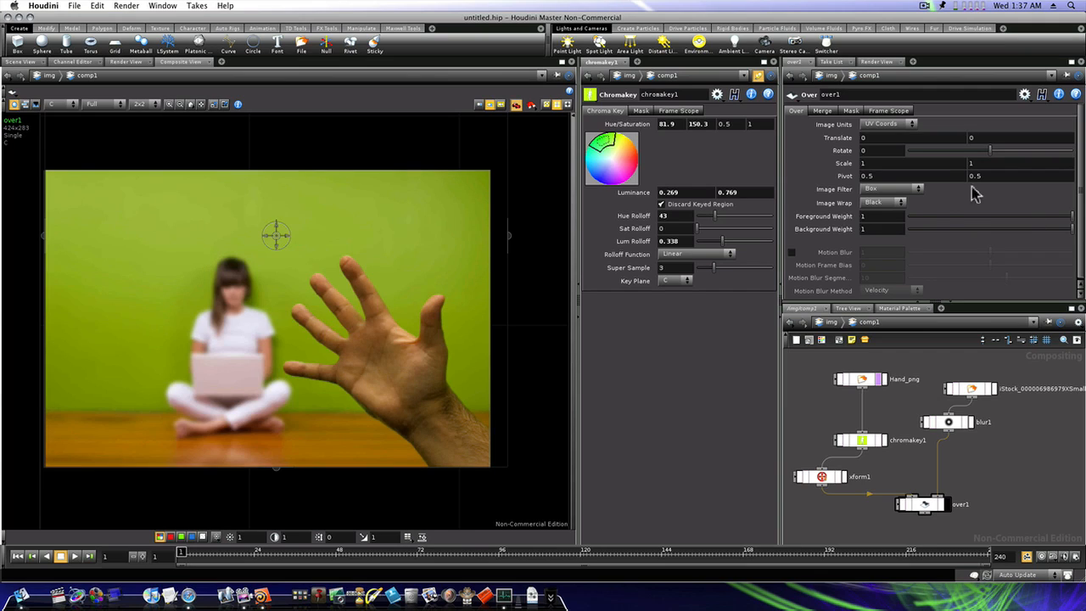
click(882, 202)
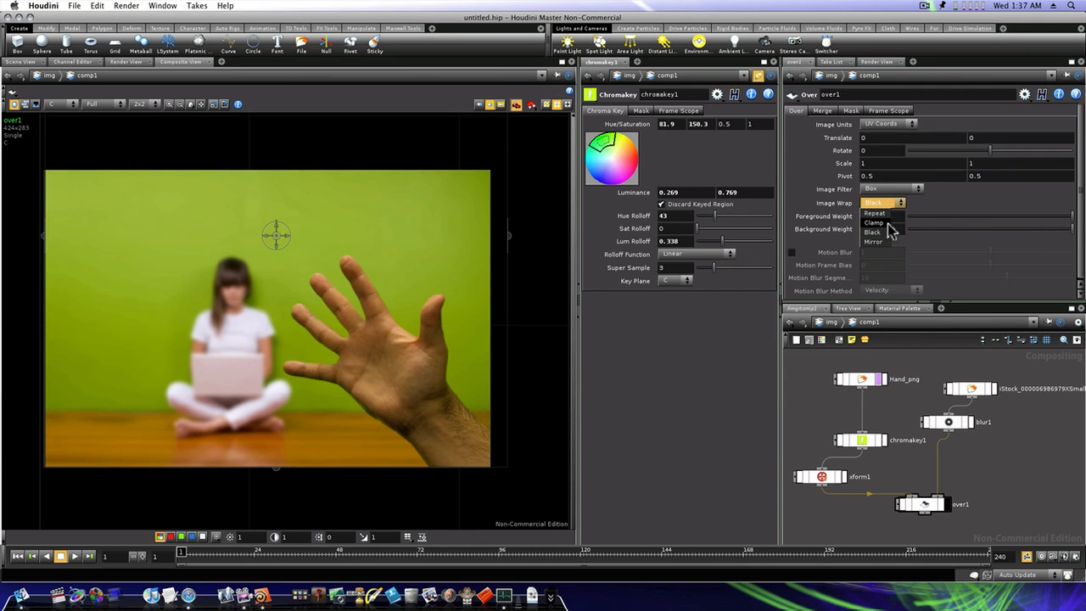
click(874, 241)
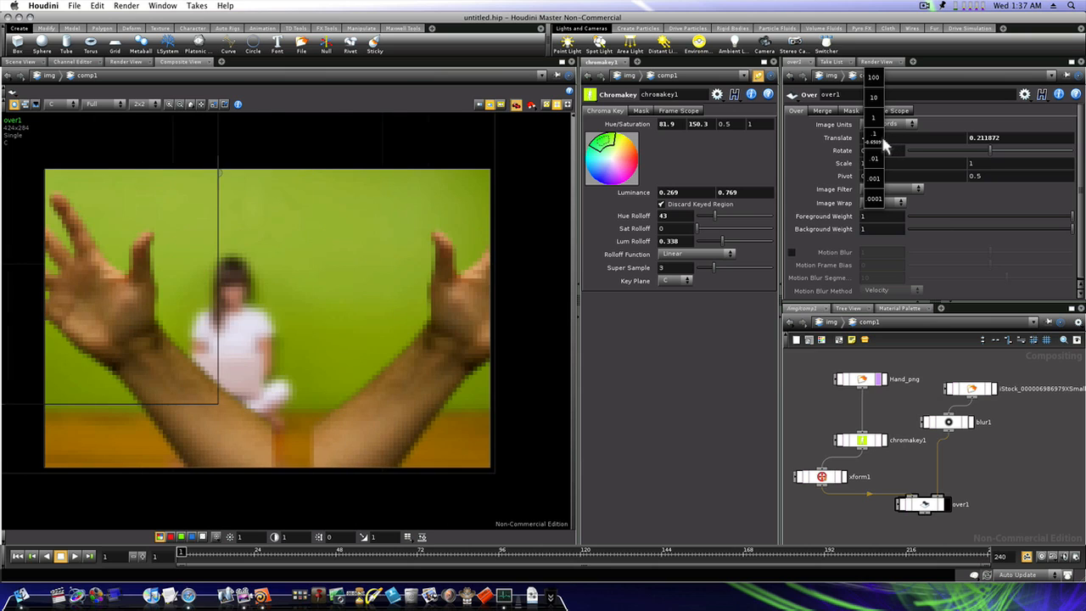
mouse_move(862, 149)
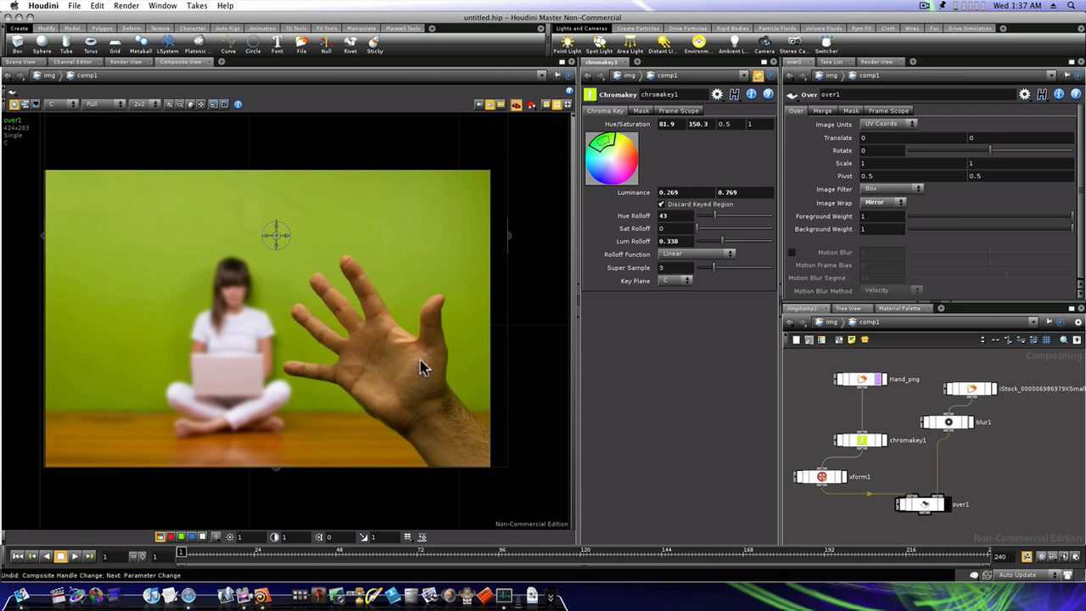
click(882, 202)
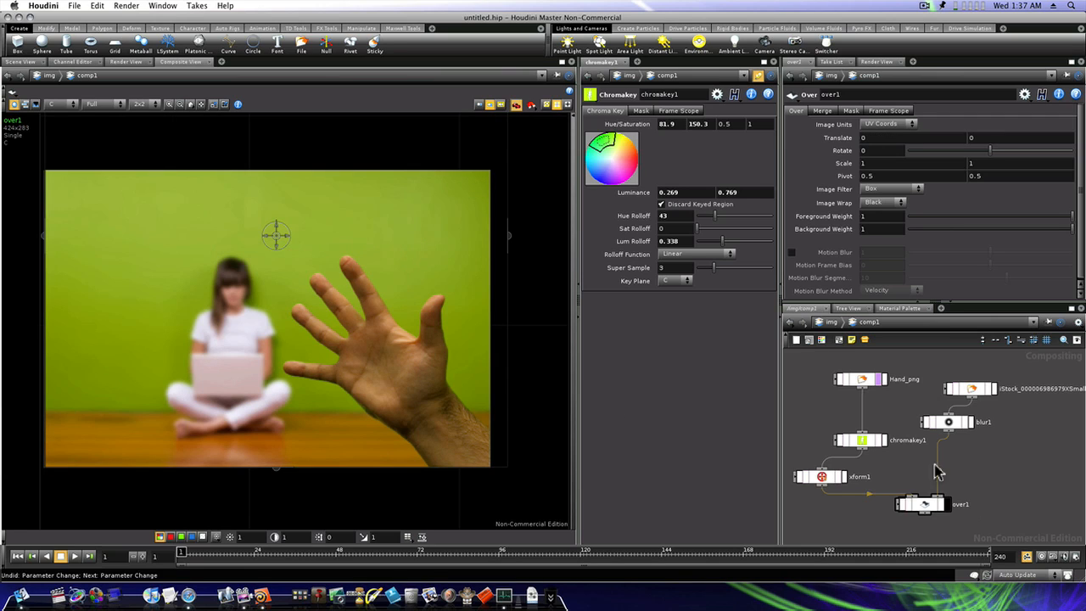
mouse_move(992, 482)
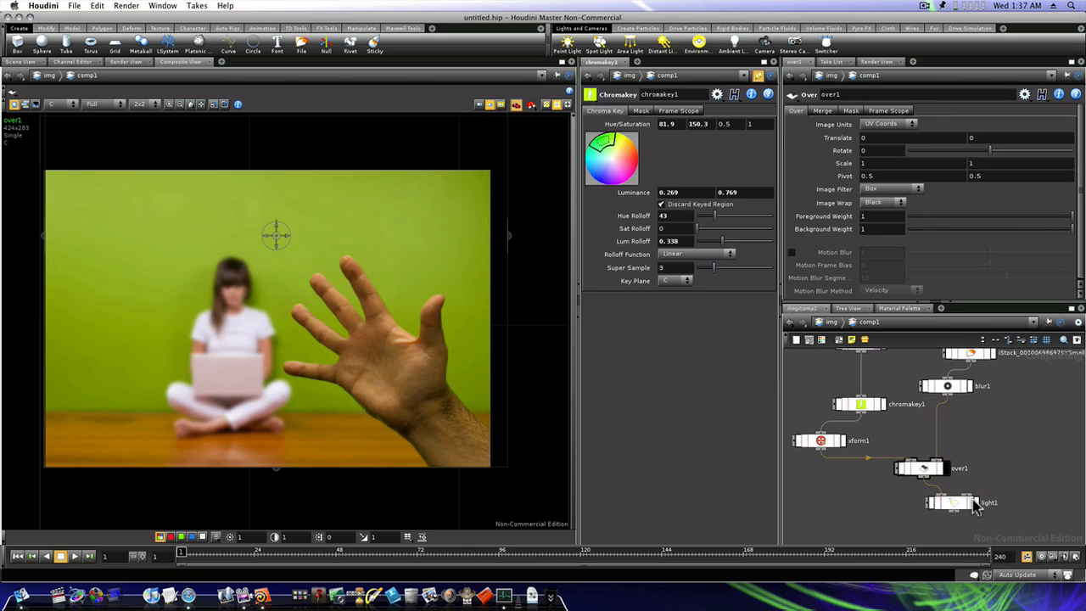
Step: Place a new Lighting COP, light1, below over1 in the comp1 network
click(950, 502)
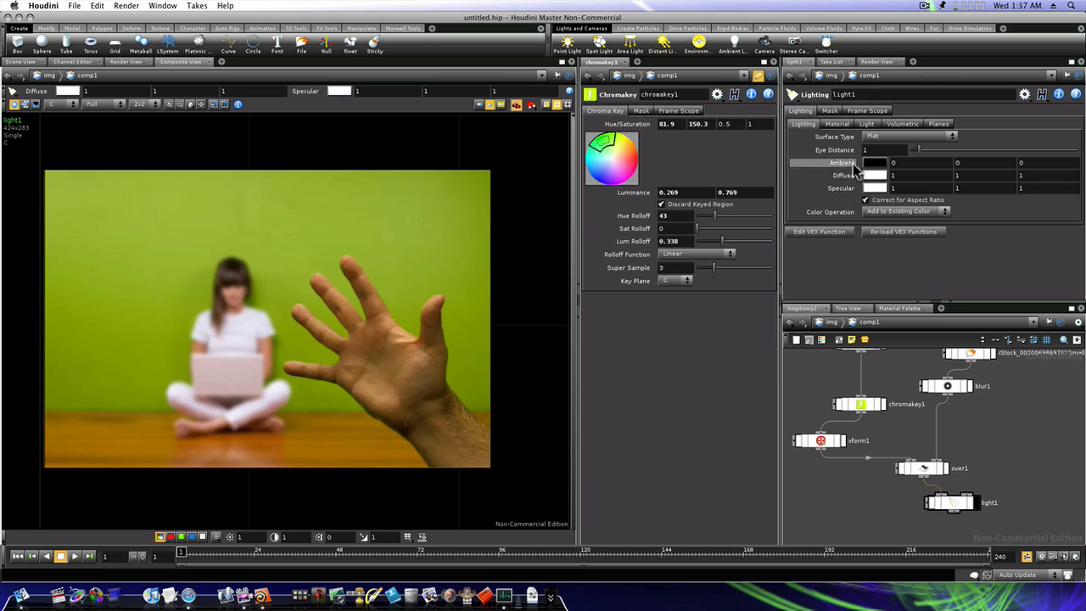
click(840, 163)
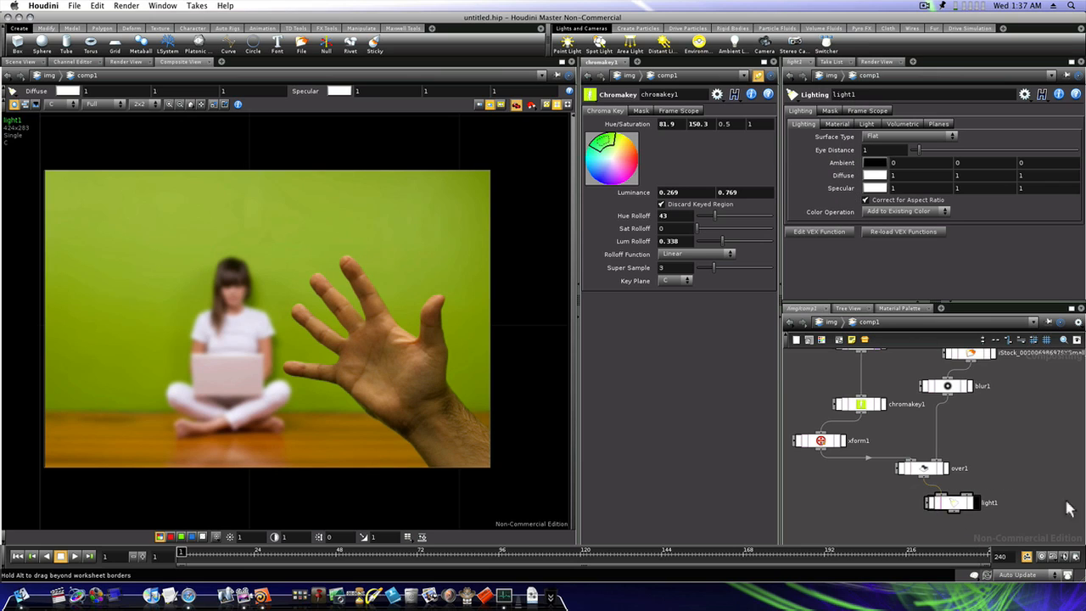
Step: Set light1's Ambient to 0.7 on the hand branch, then start a second Lighting node for the background
click(949, 502)
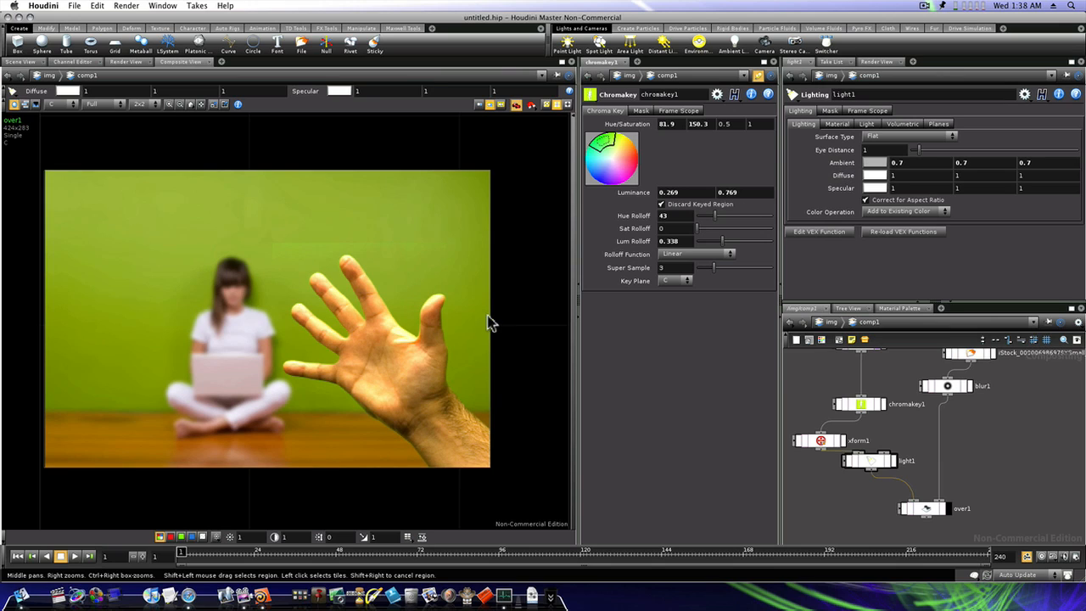
mouse_move(411, 349)
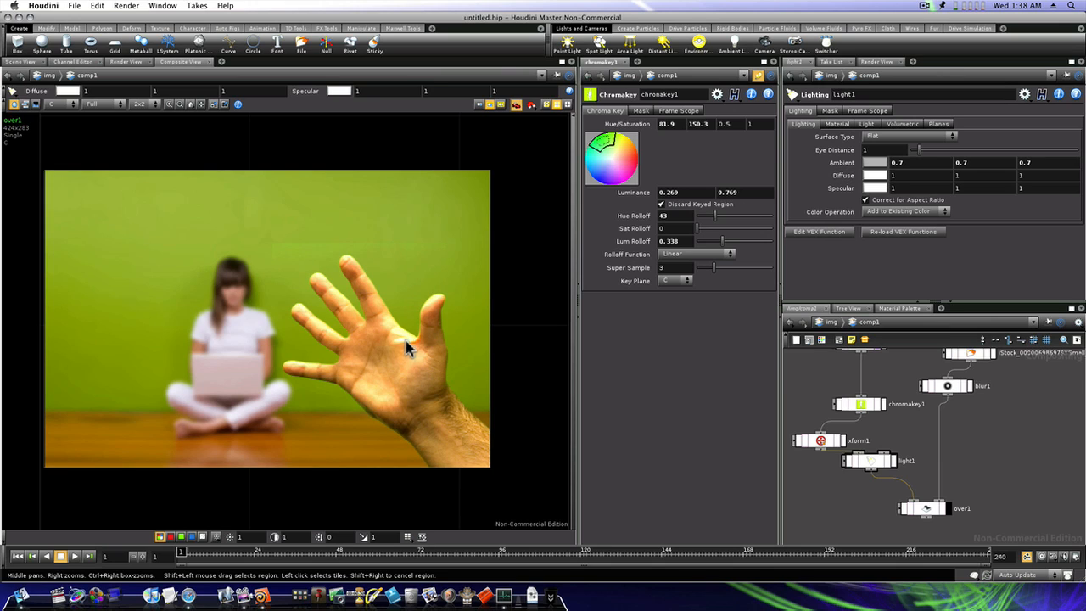
mouse_move(431, 356)
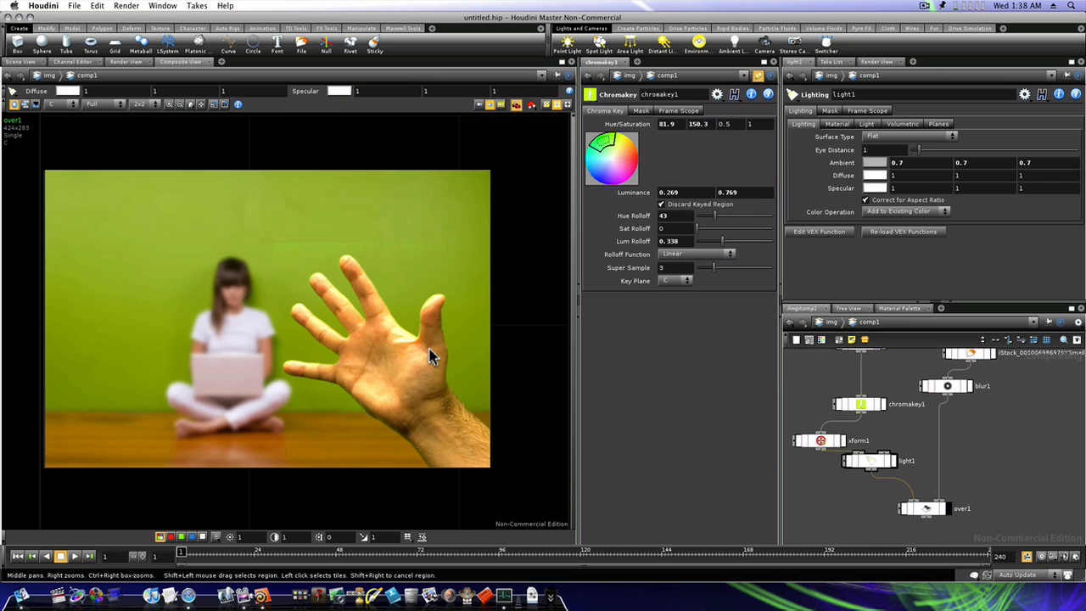
mouse_move(462, 312)
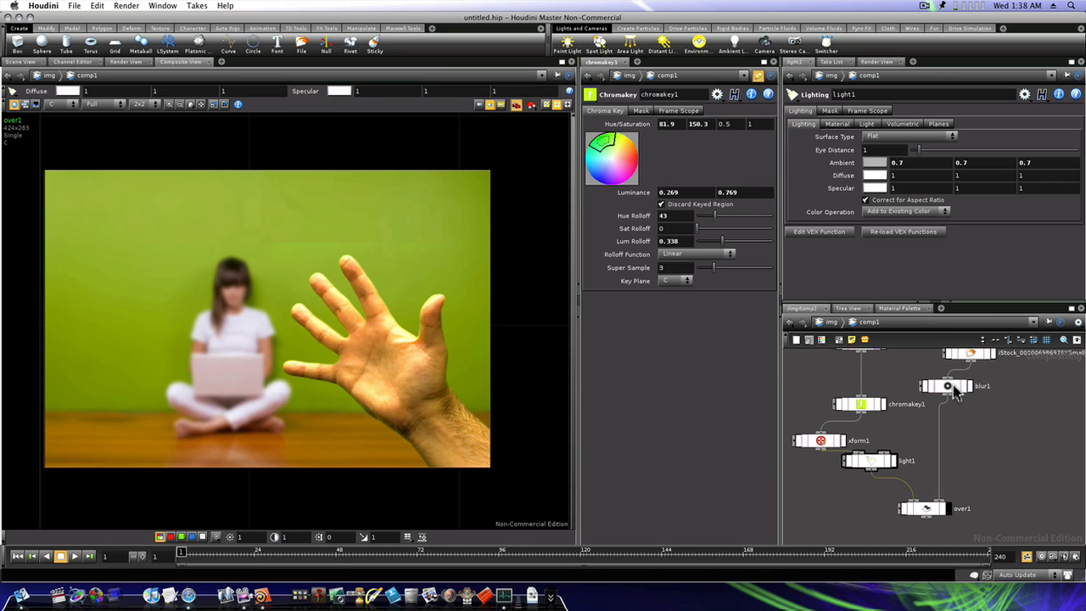
click(946, 387)
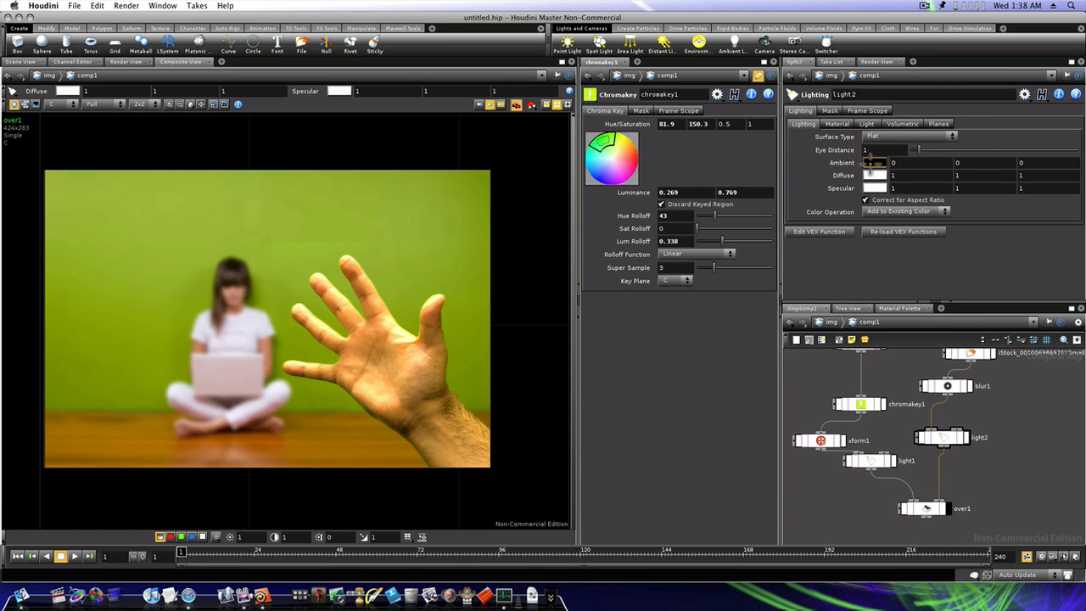
Step: Raise light2's Ambient to 0.5 on the blurred background, then undo that change
click(872, 163)
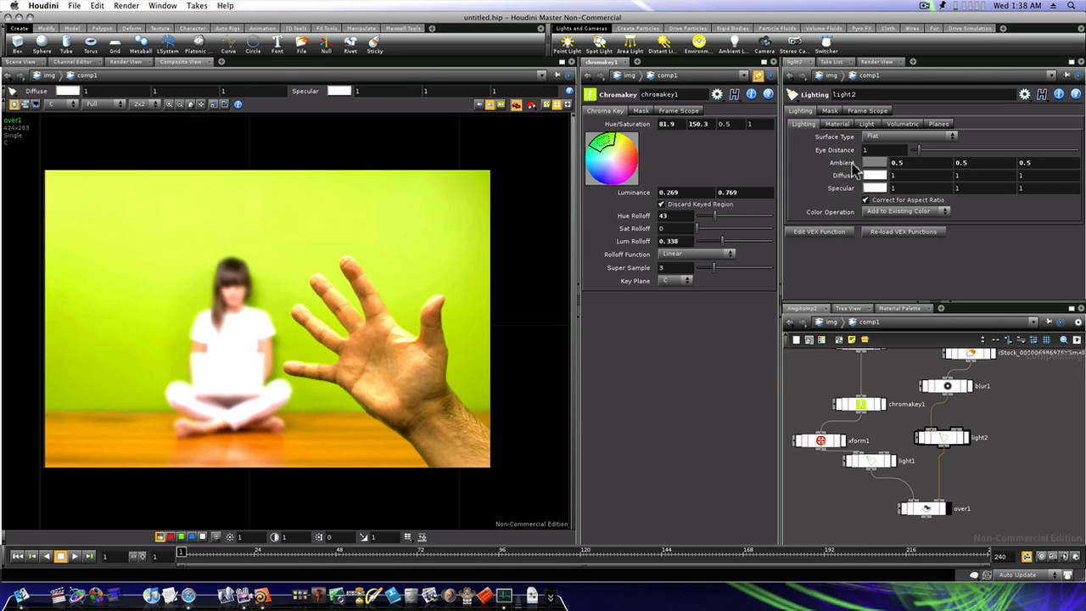
mouse_move(808, 180)
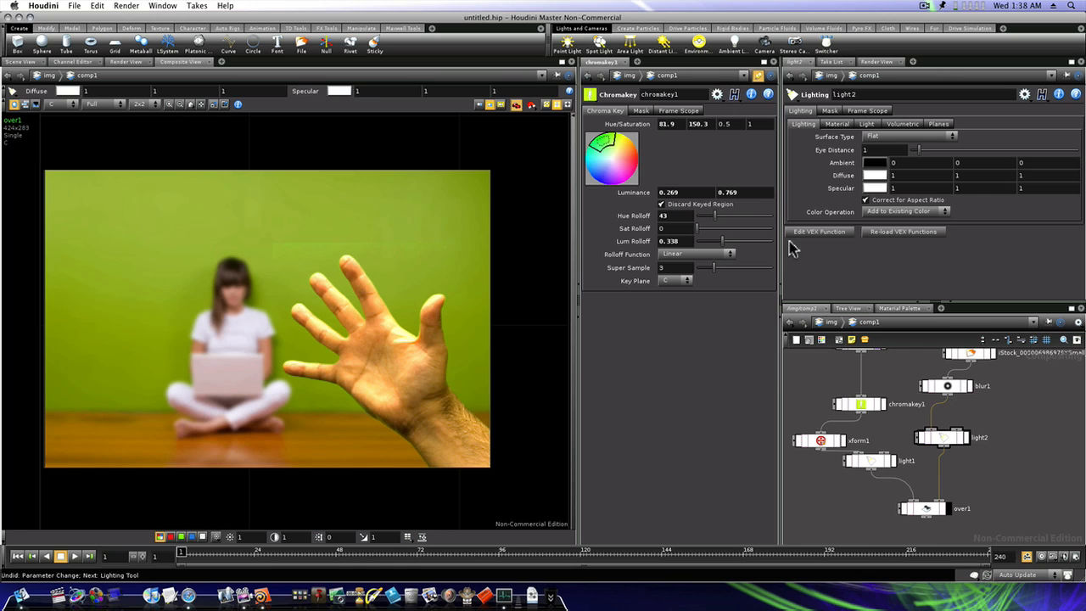
click(942, 438)
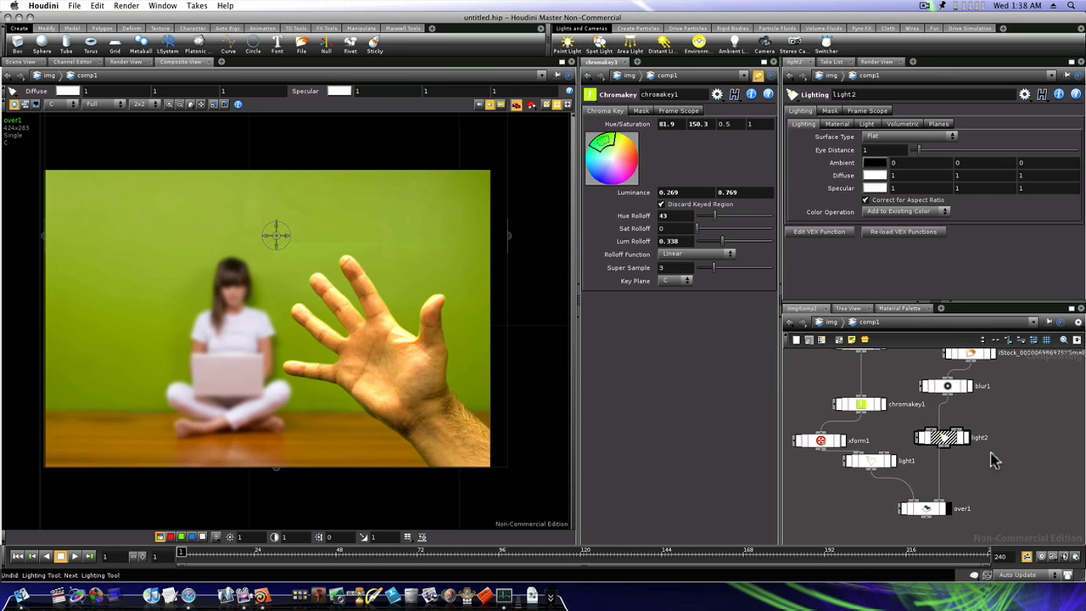
Step: Remove the extra light2 node and shift chromakey1's key colour toward a hue near 82
click(945, 387)
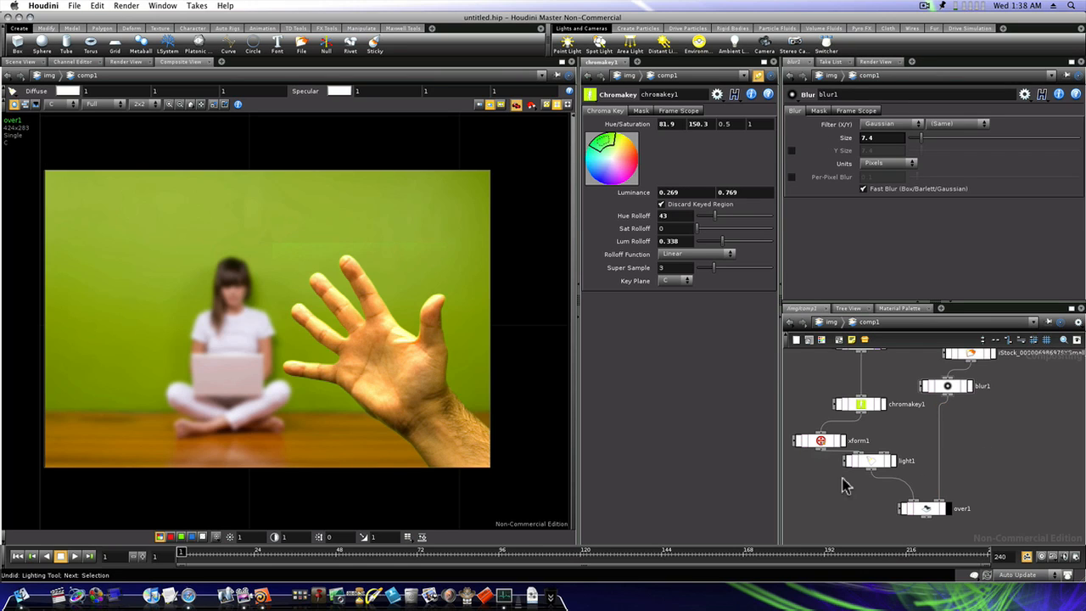
click(926, 507)
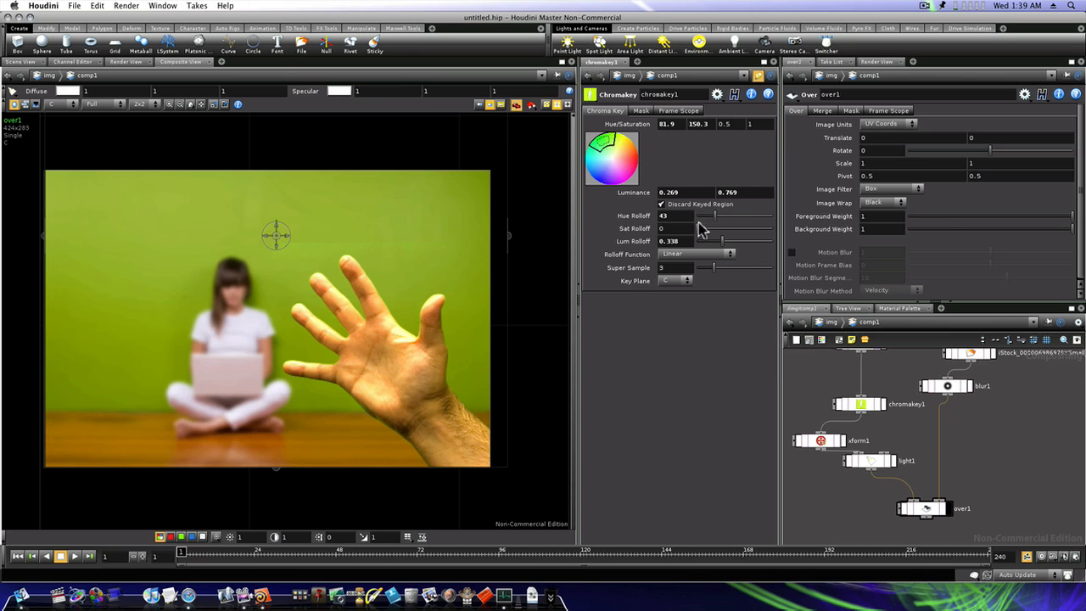
click(608, 146)
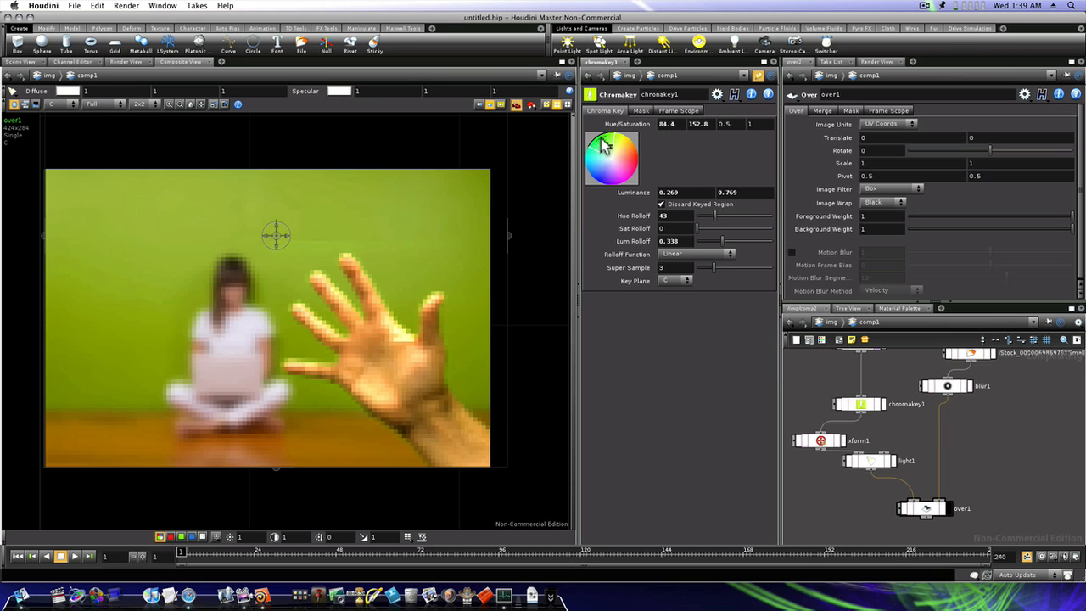
drag(604, 144, 597, 150)
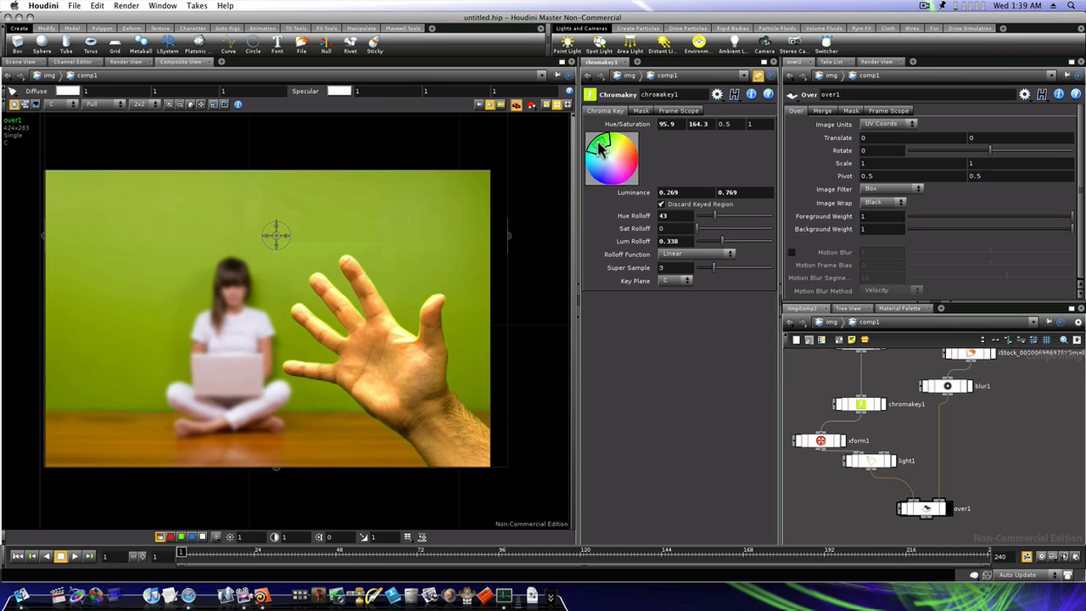
drag(597, 149, 610, 145)
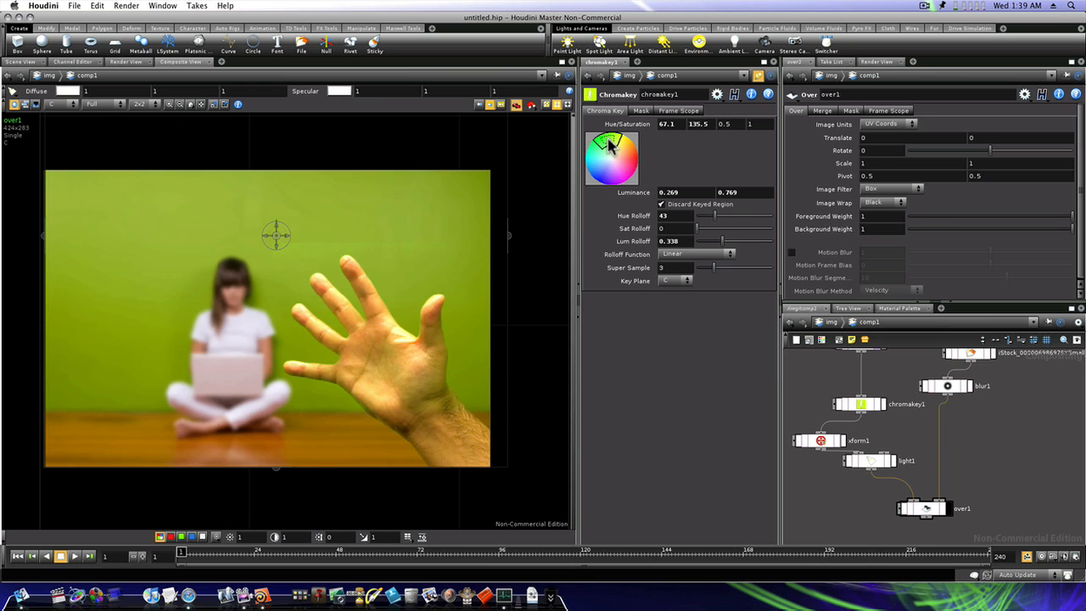
drag(609, 139, 617, 151)
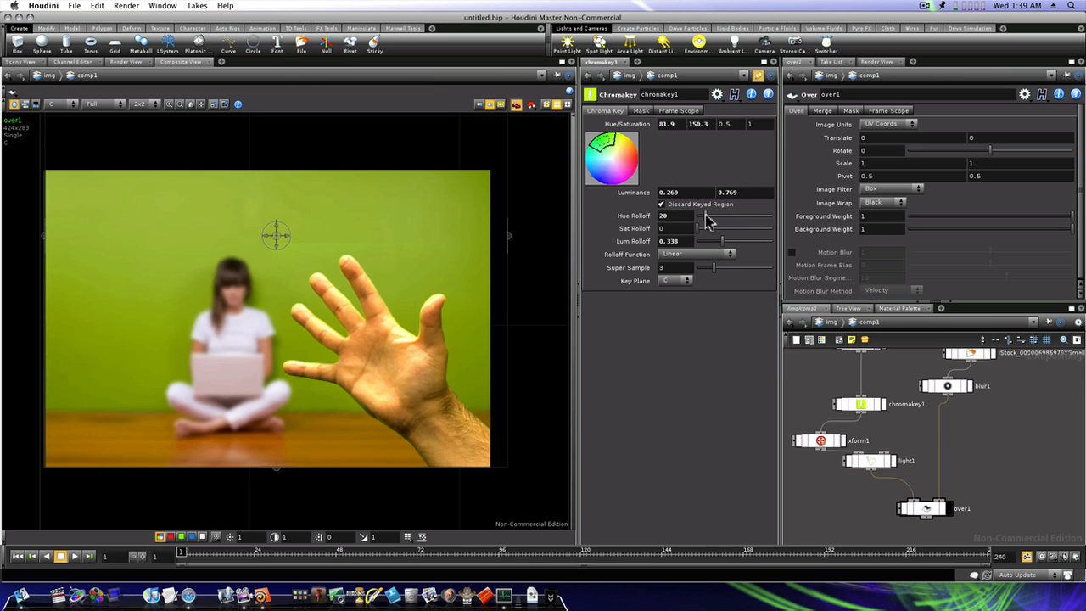
Step: Widen chromakey1's hue rolloff to 59 and set saturation rolloff to 0.324, then select light1
drag(698, 216, 716, 215)
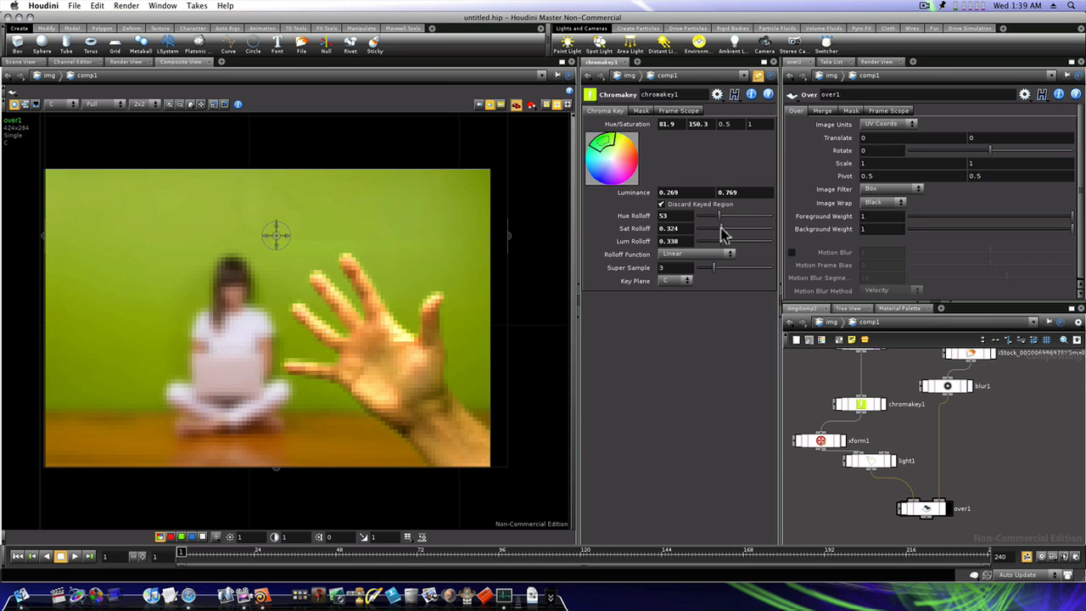
drag(730, 241, 709, 241)
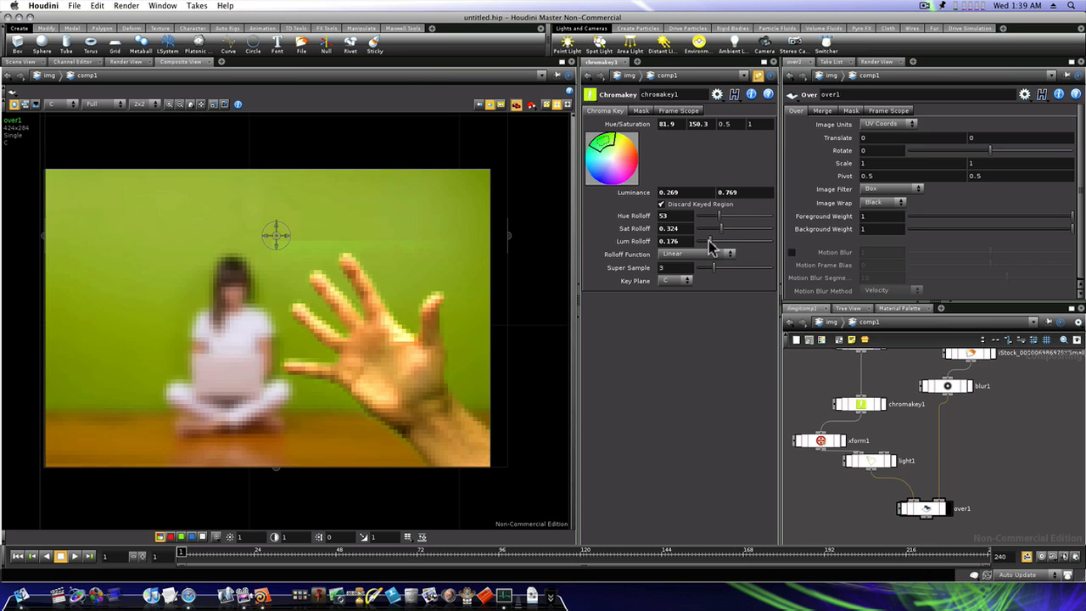
drag(715, 241, 745, 241)
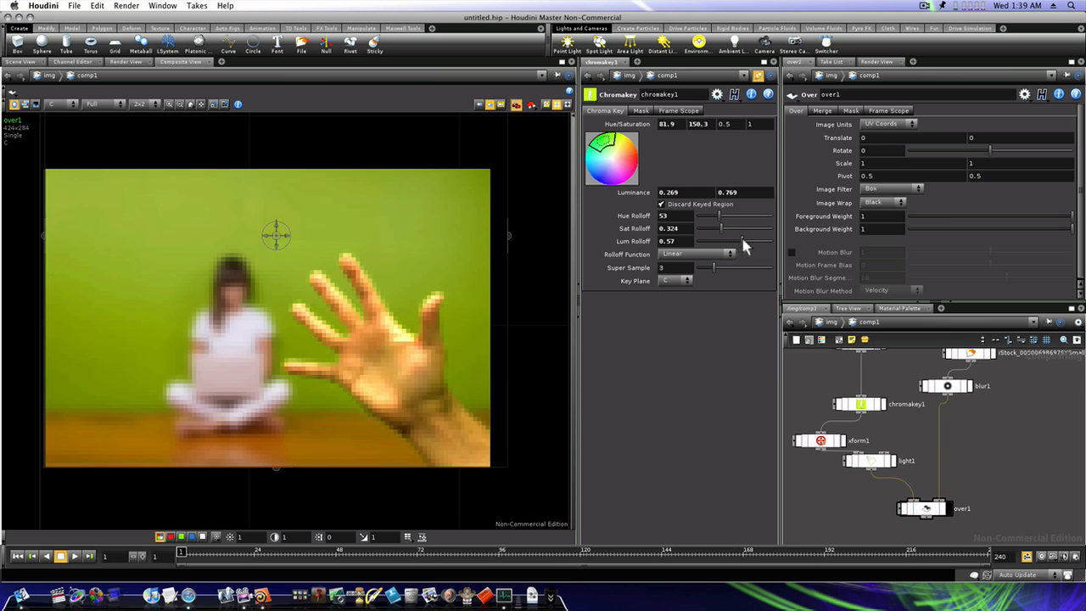
drag(721, 241, 760, 241)
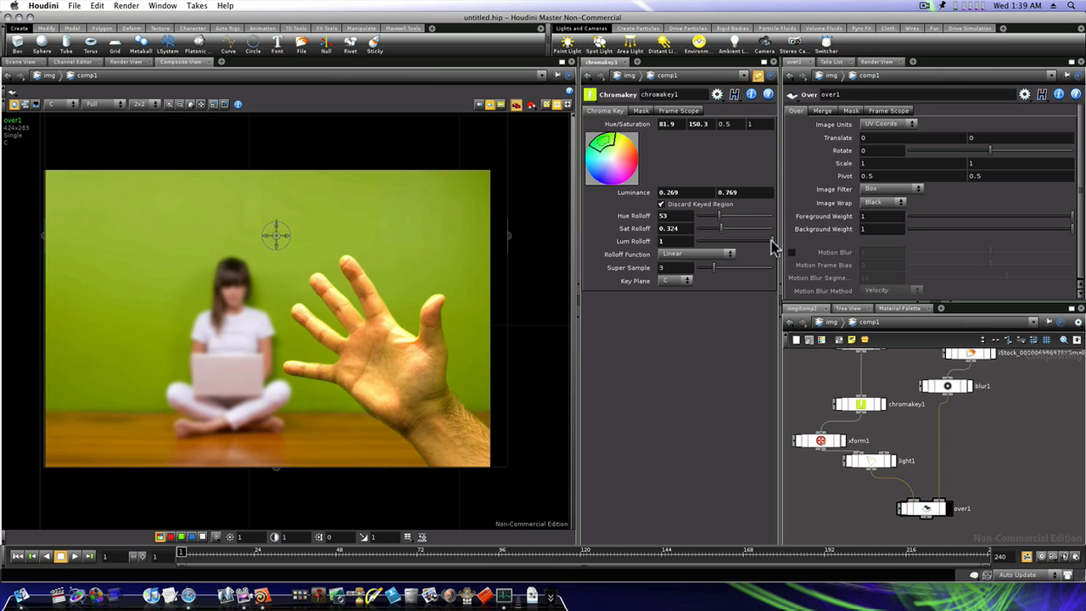
click(869, 462)
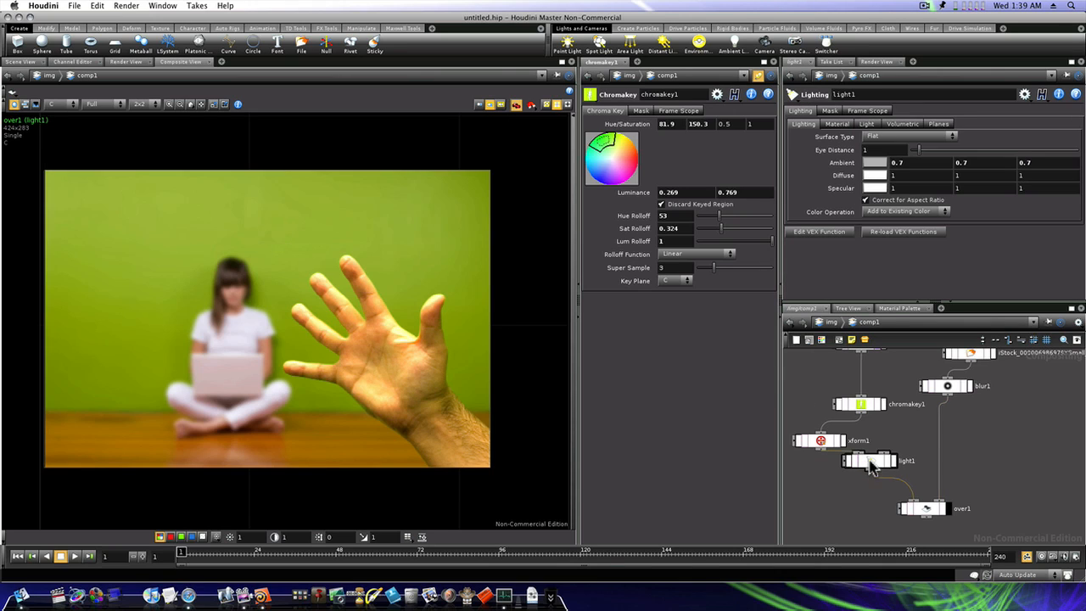
Step: Lower light1's Ambient from 0.7 to 0.5 to tone down the hand
click(848, 163)
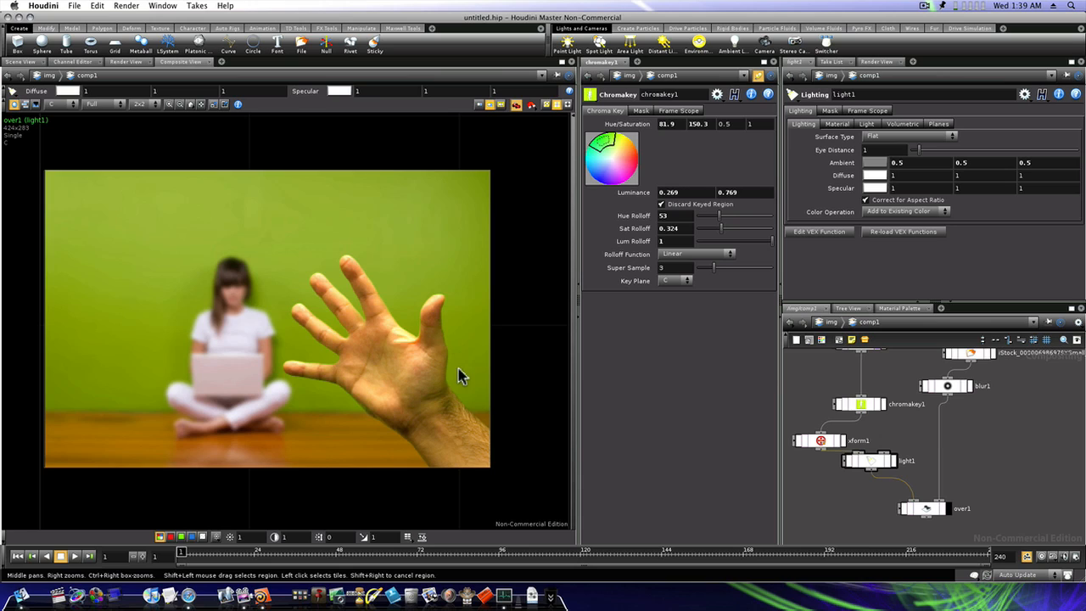
mouse_move(407, 441)
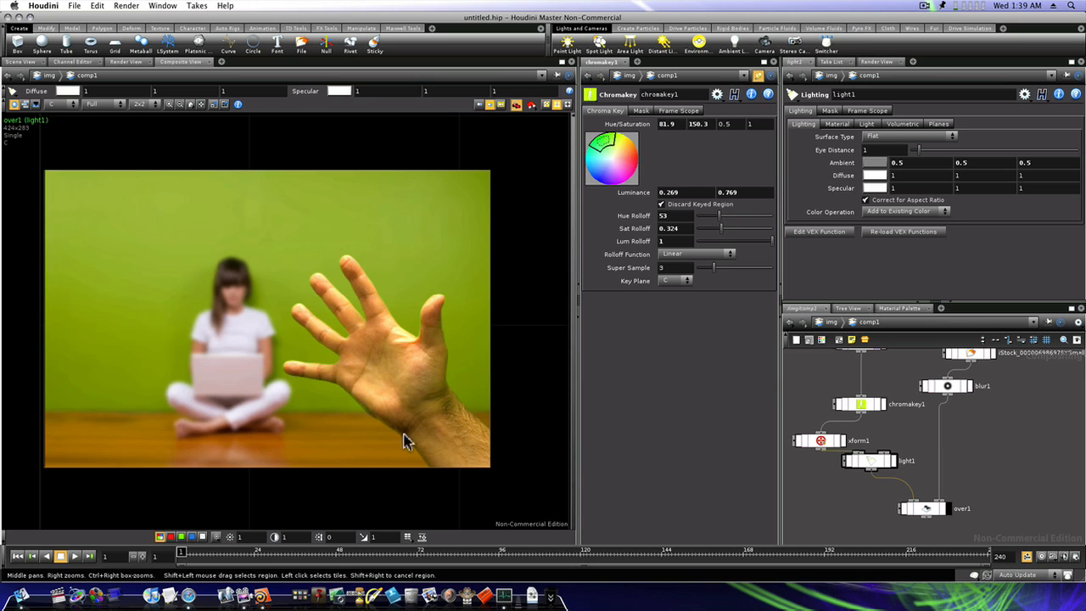
mouse_move(495, 305)
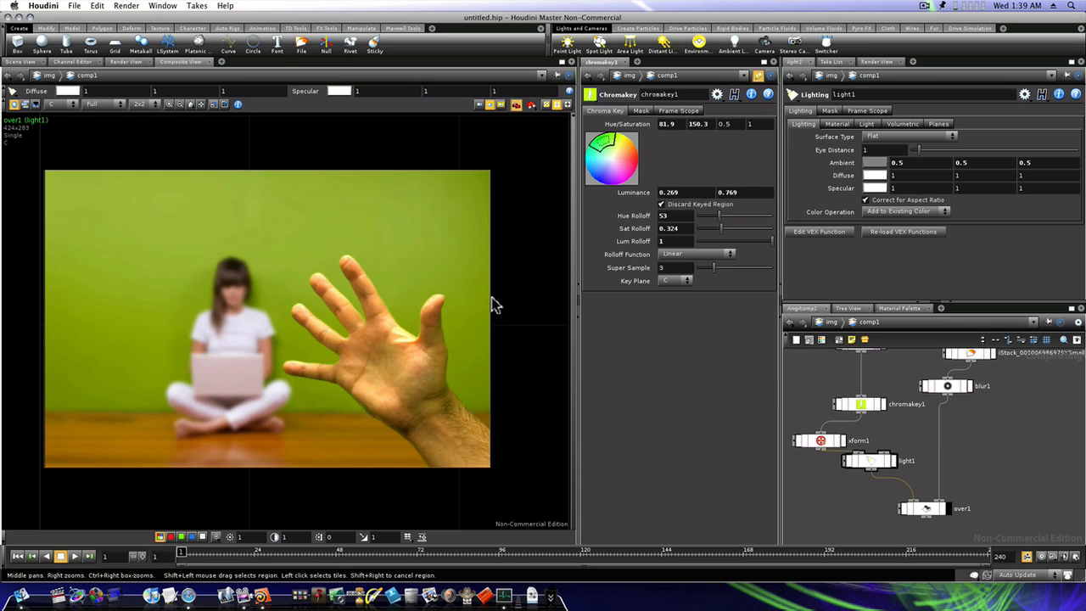
mouse_move(568, 376)
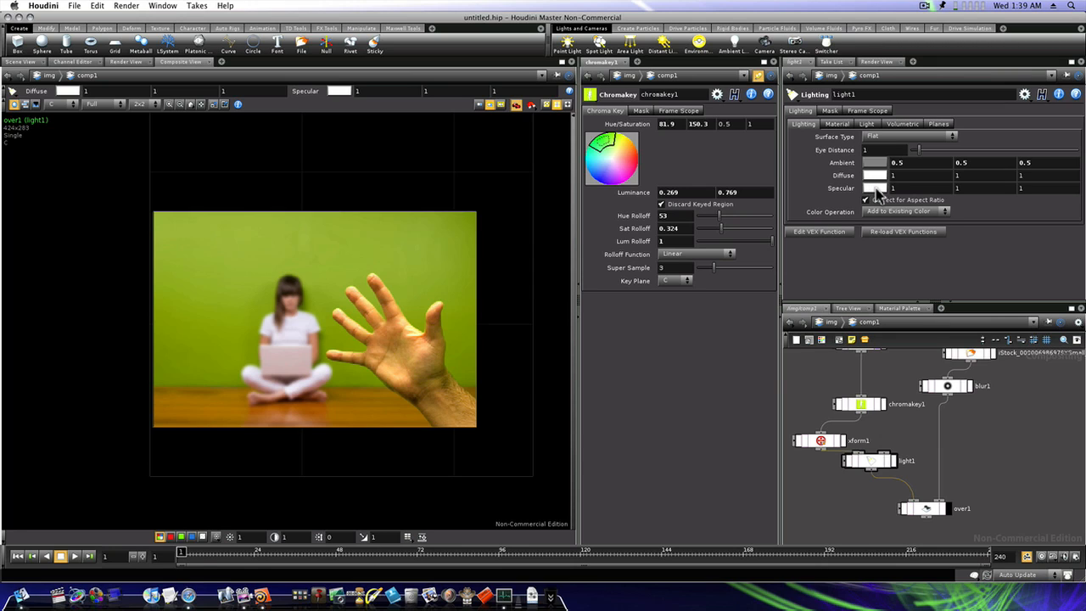
Step: Make light1's diffuse, specular and ambient colours blue (0, 0, 0.9)
click(875, 187)
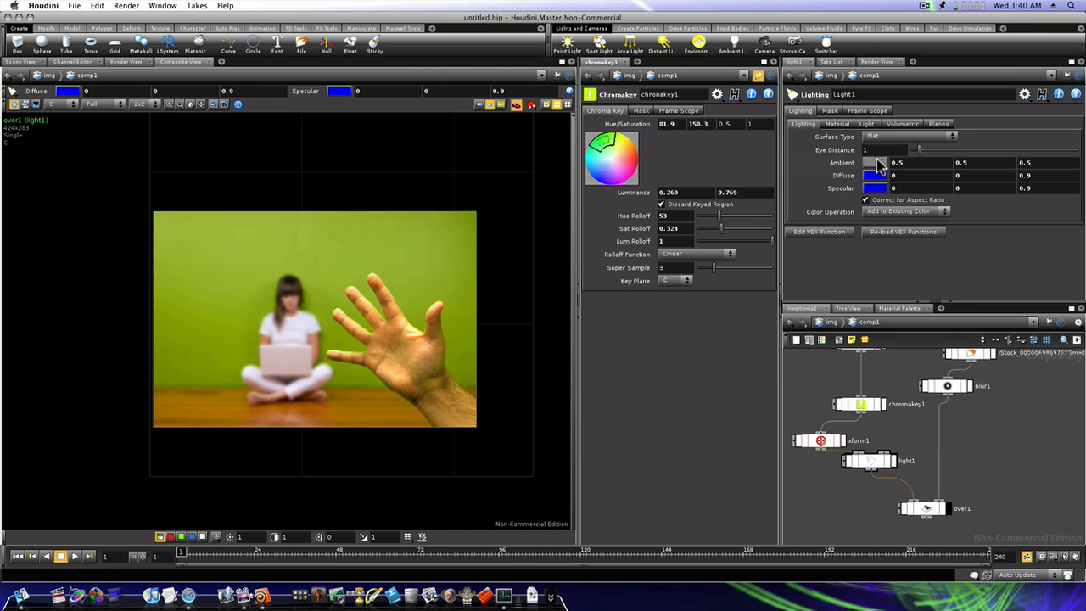
click(876, 163)
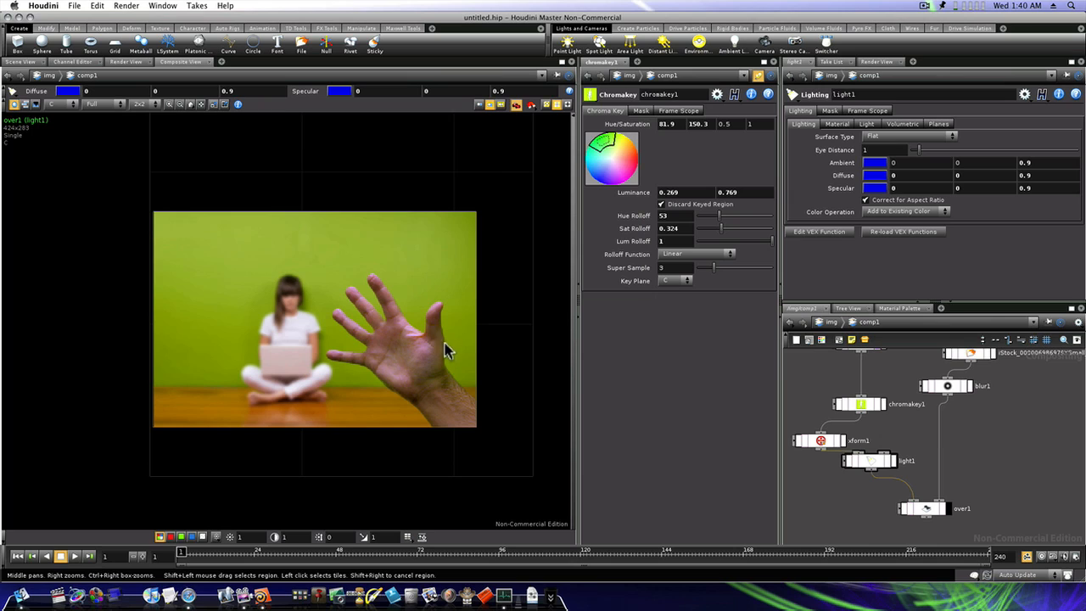
mouse_move(364, 350)
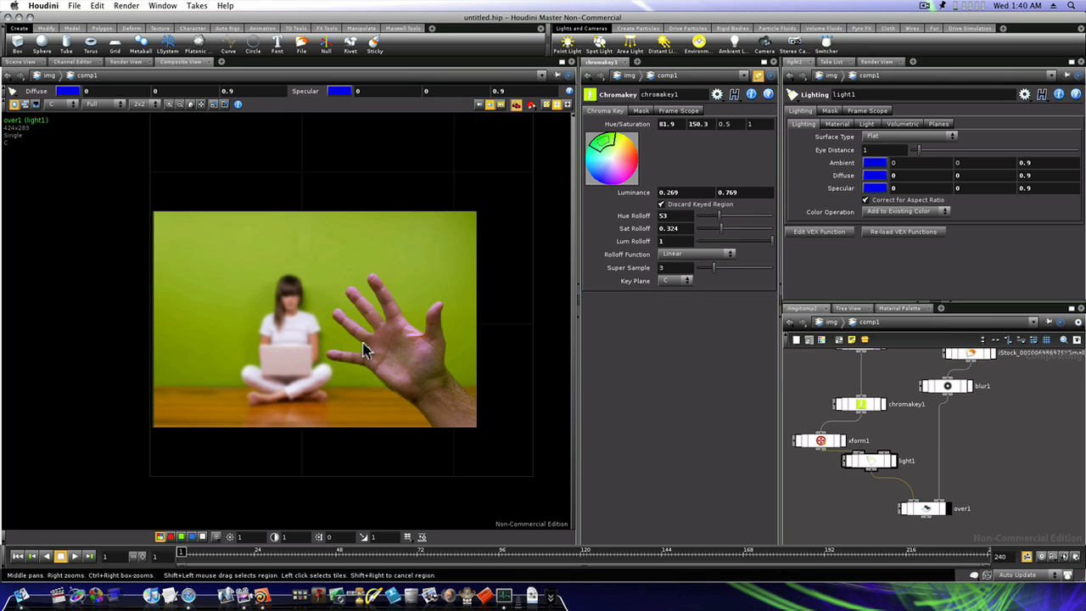
mouse_move(390, 336)
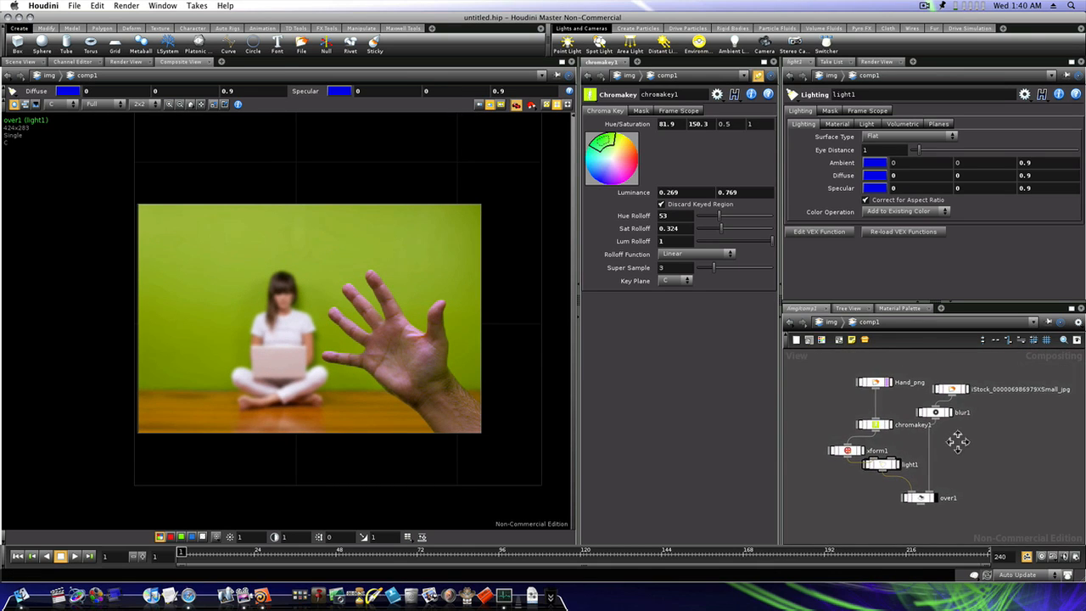
mouse_move(959, 448)
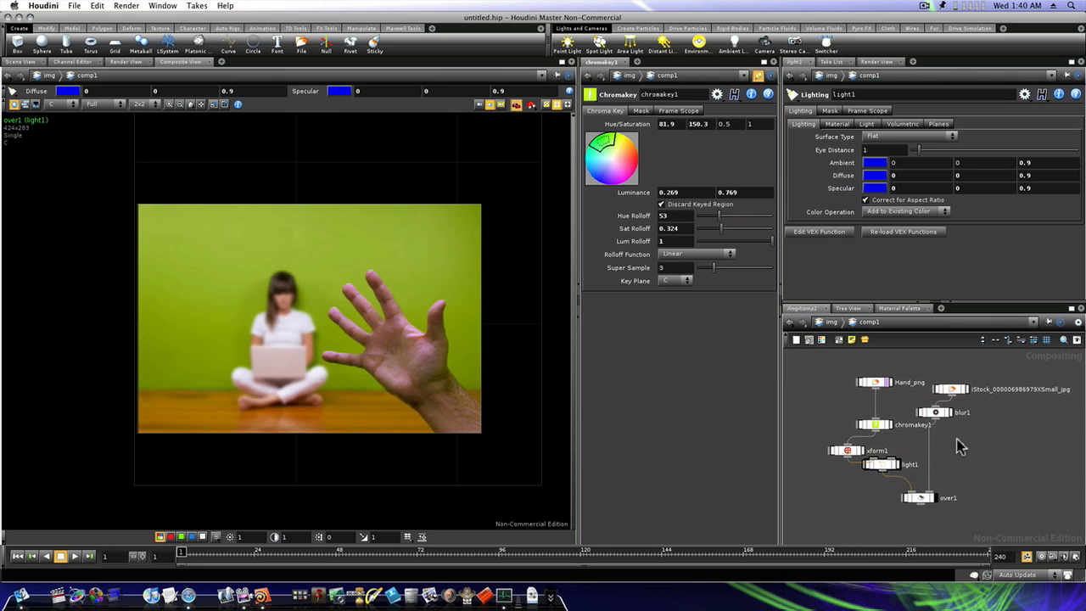
mouse_move(868, 444)
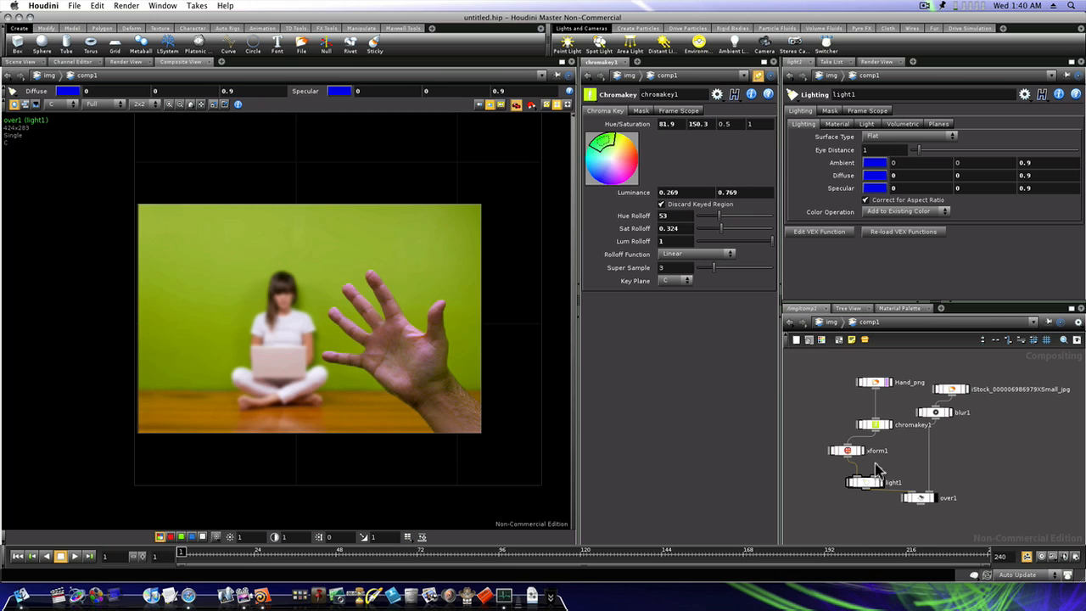
mouse_move(882, 207)
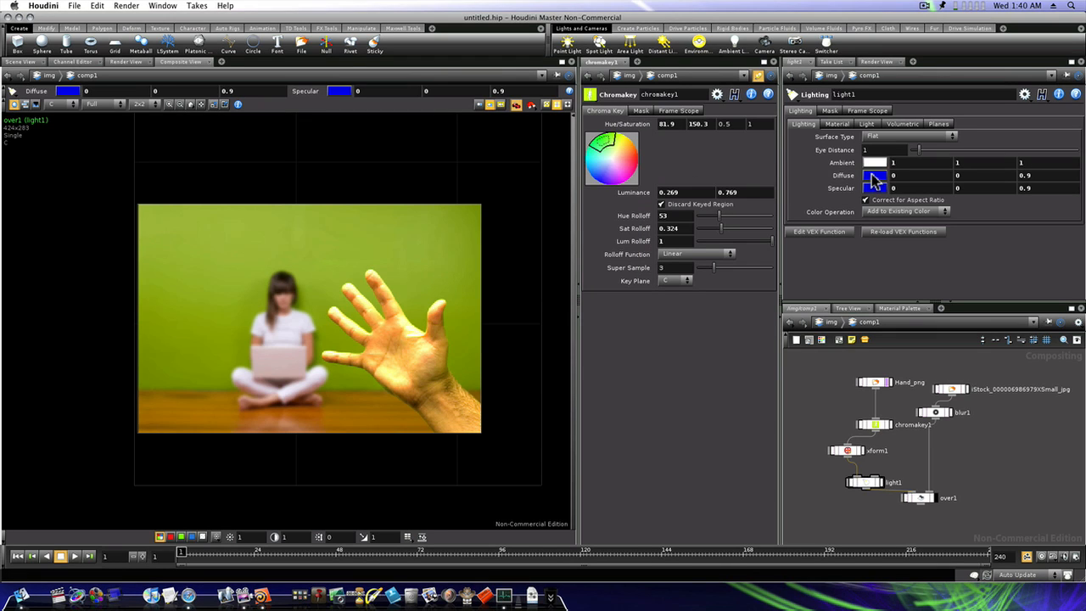
Step: Reset light1's diffuse and specular colours to white (1, 1, 1)
click(876, 175)
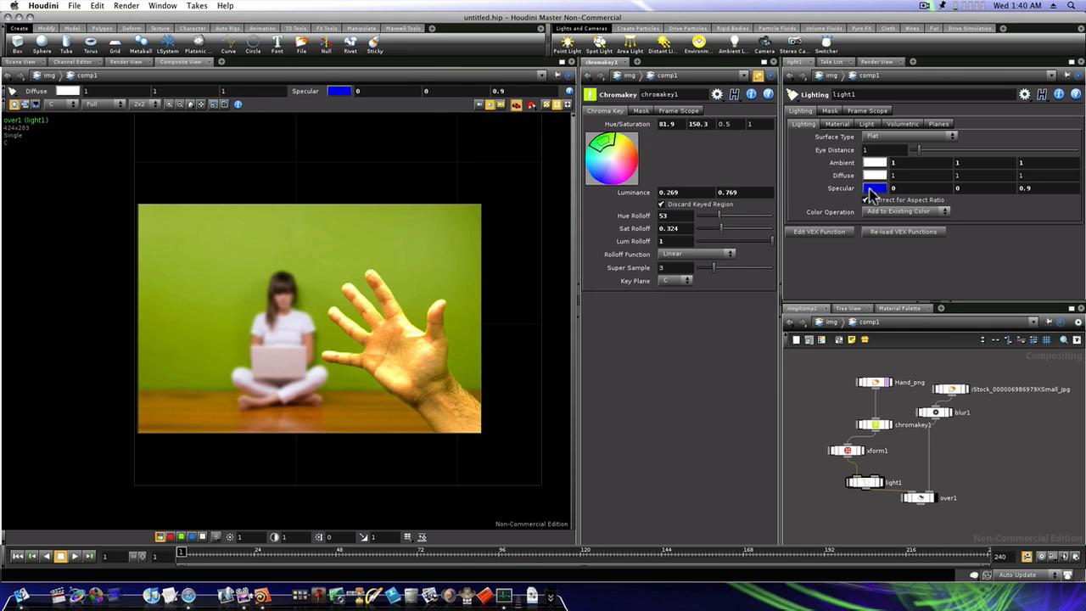
click(876, 186)
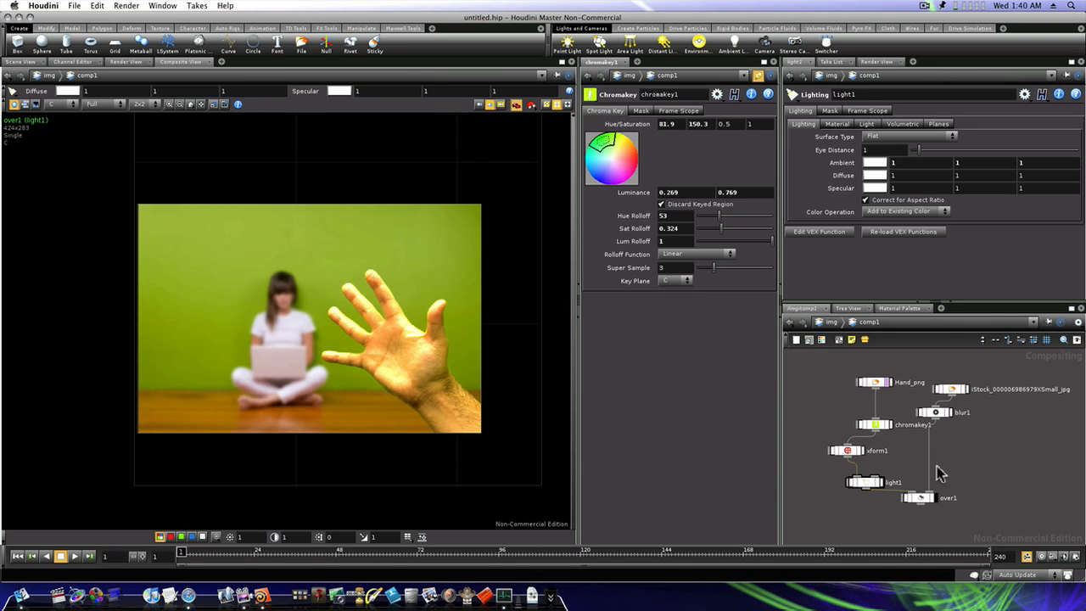
click(865, 482)
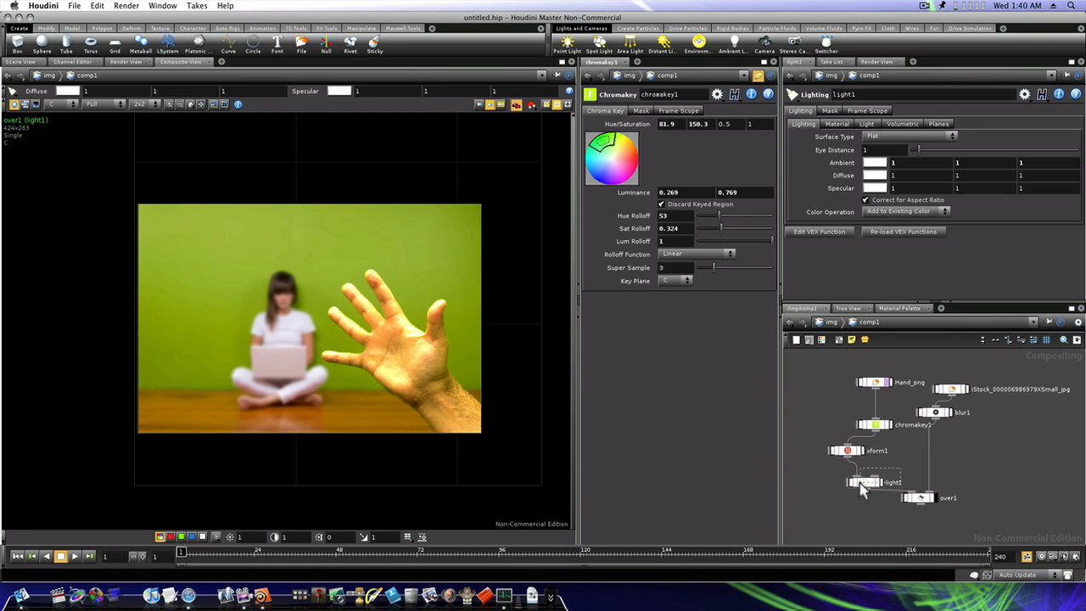